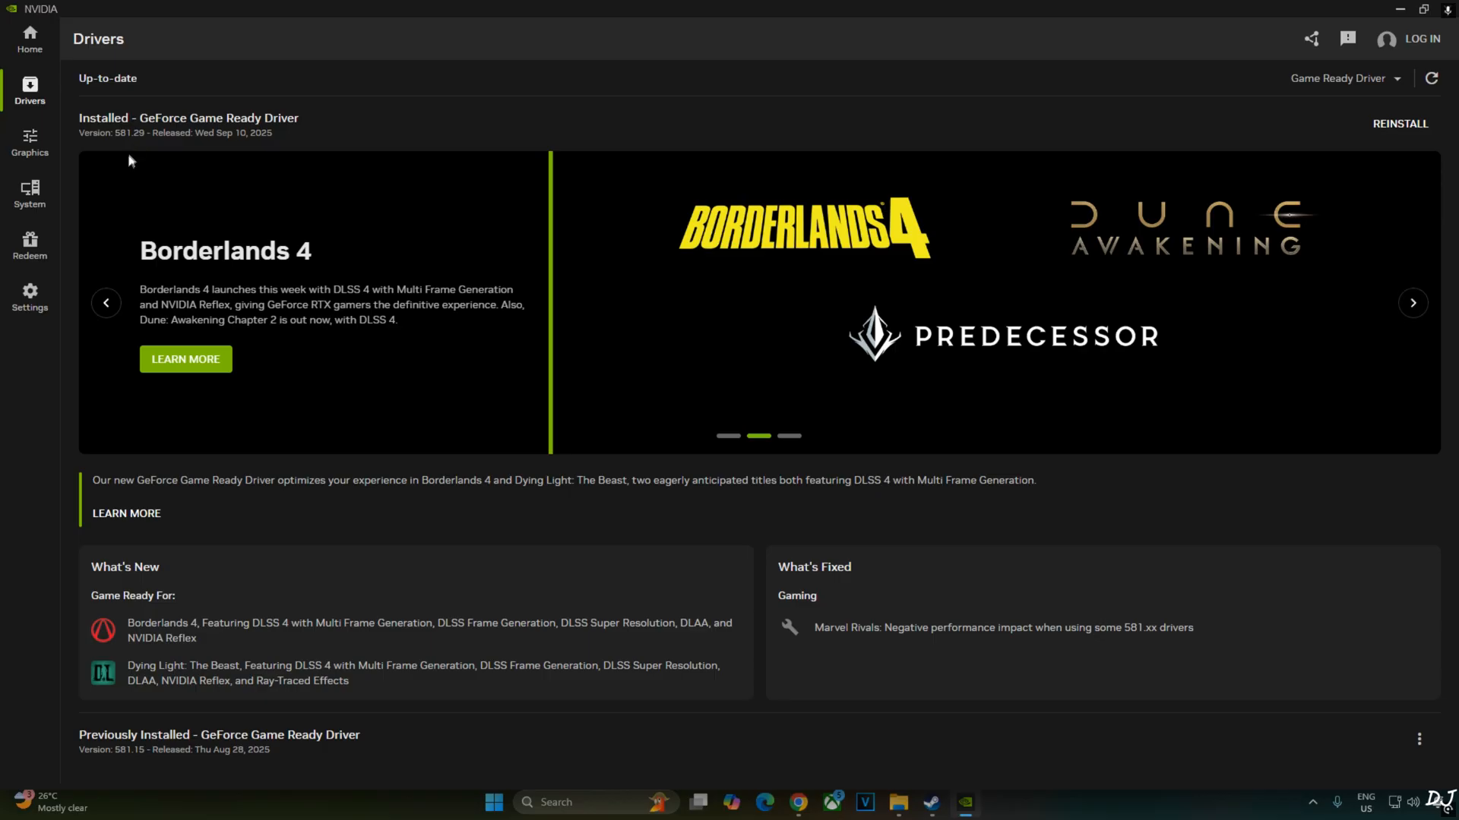
mouse_move(144, 676)
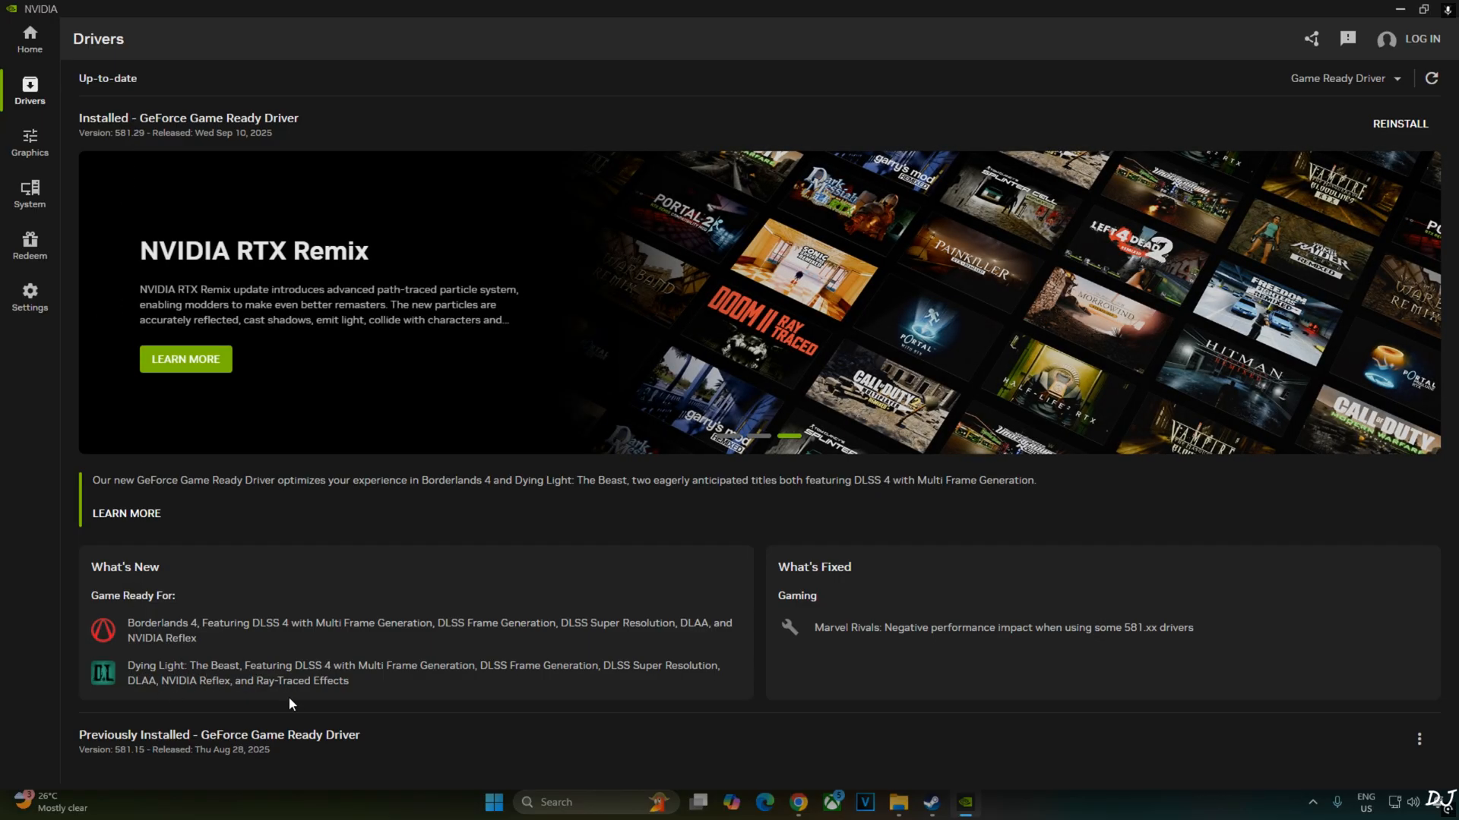
mouse_move(329, 699)
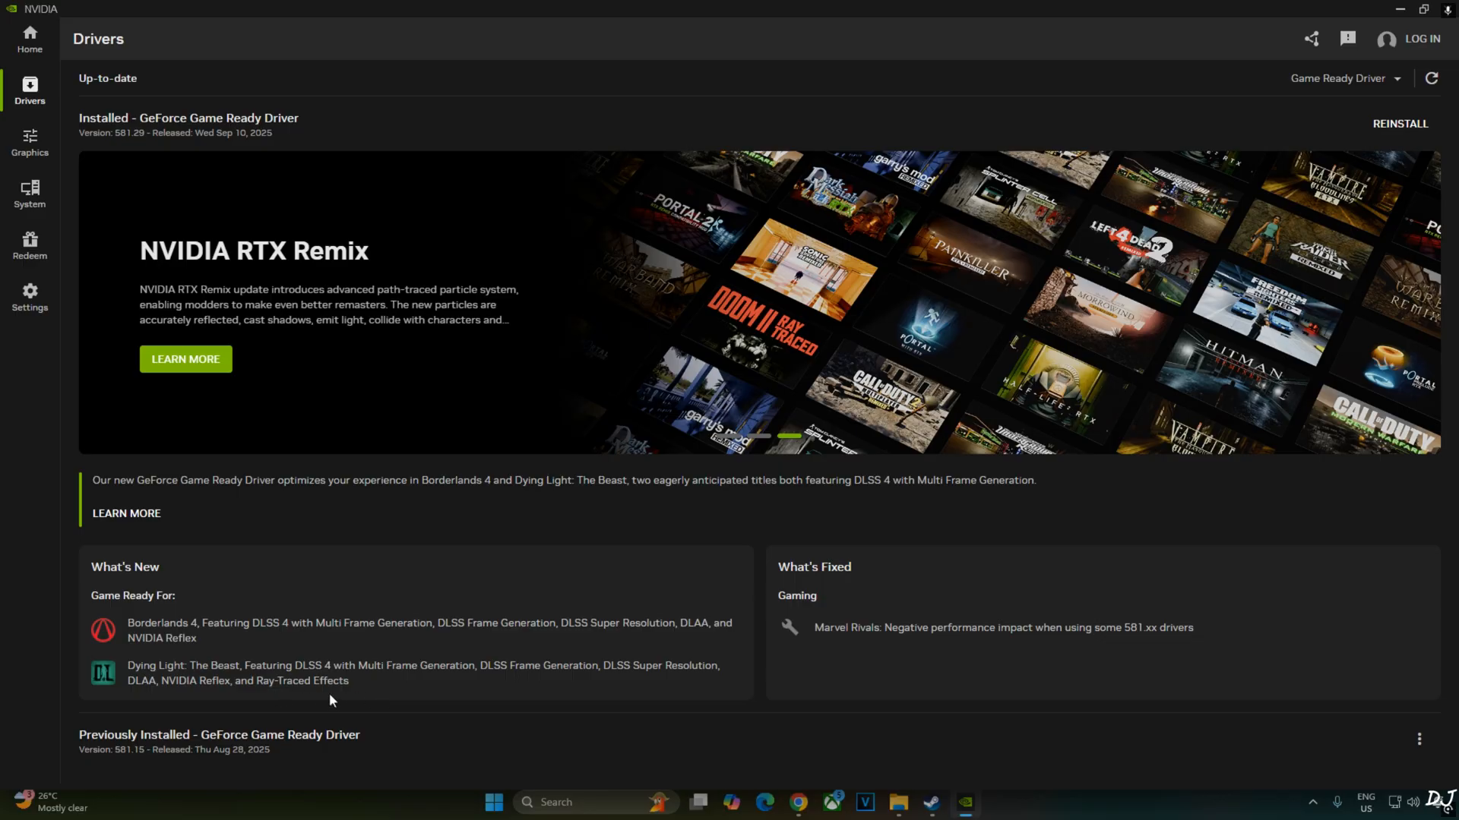
mouse_move(445, 493)
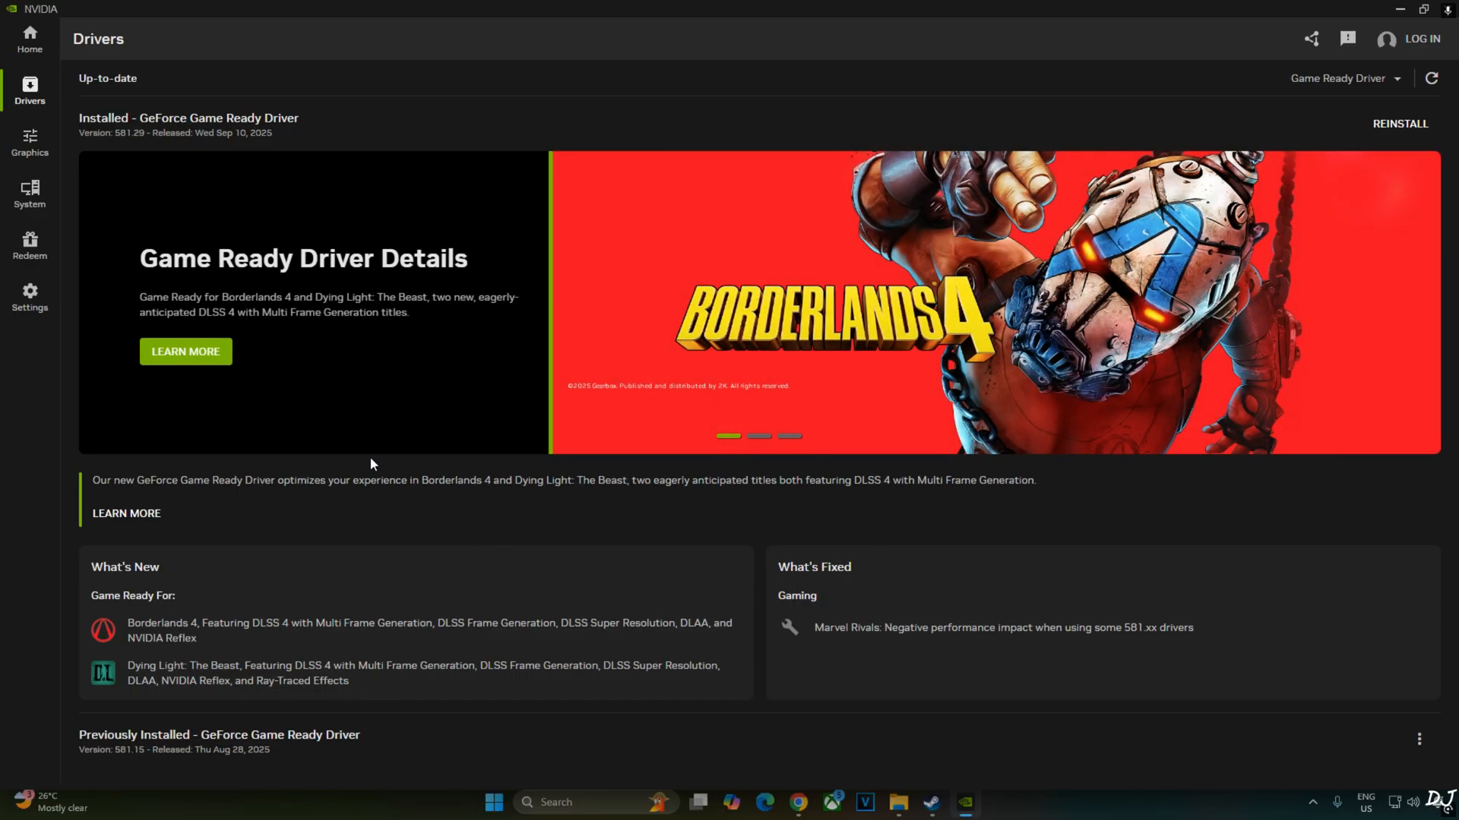
mouse_move(312, 438)
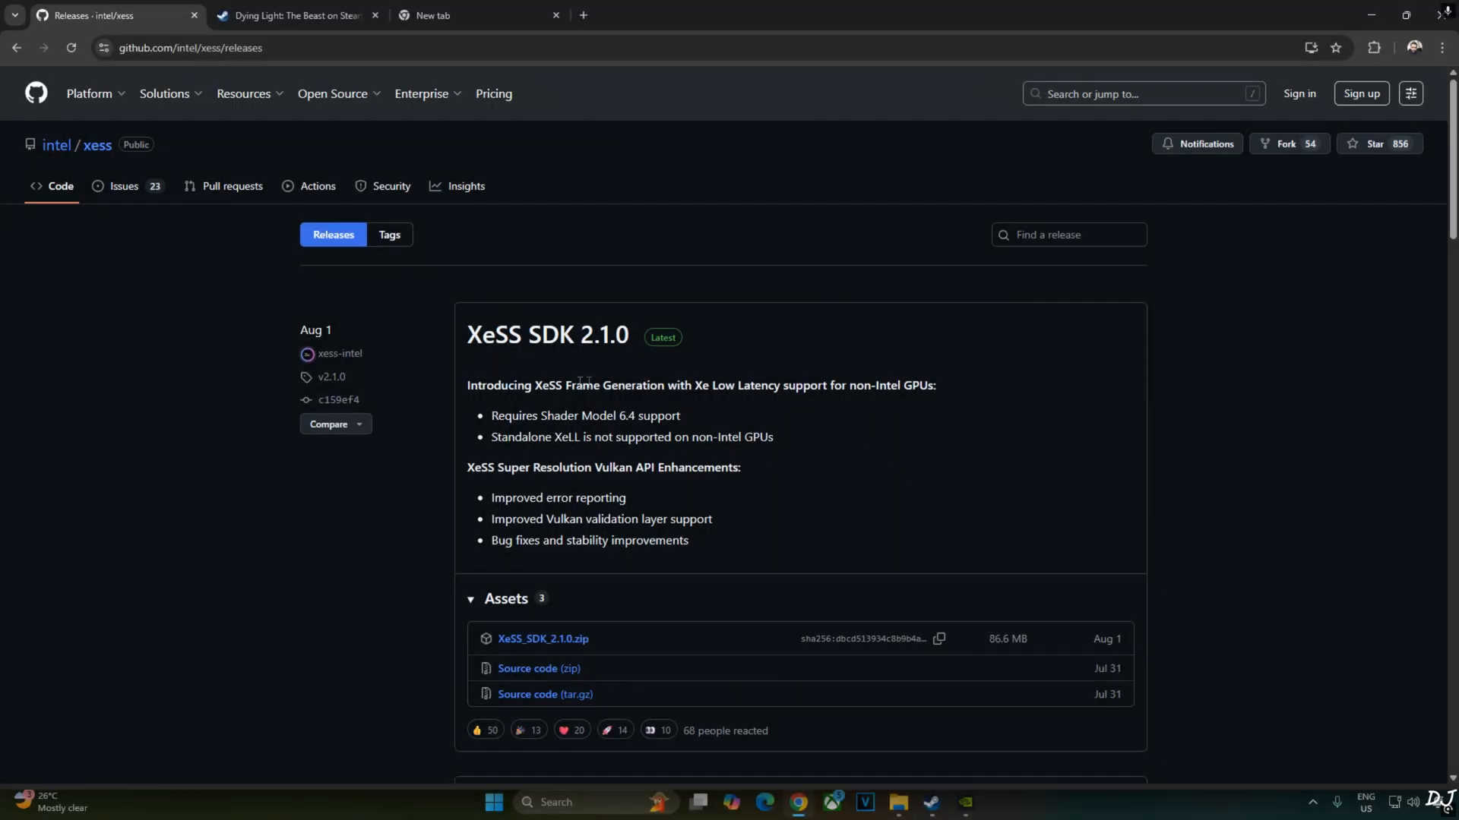
mouse_move(342, 271)
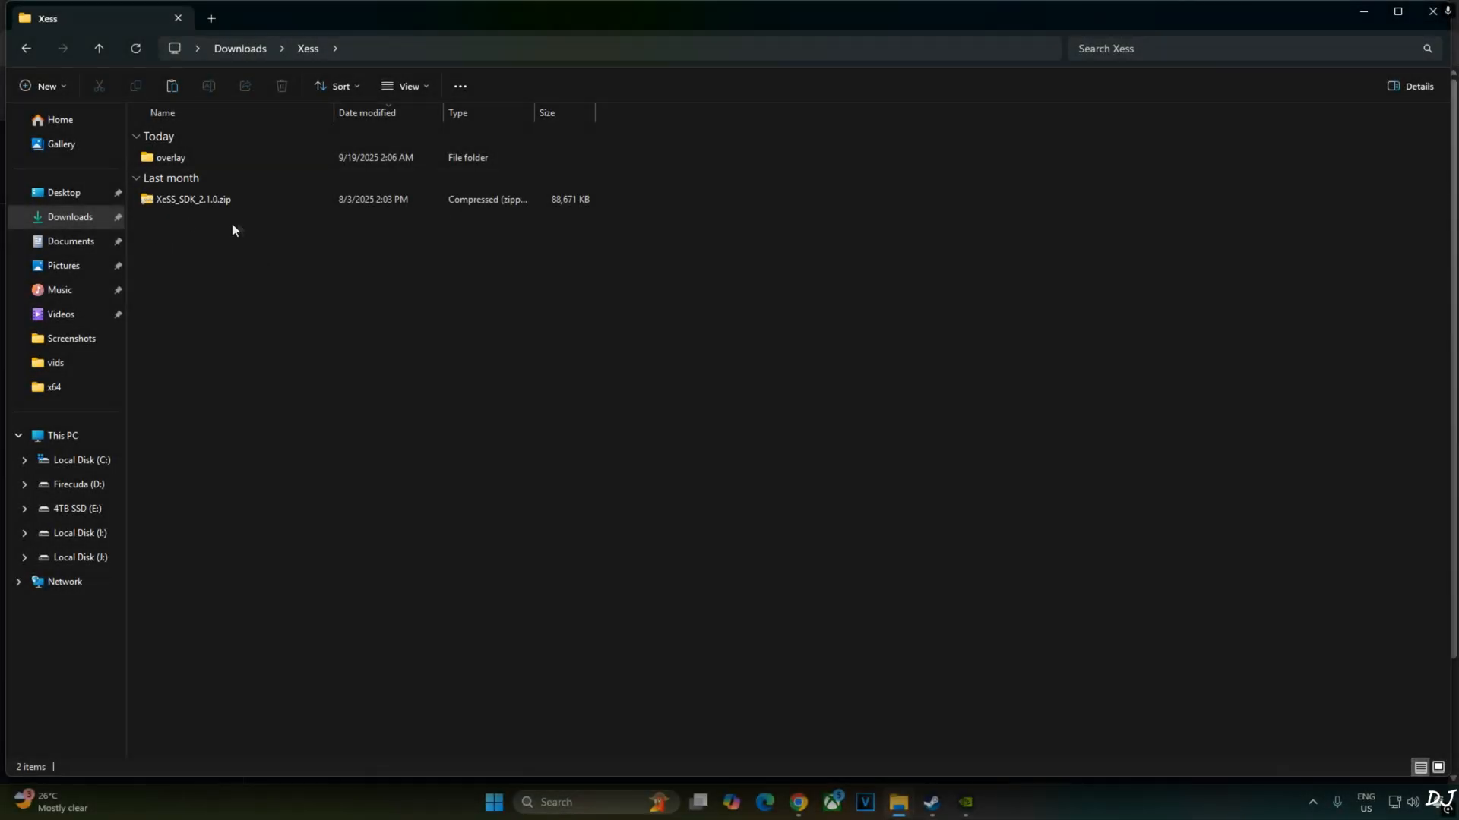
Select and copy the XeSS DLLs from the SDK bin folder, then browse the game's local files.
double_click(193, 200)
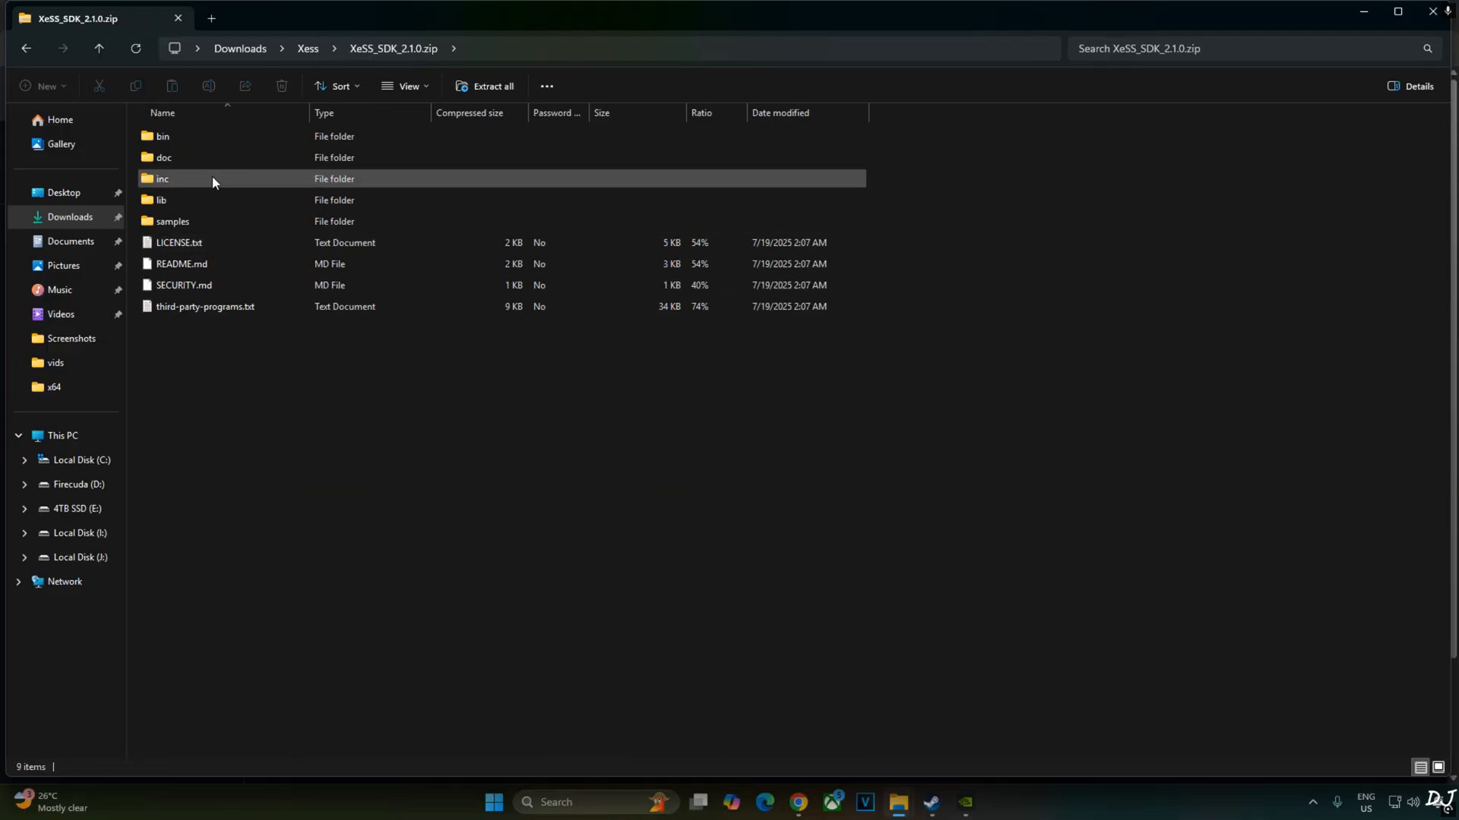
double_click(162, 136)
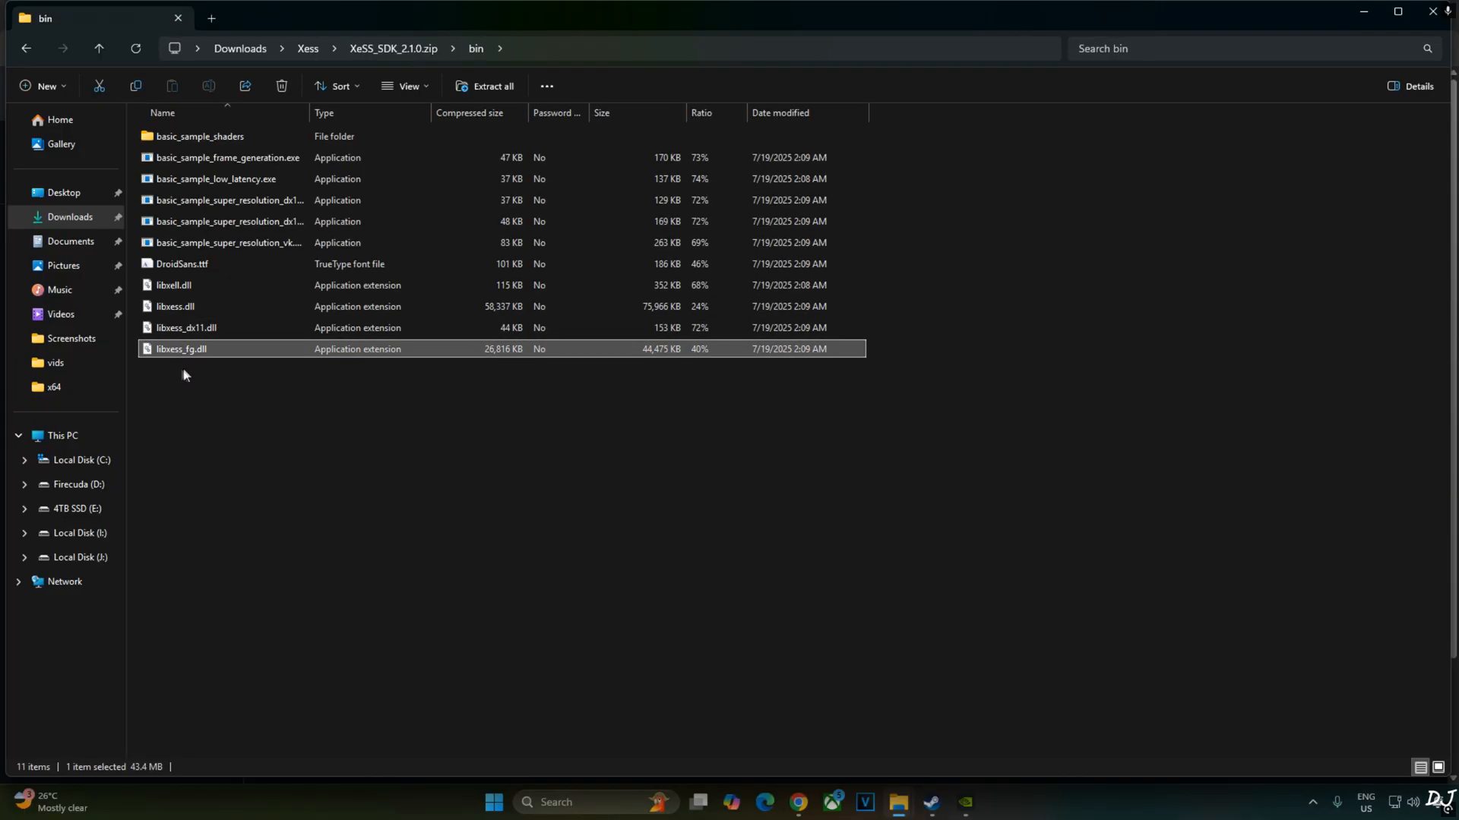
mouse_move(243, 357)
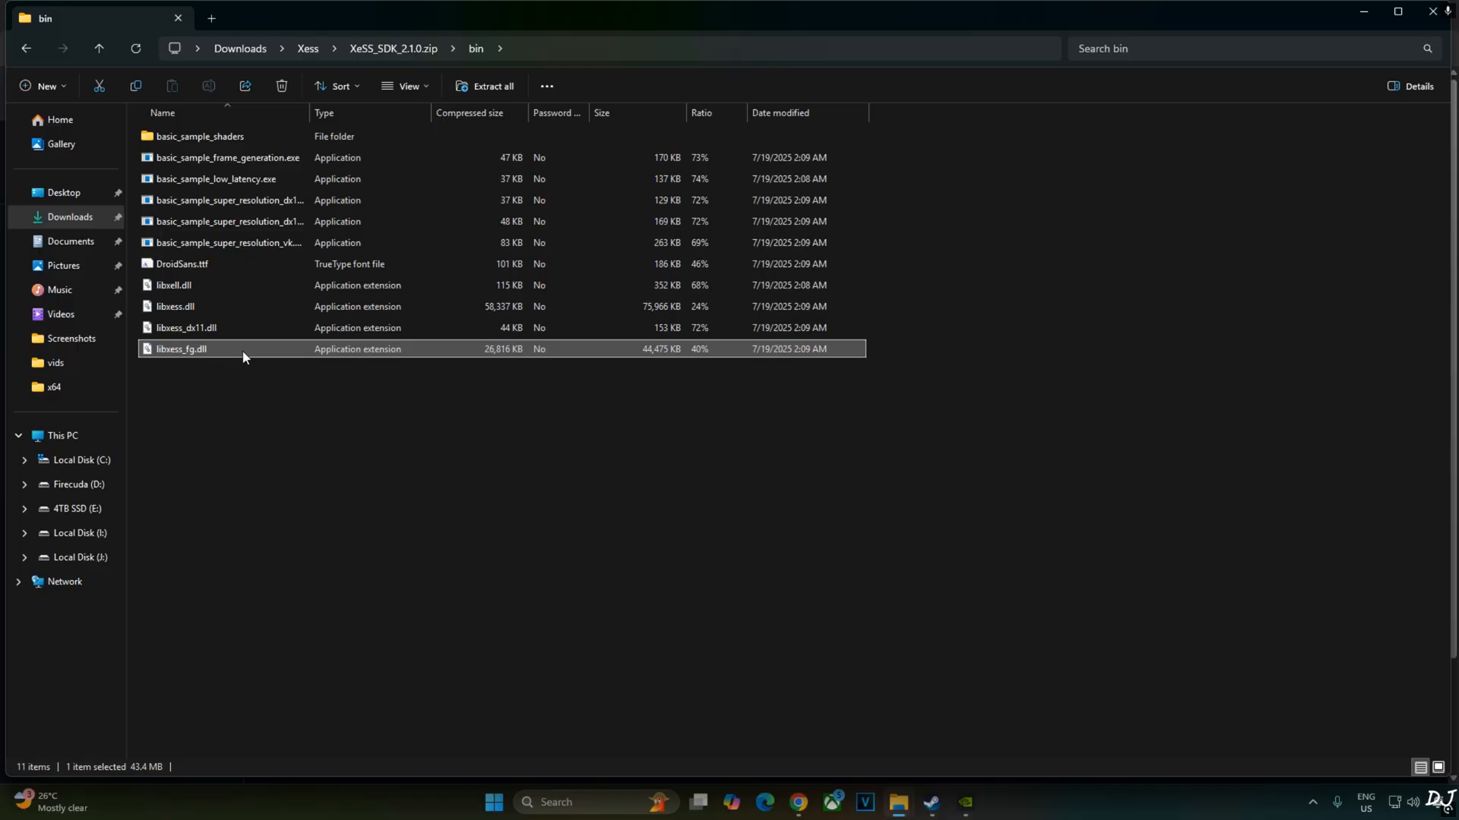
click(174, 306)
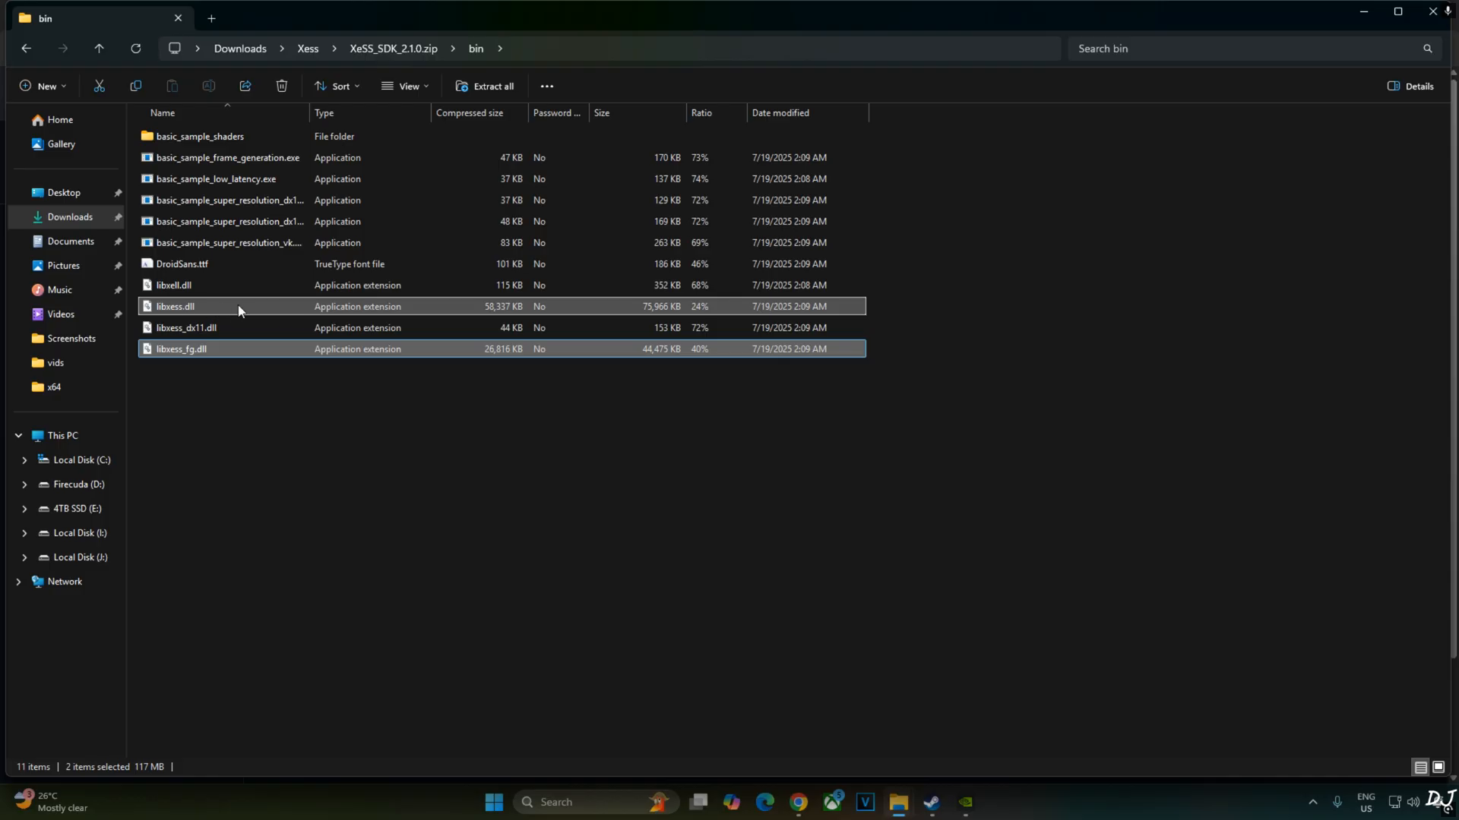
click(173, 286)
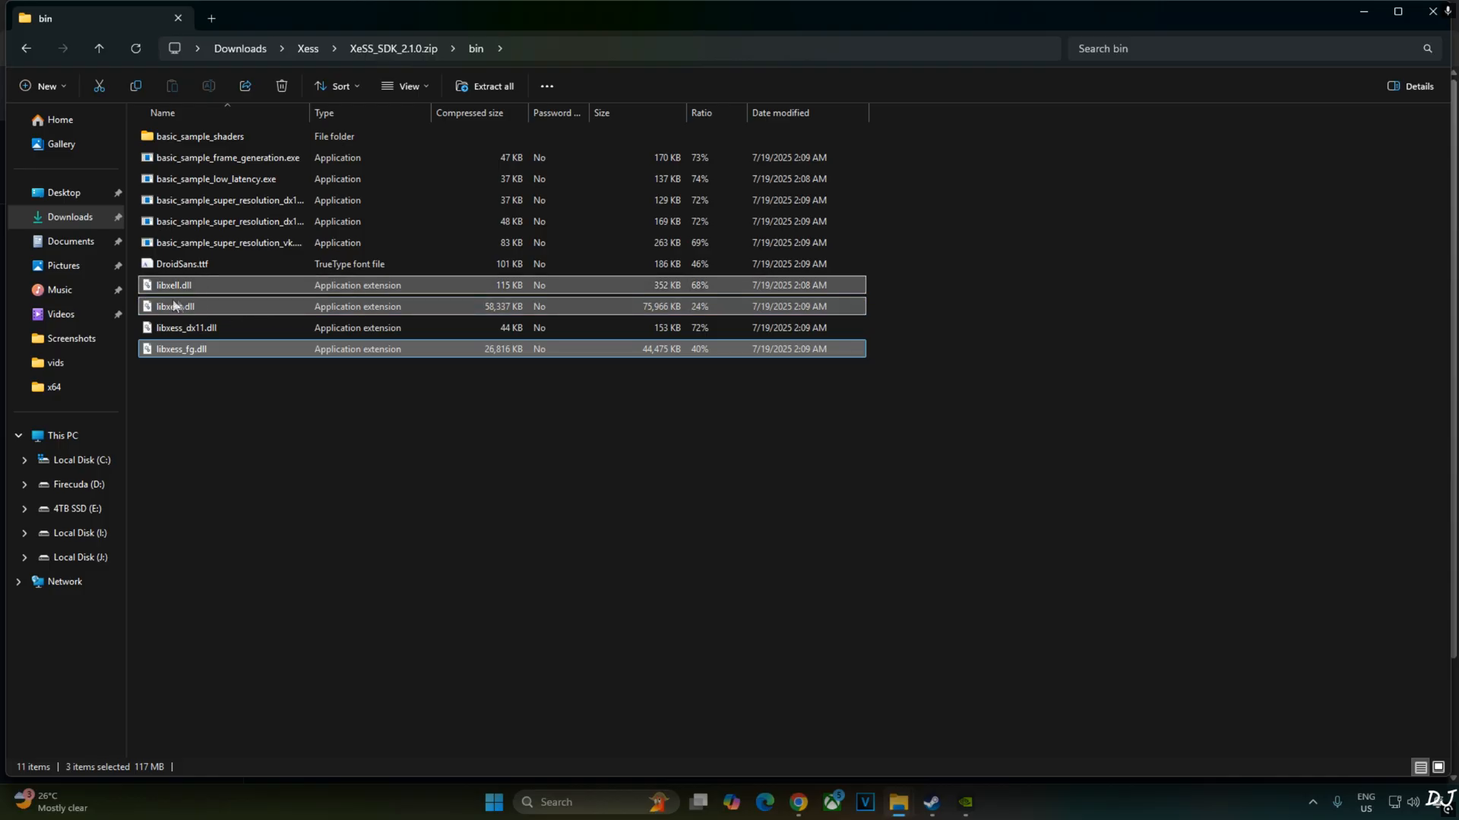
mouse_move(206, 289)
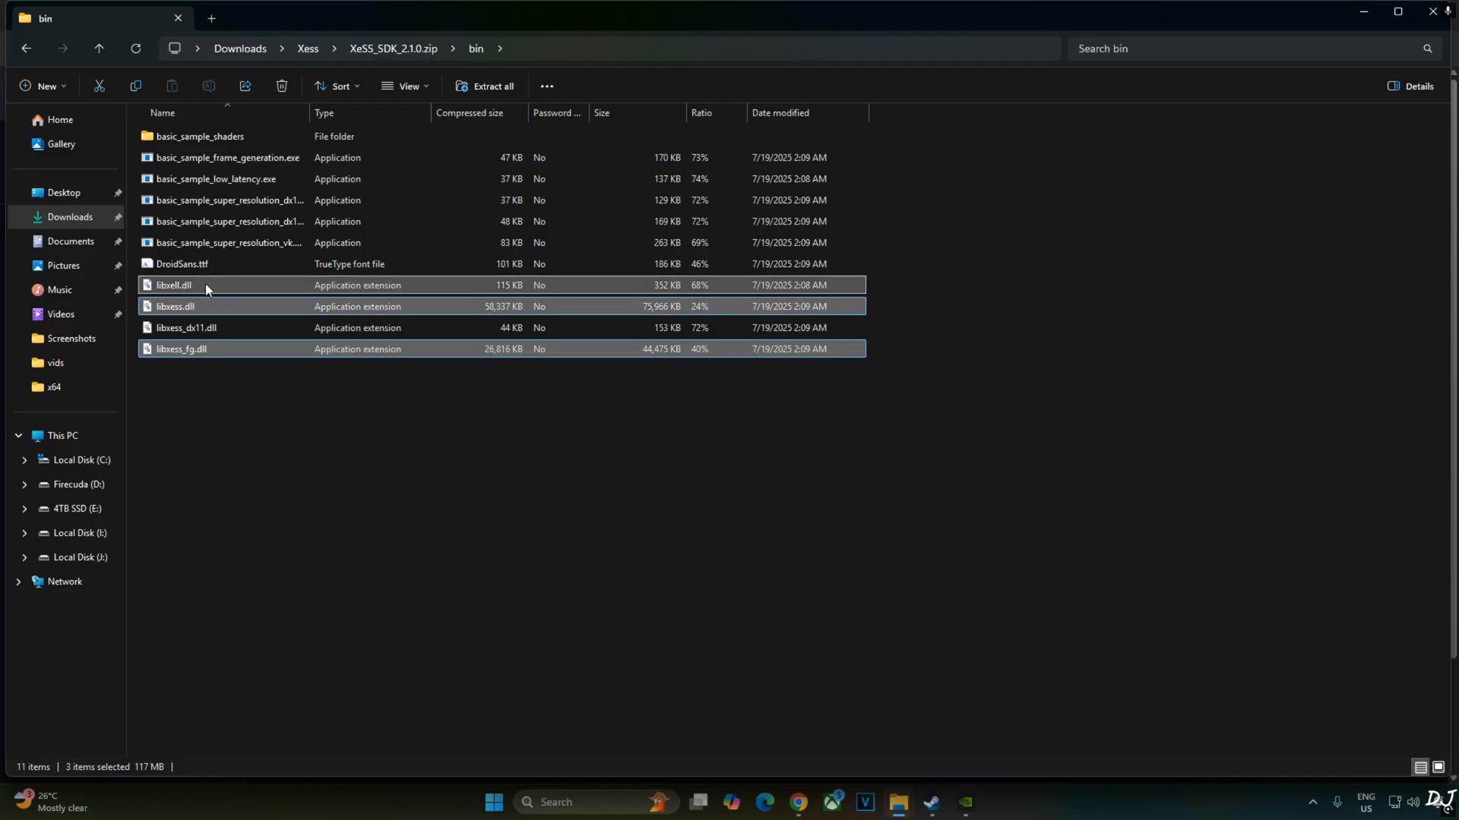
mouse_move(186, 456)
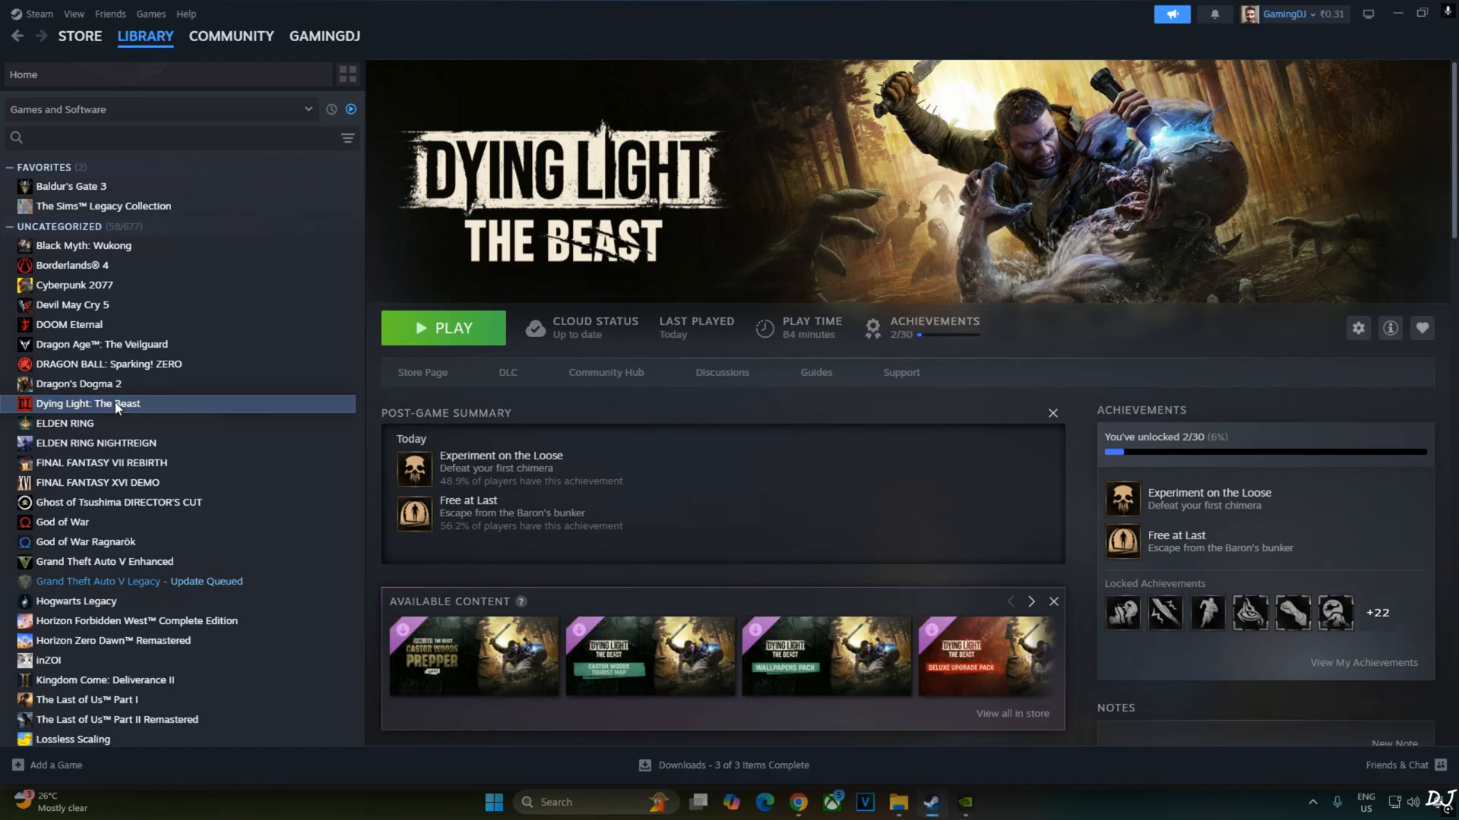
click(894, 808)
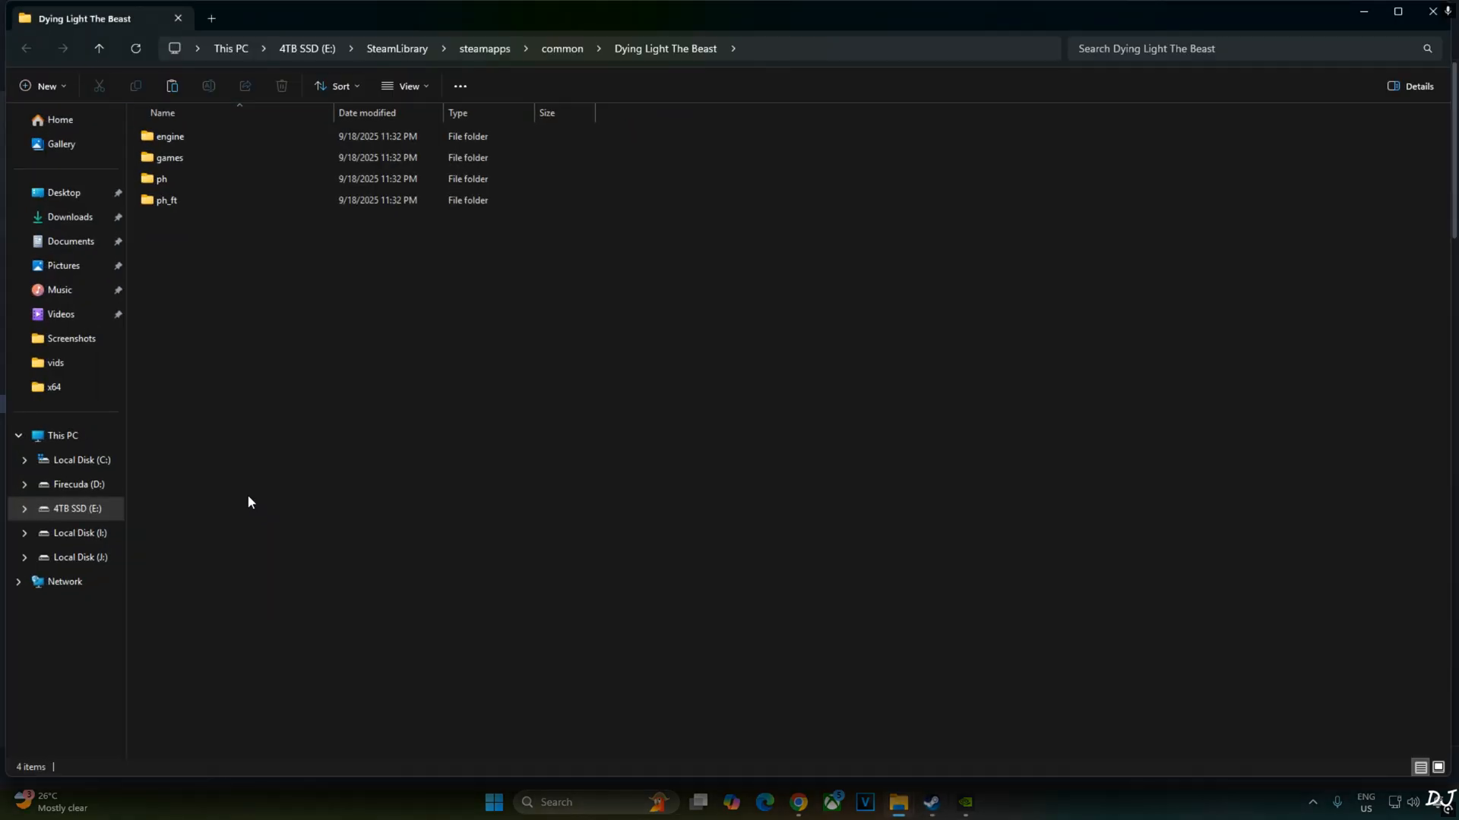
Go to ph_ft\work\bin\x64 and replace the three XeSS DLLs with the SDK copies.
double_click(166, 200)
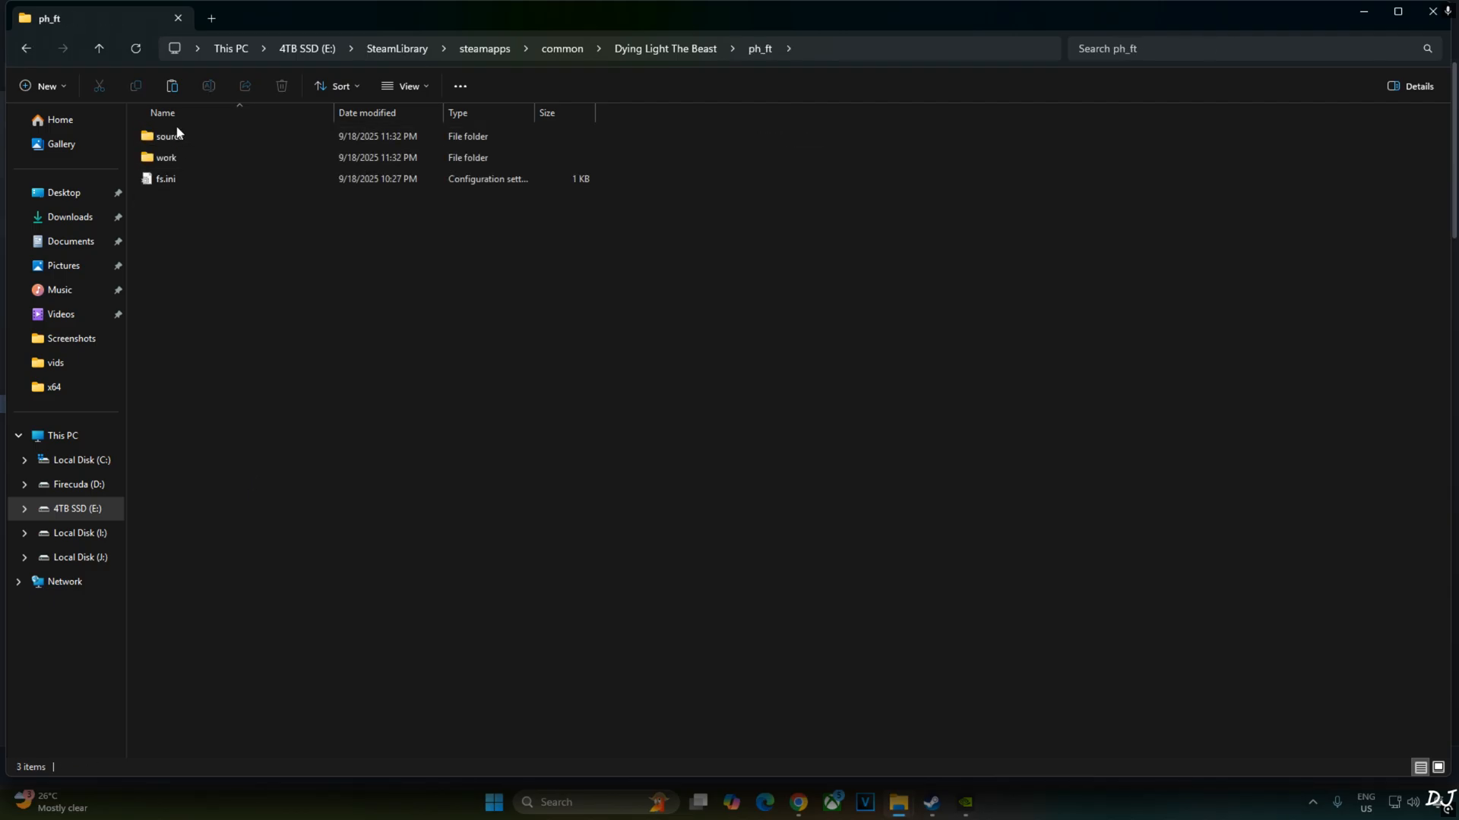
double_click(165, 157)
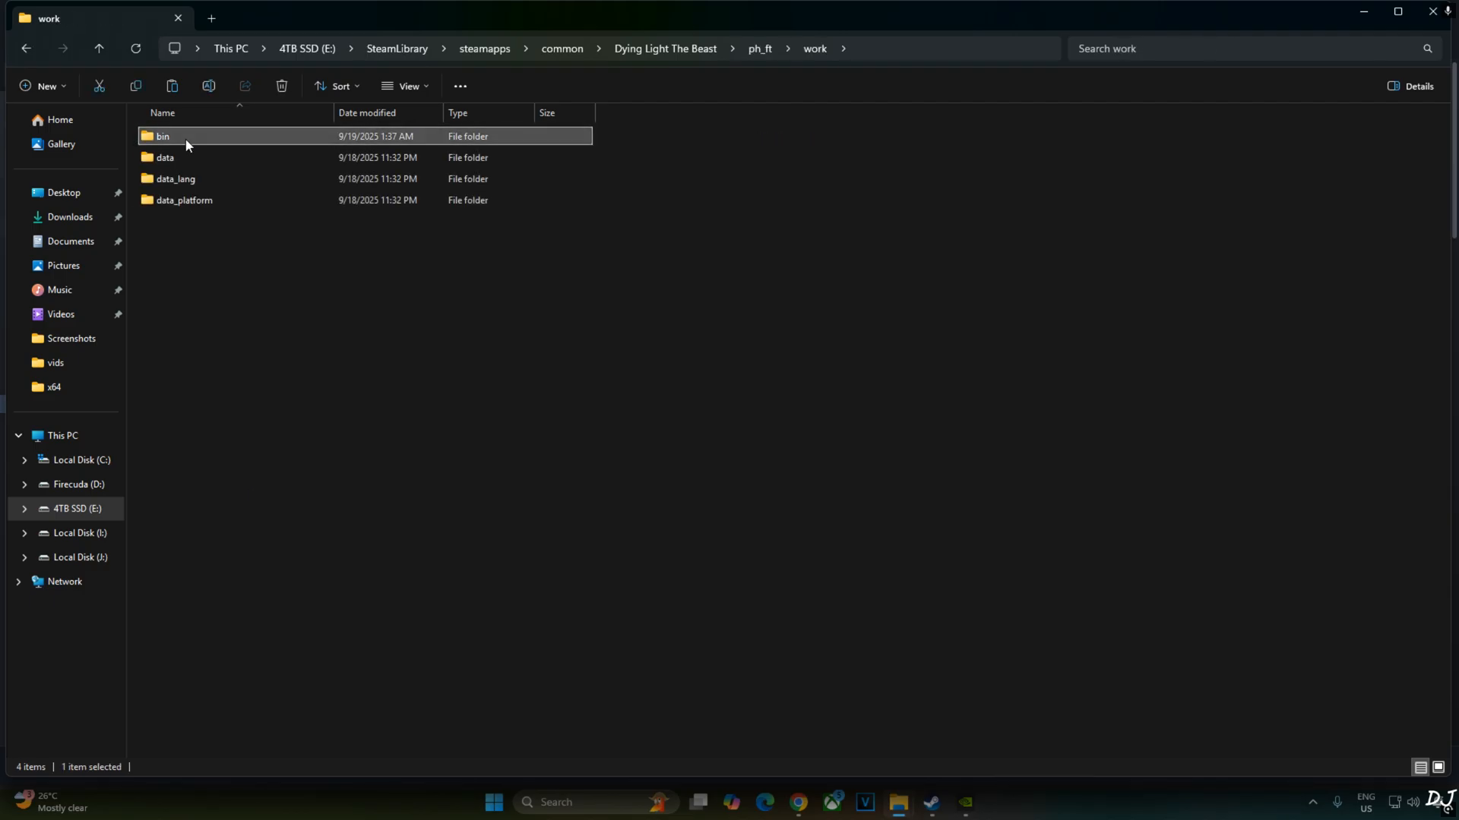
double_click(163, 136)
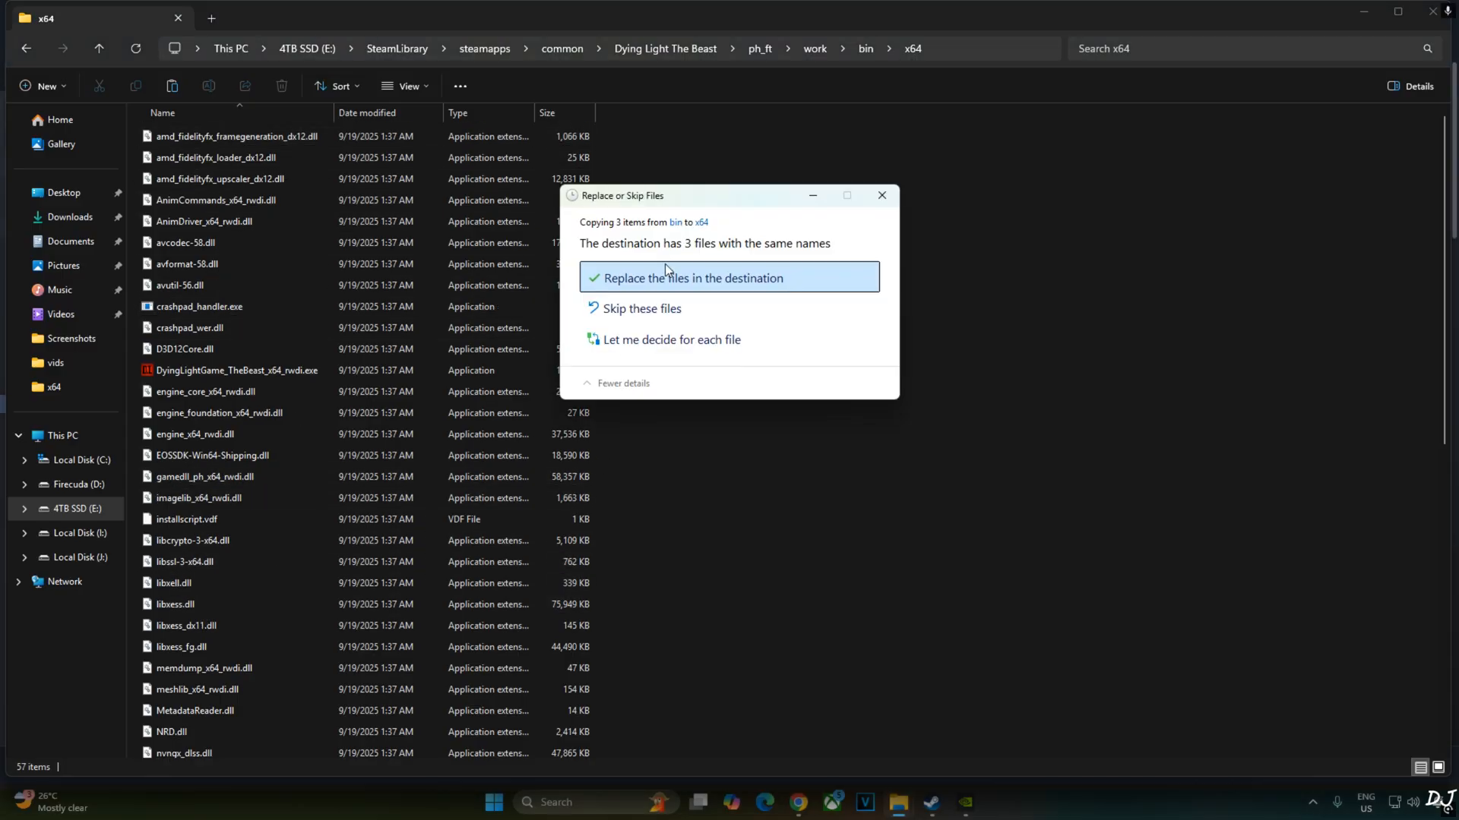
click(693, 277)
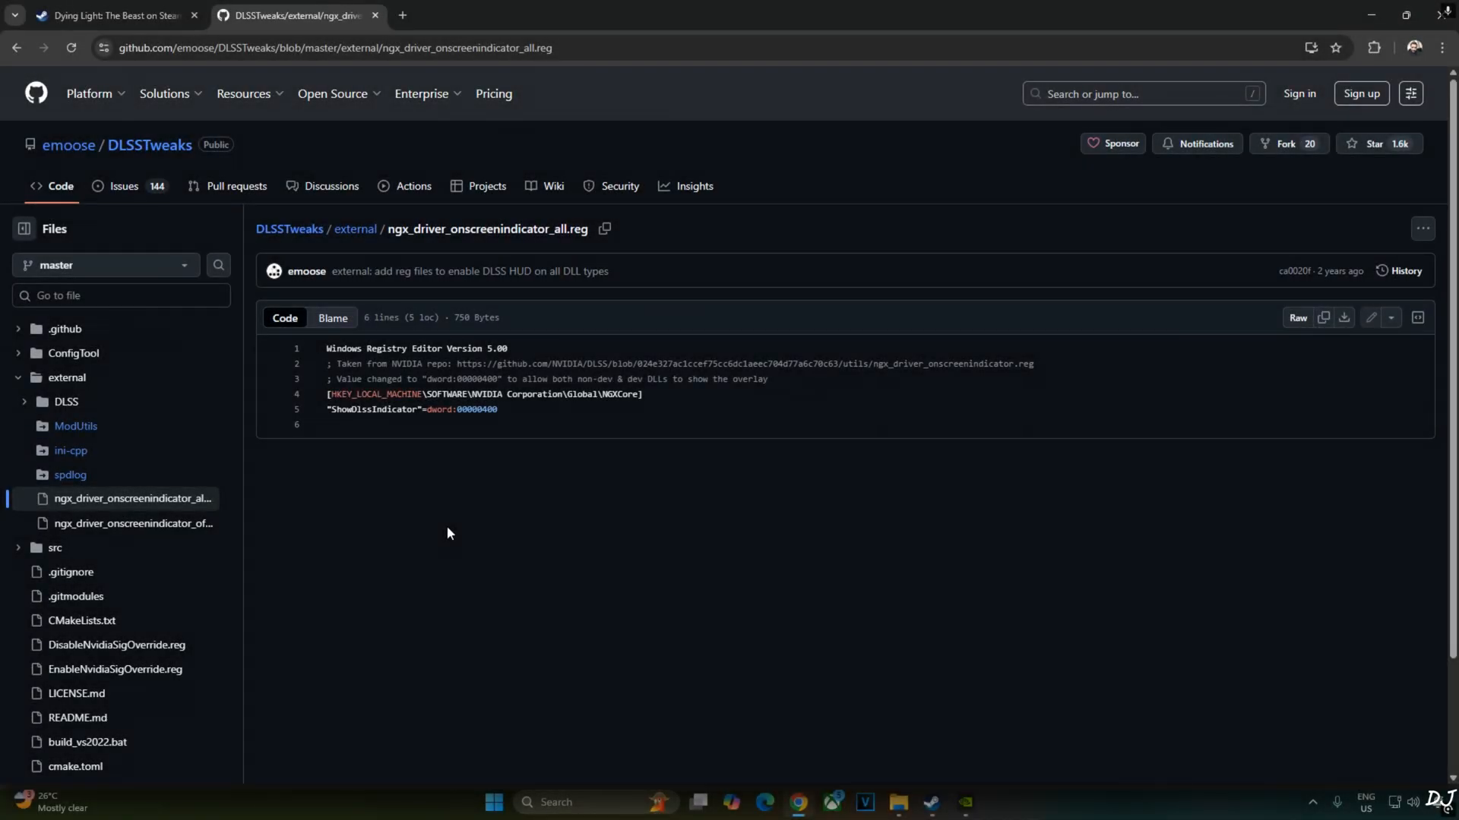
mouse_move(366, 484)
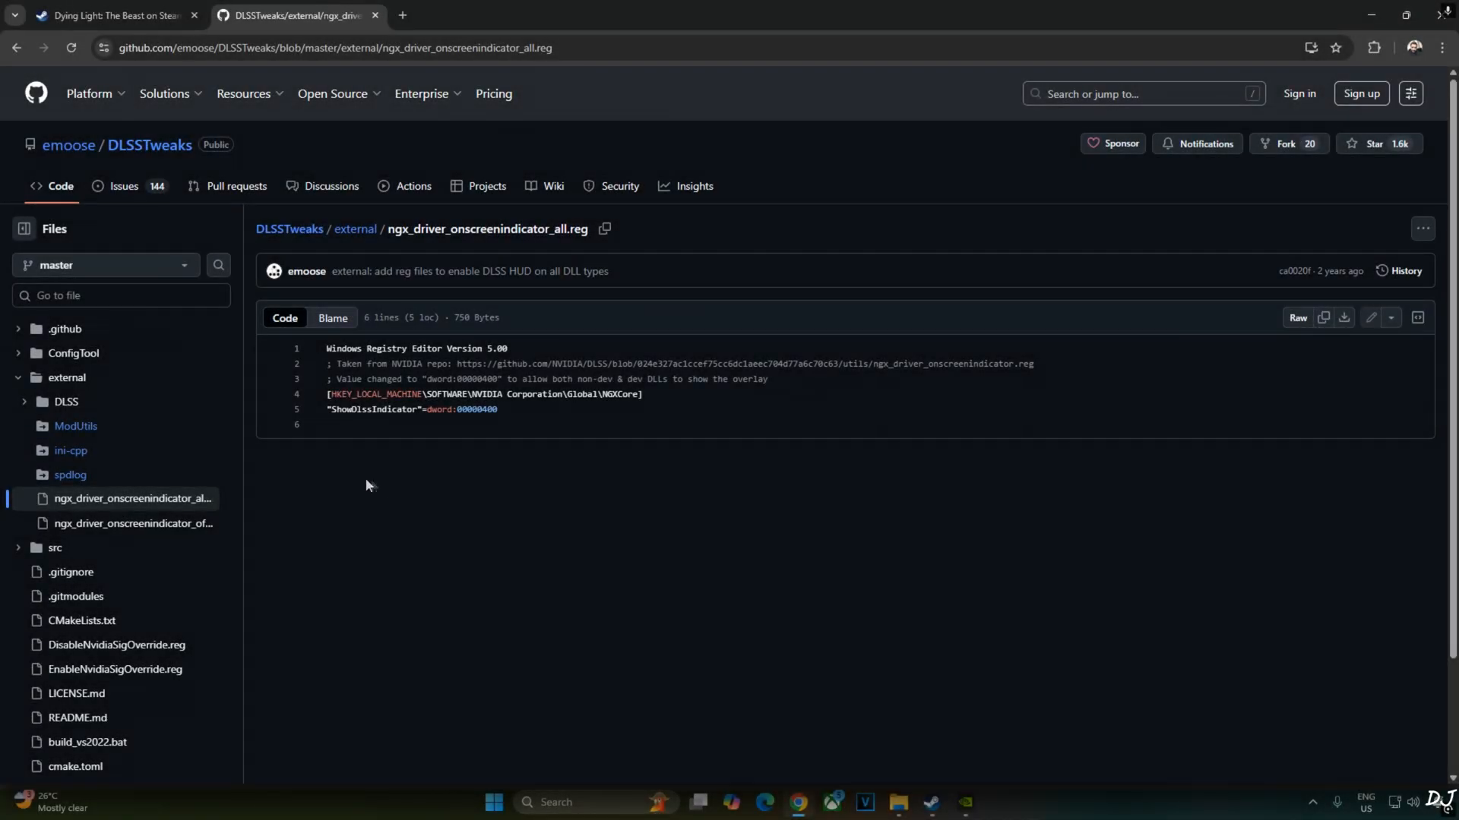
mouse_move(351, 502)
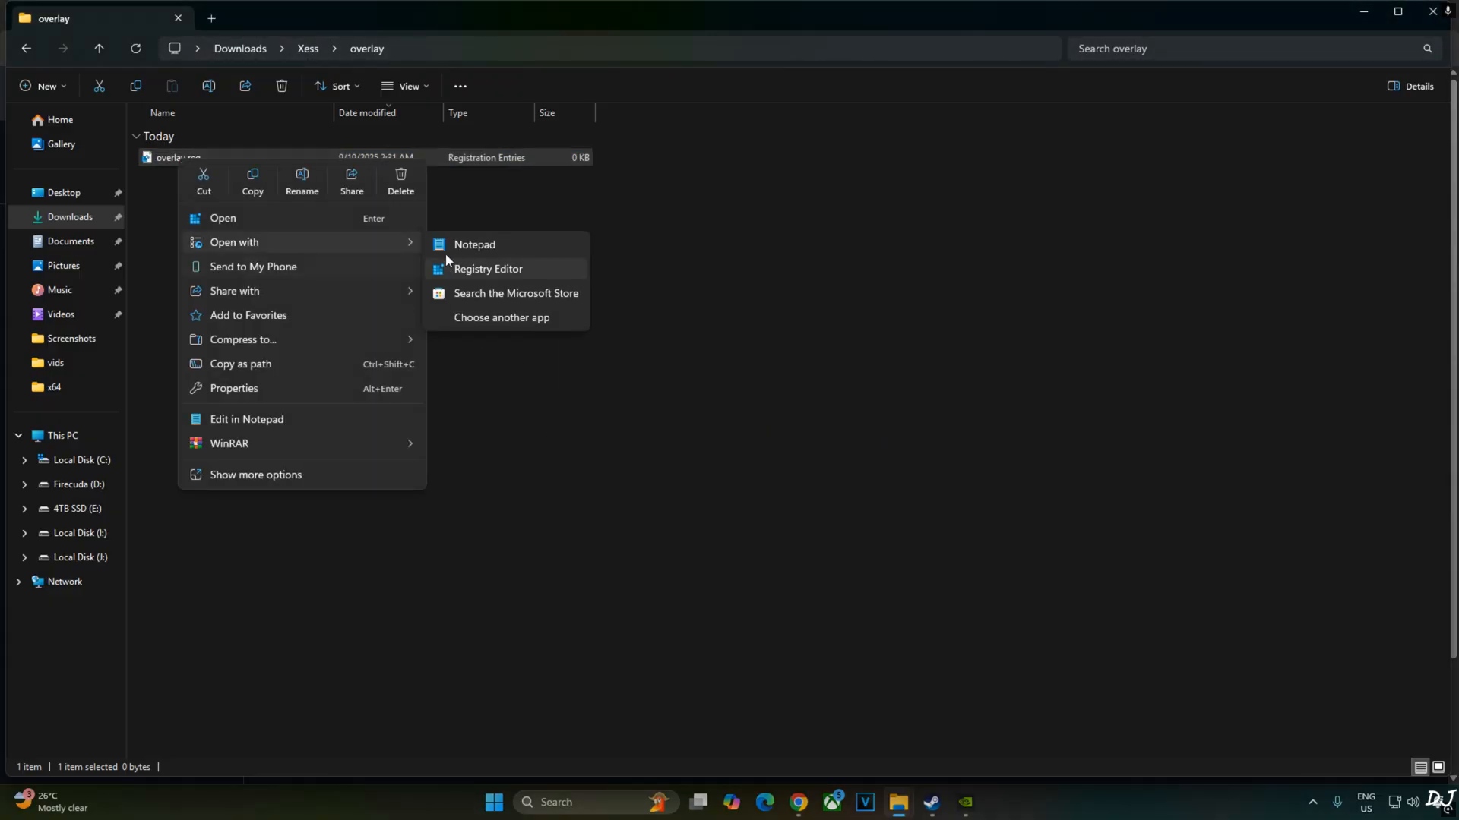
Open the empty overlay.reg in Notepad to edit it as text.
click(474, 245)
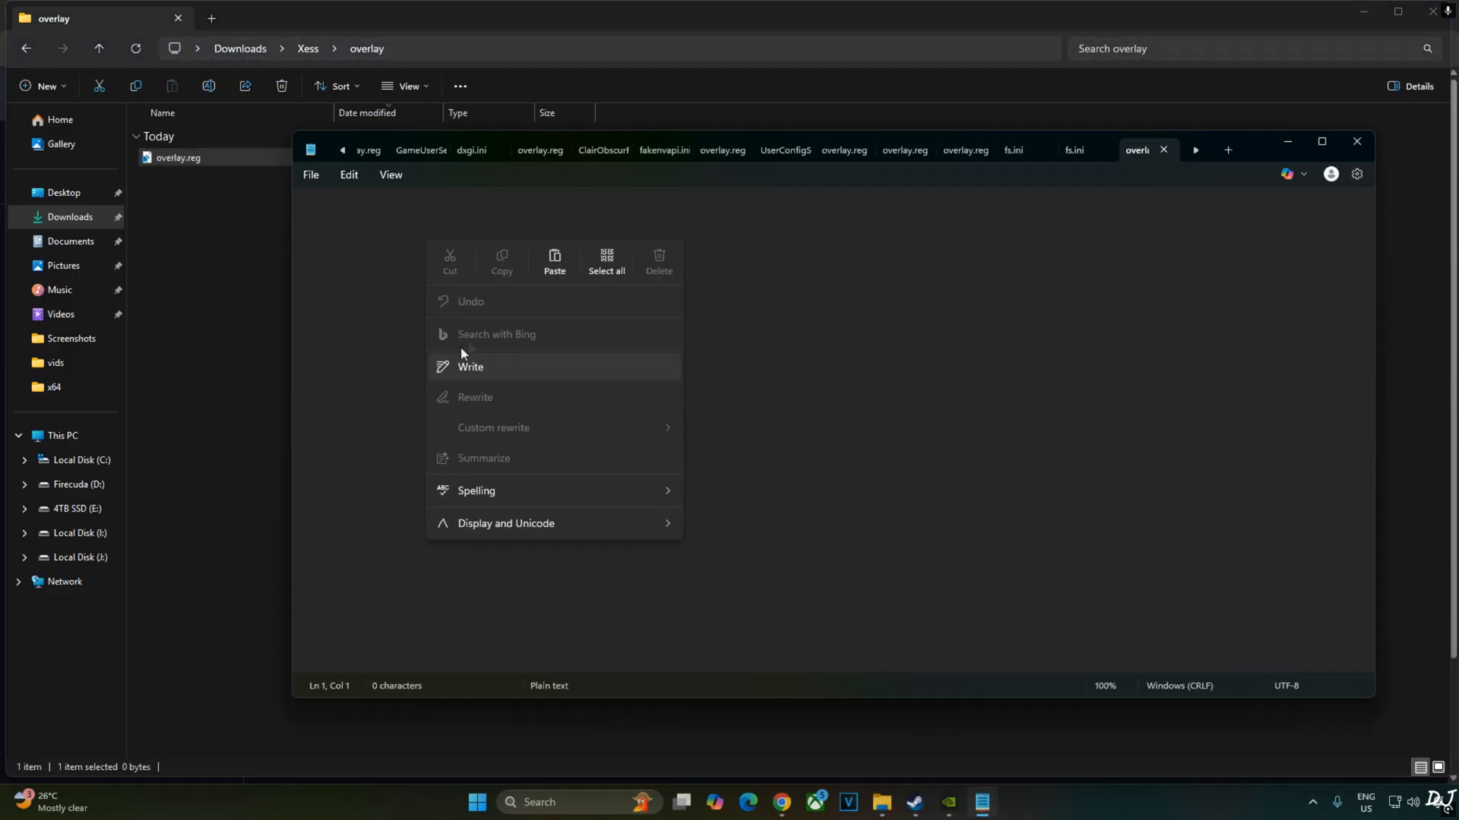
Paste the DLSS indicator registry script, save, and change ShowDlssIndicator to dword:00000000.
click(311, 174)
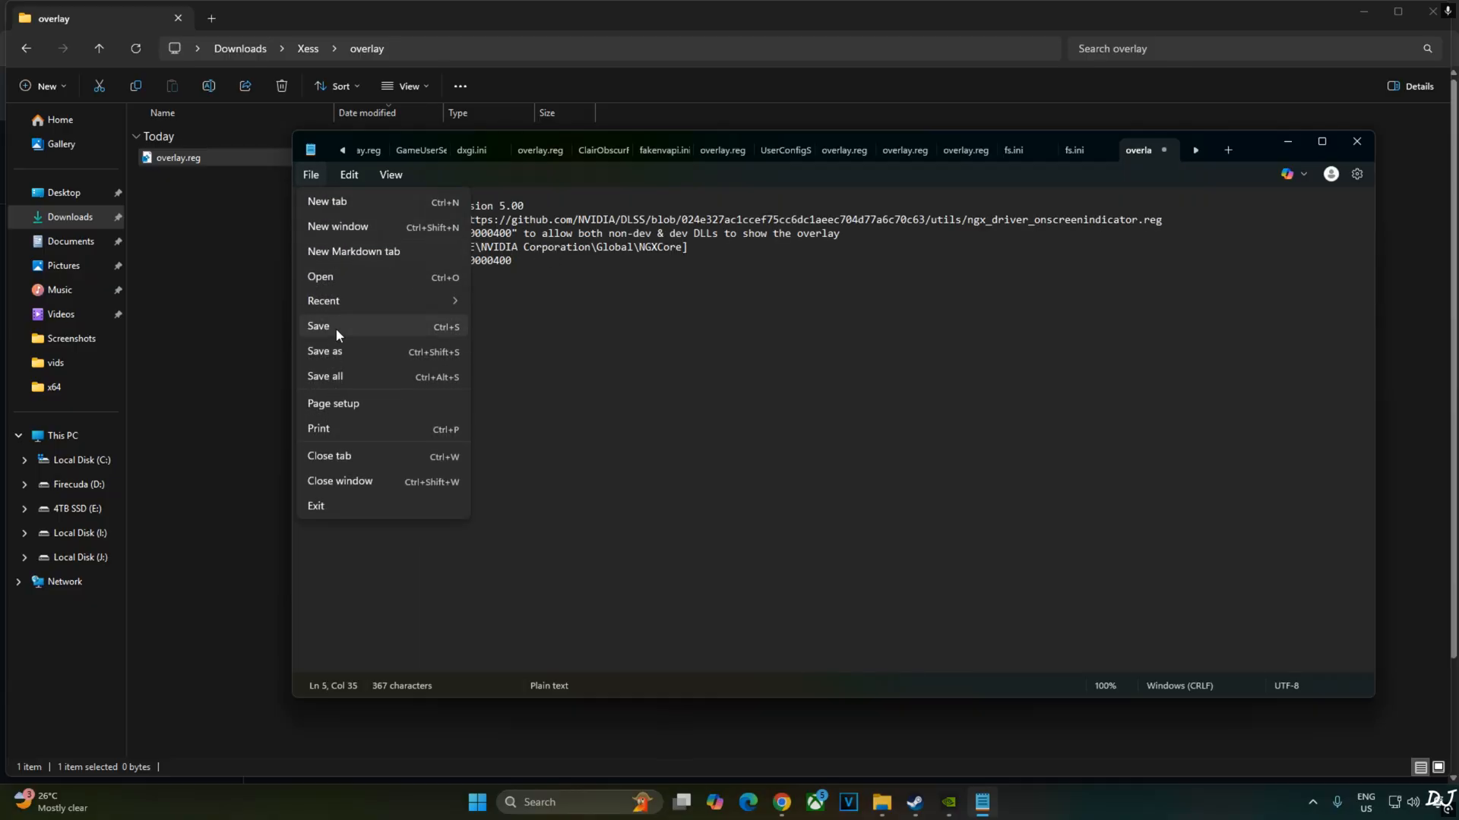
click(318, 327)
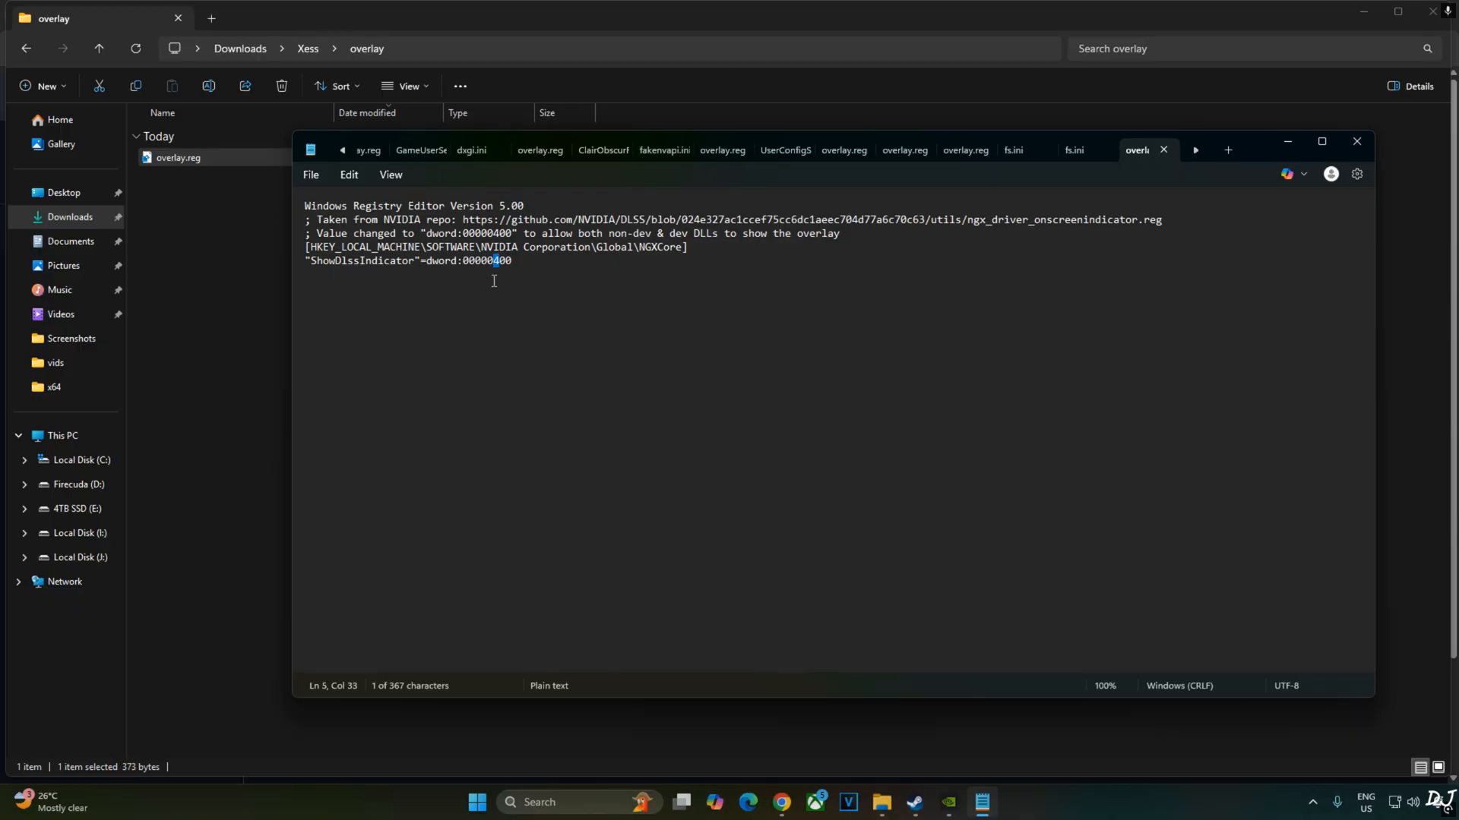
click(311, 175)
text(0)
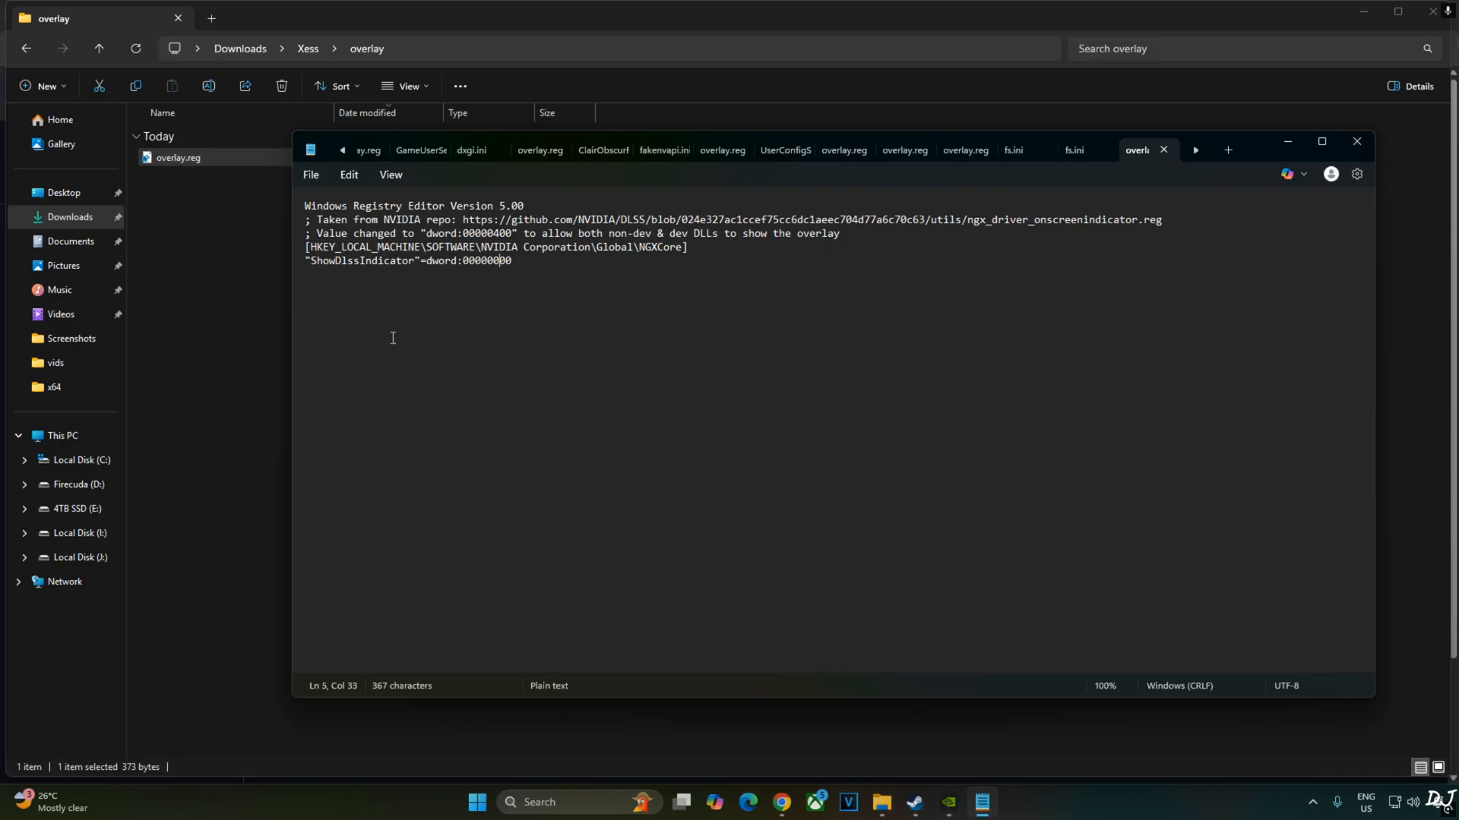
click(311, 176)
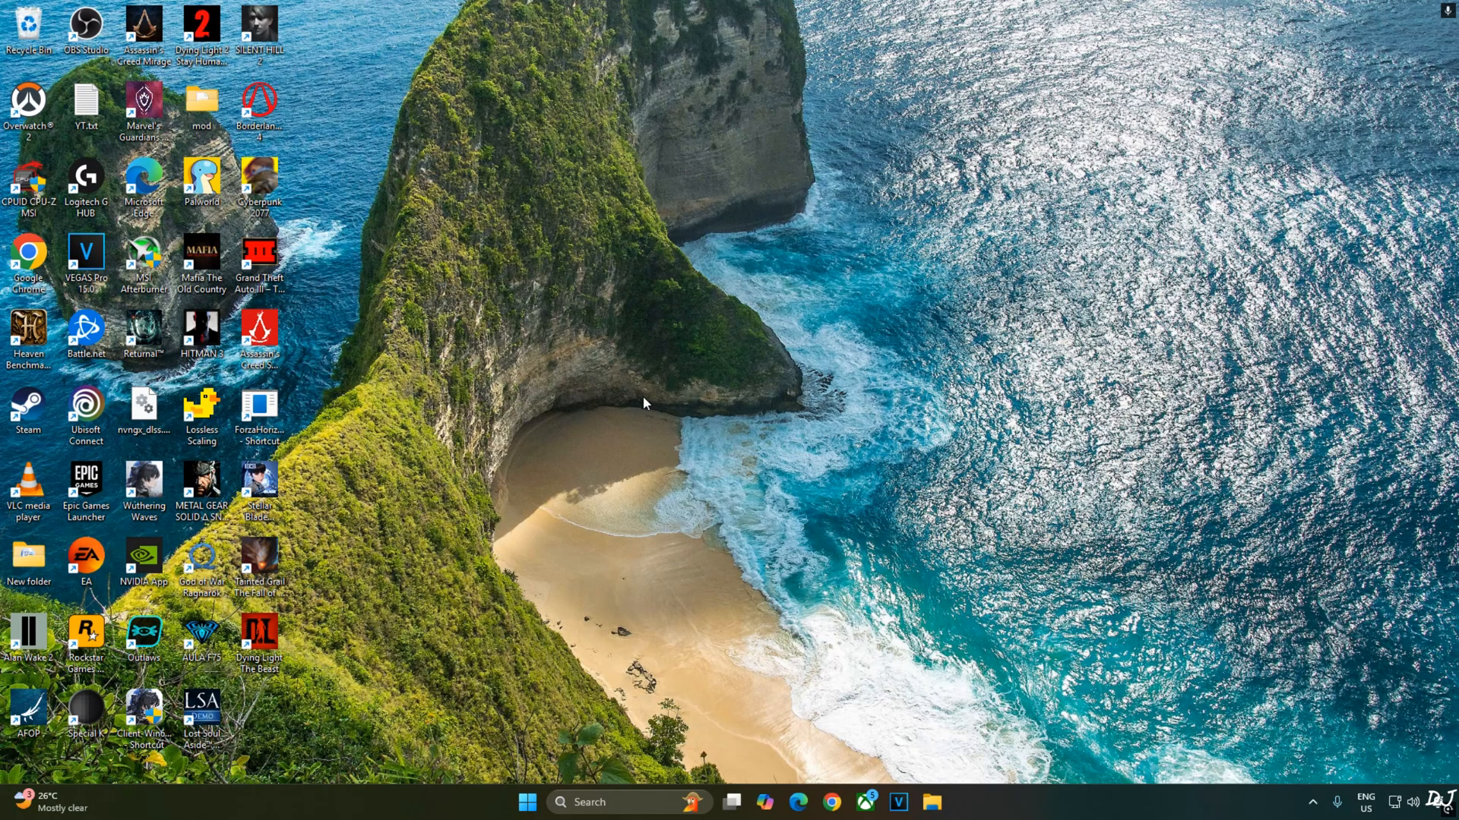
Open Display settings from the desktop context menu to reach the Graphics page.
right_click(655, 402)
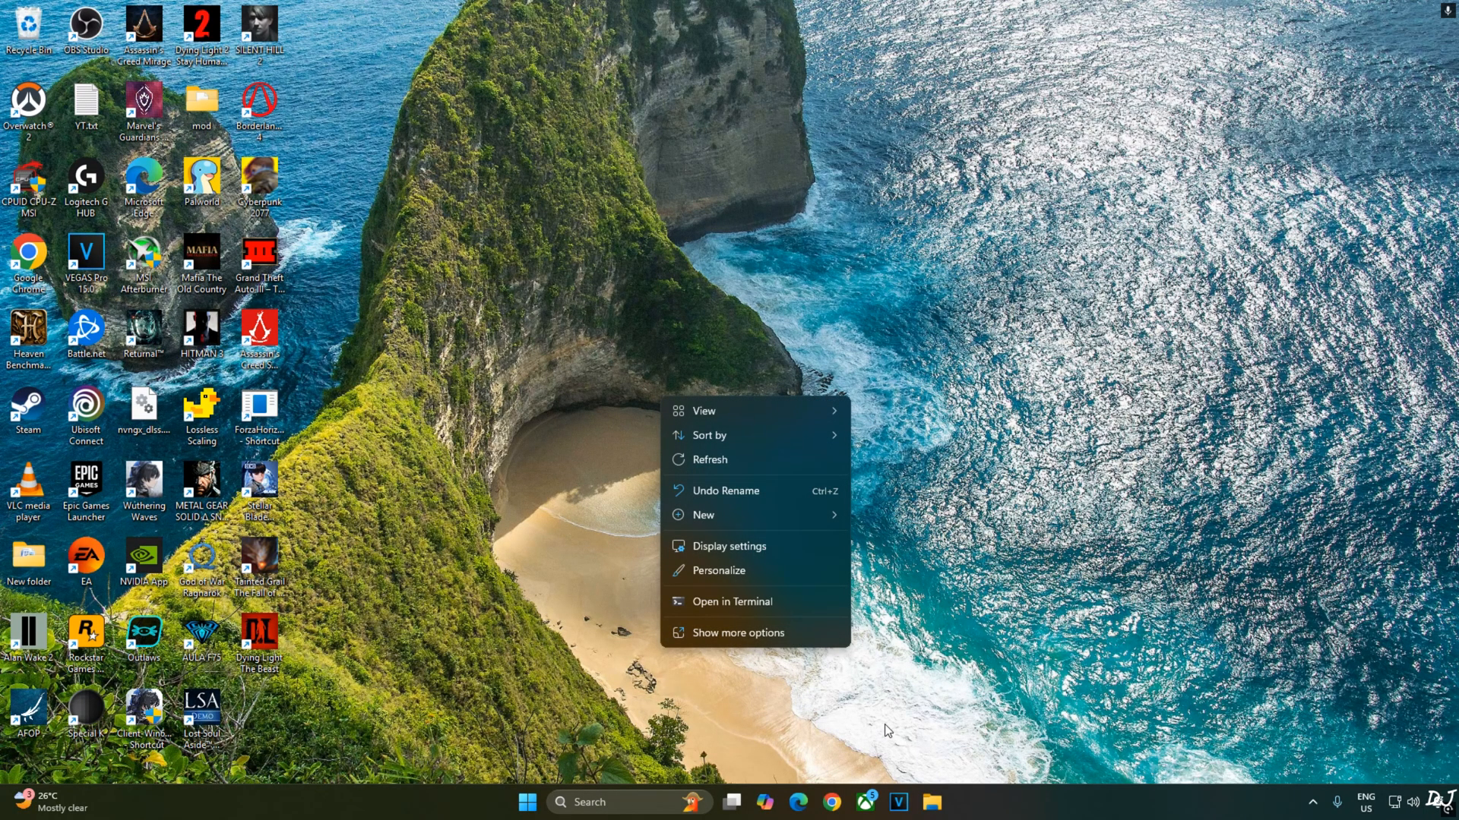
click(734, 554)
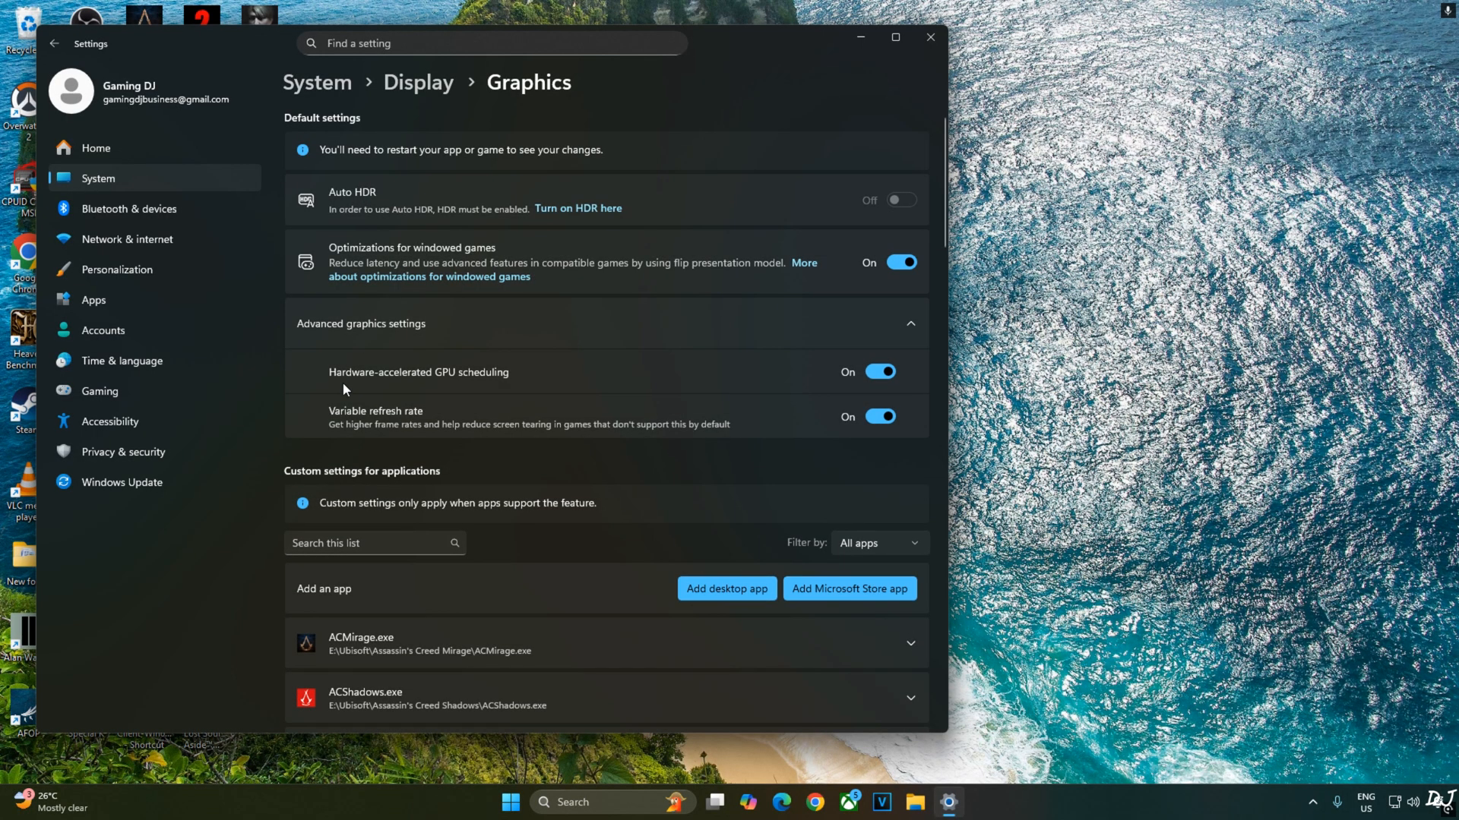
mouse_move(604, 394)
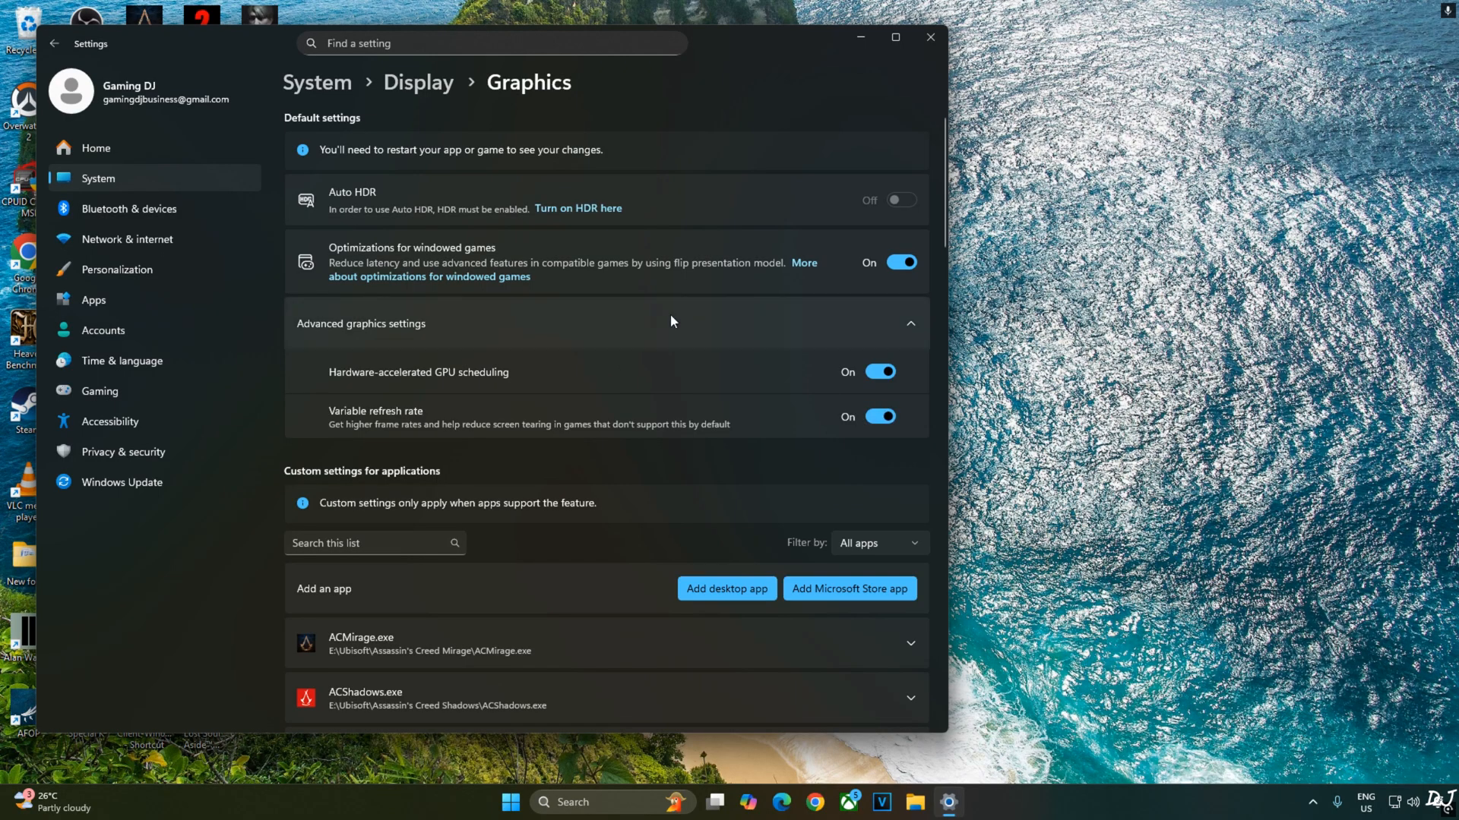
Launch NVIDIA Control Panel from Start, review the game's 3D settings, and open Set up G-SYNC.
text(nvIDIA App)
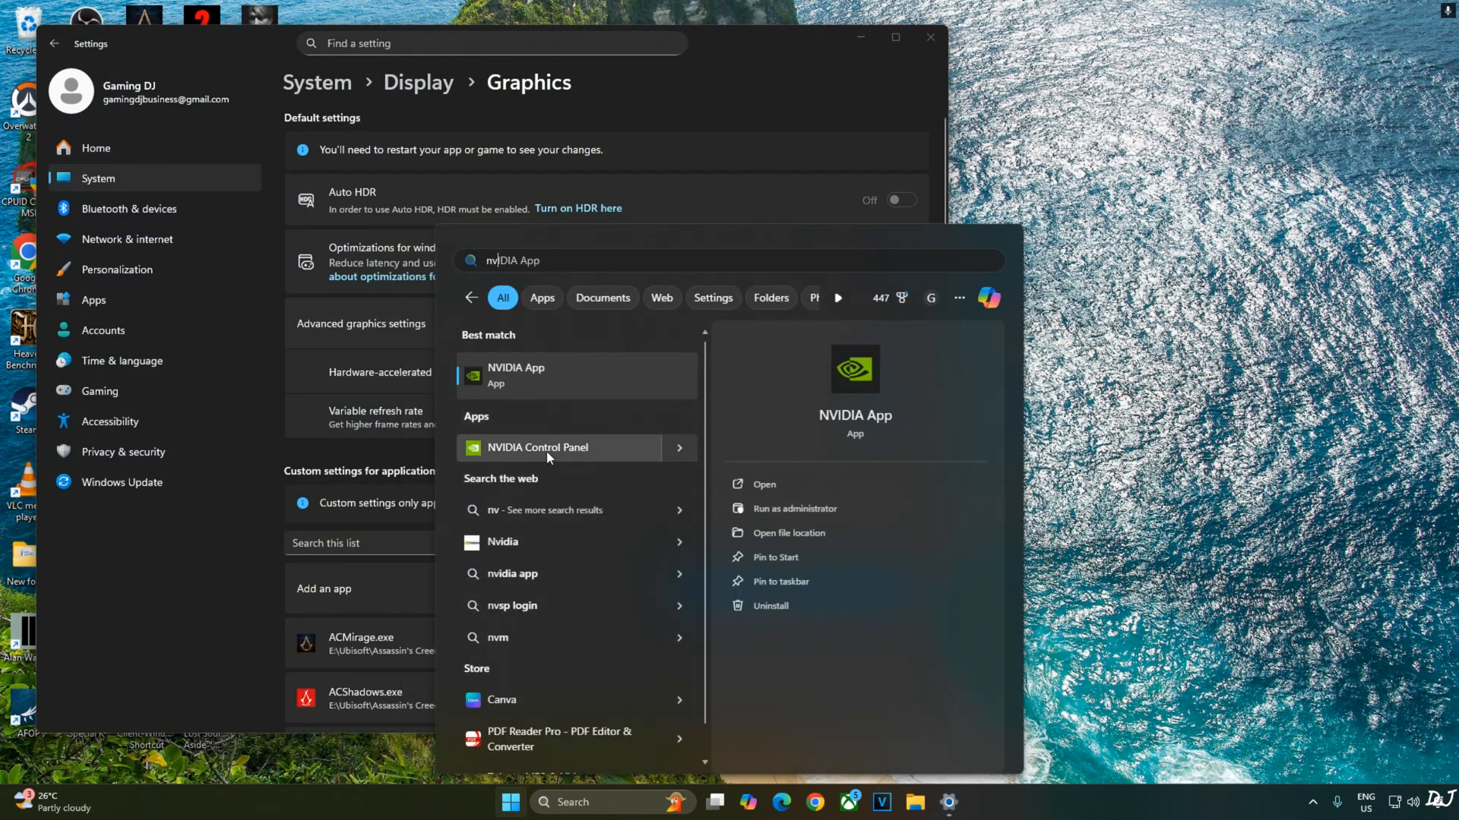
click(538, 448)
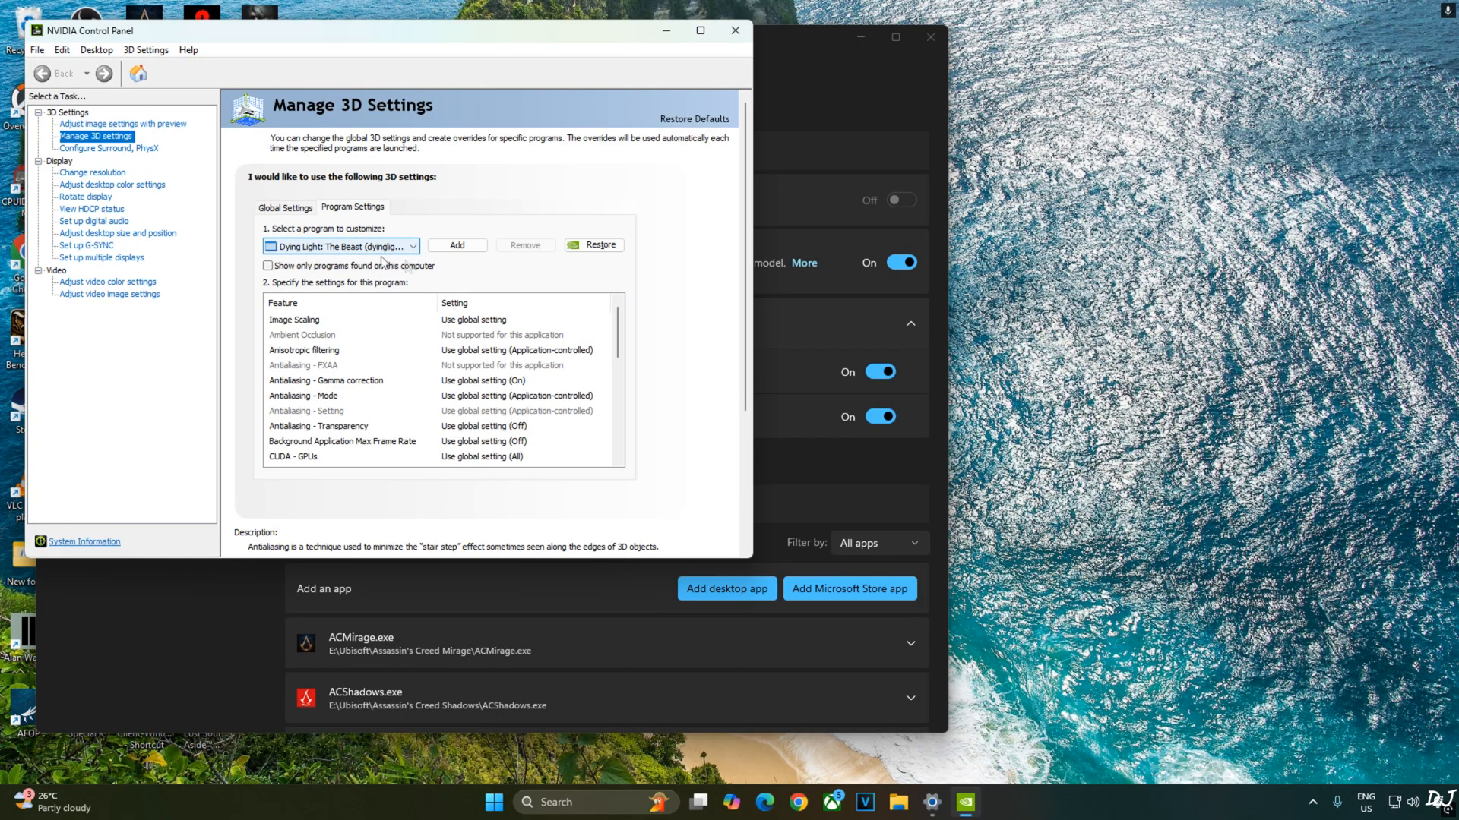
scroll(down, 3)
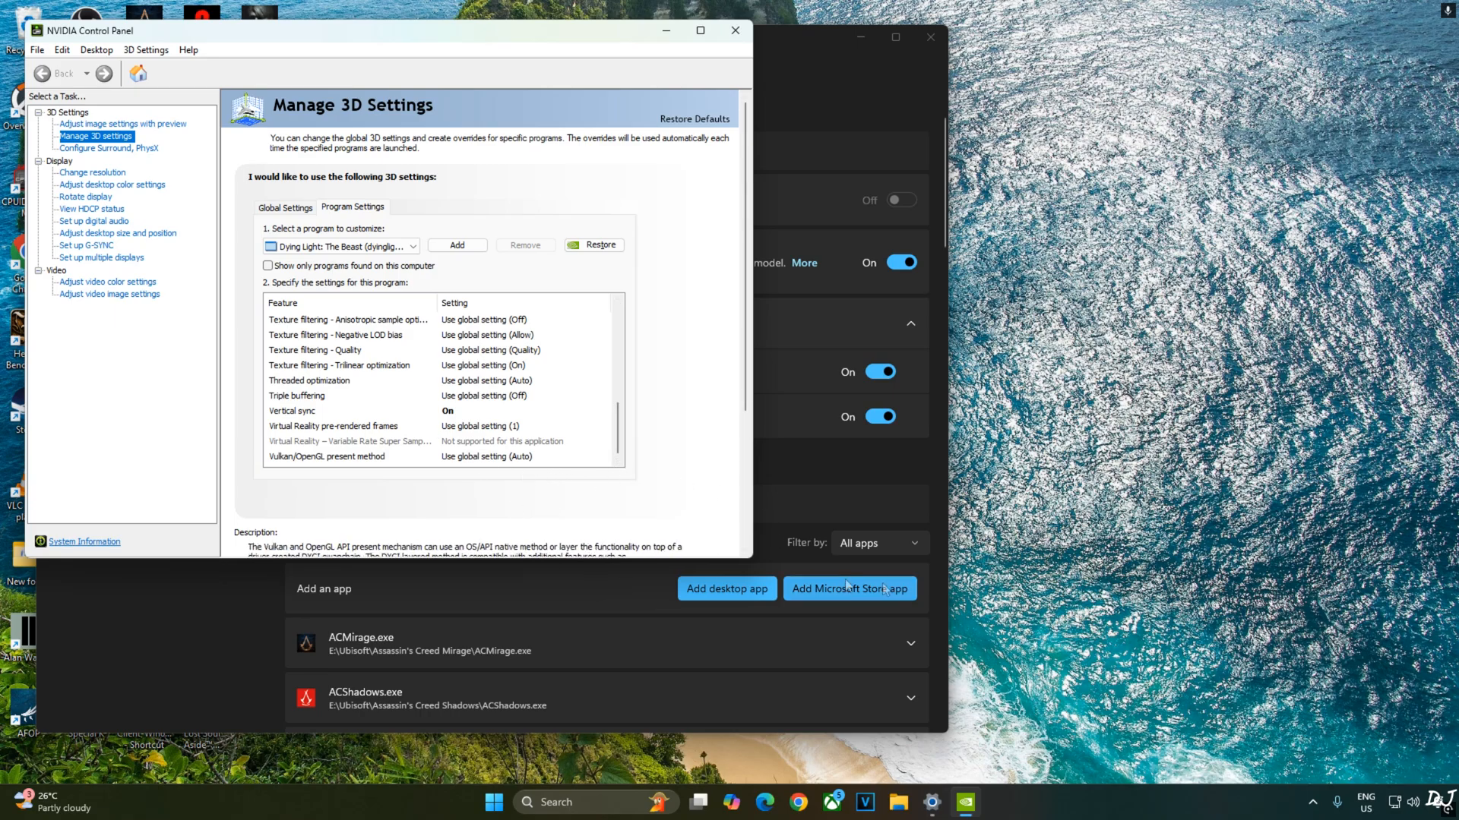
click(85, 244)
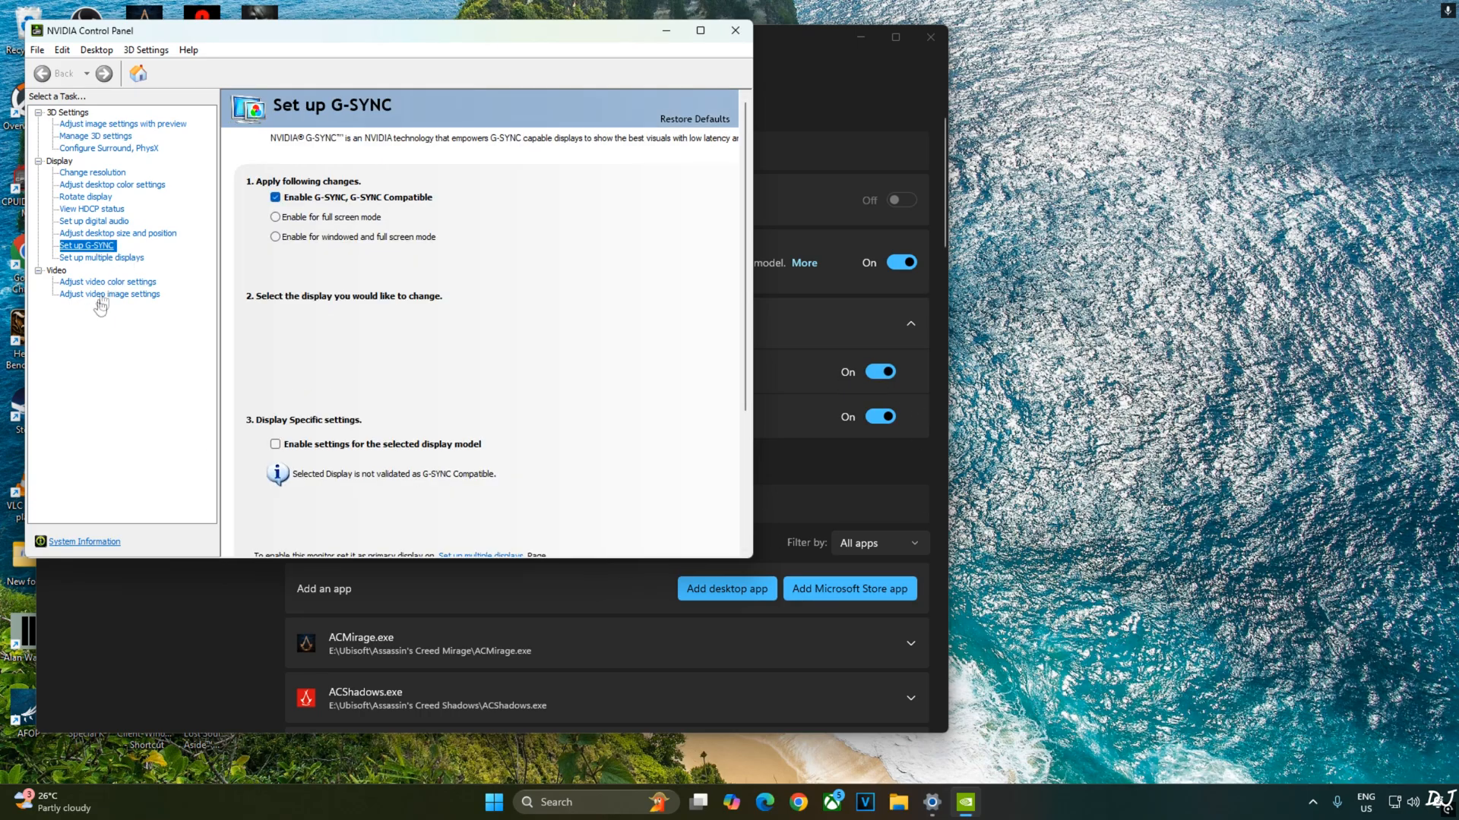
Confirm G-SYNC is enabled for full screen, then switch to Steam's Dying Light: The Beast page.
click(275, 216)
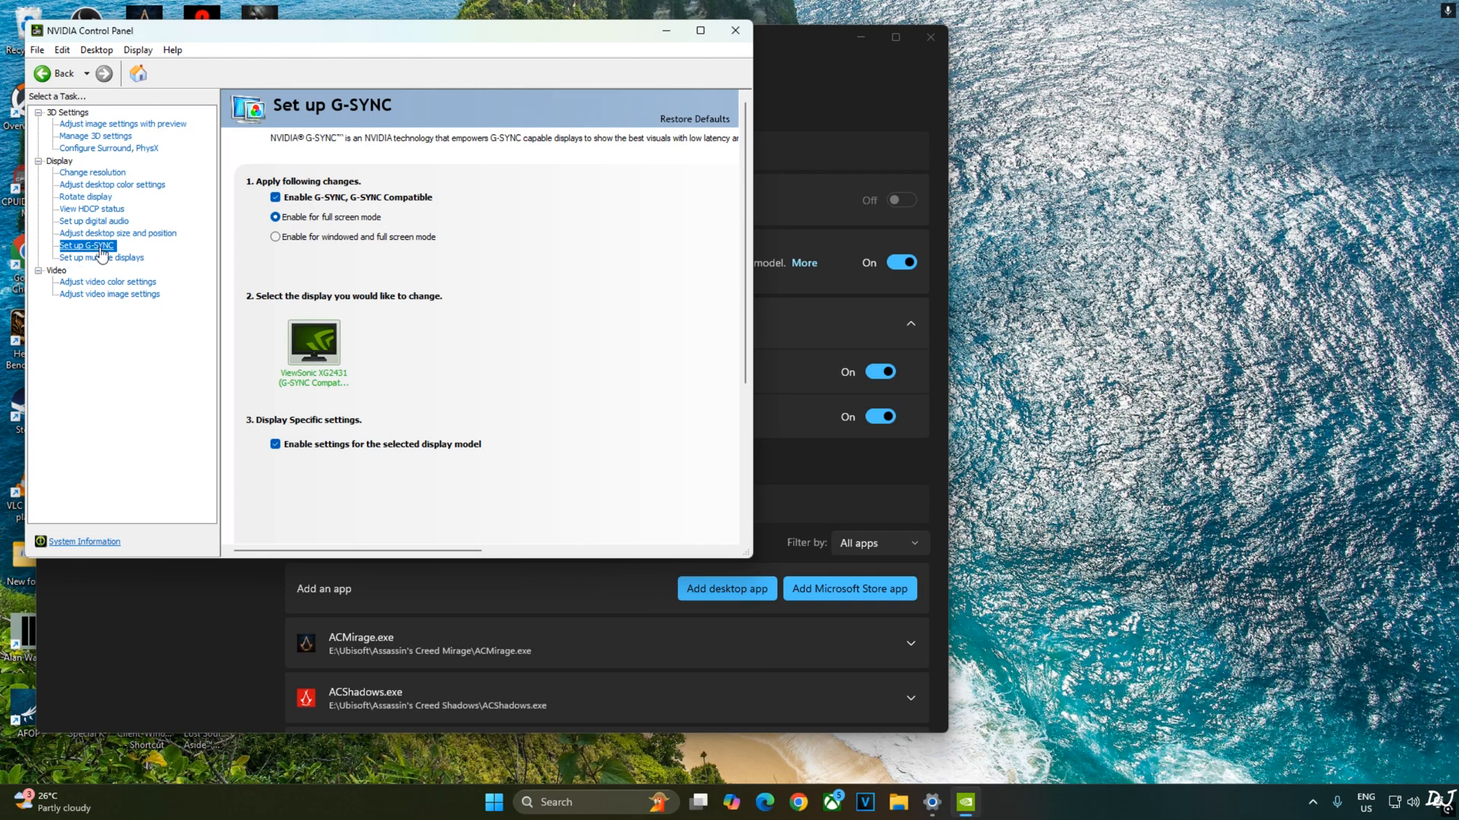
mouse_move(417, 465)
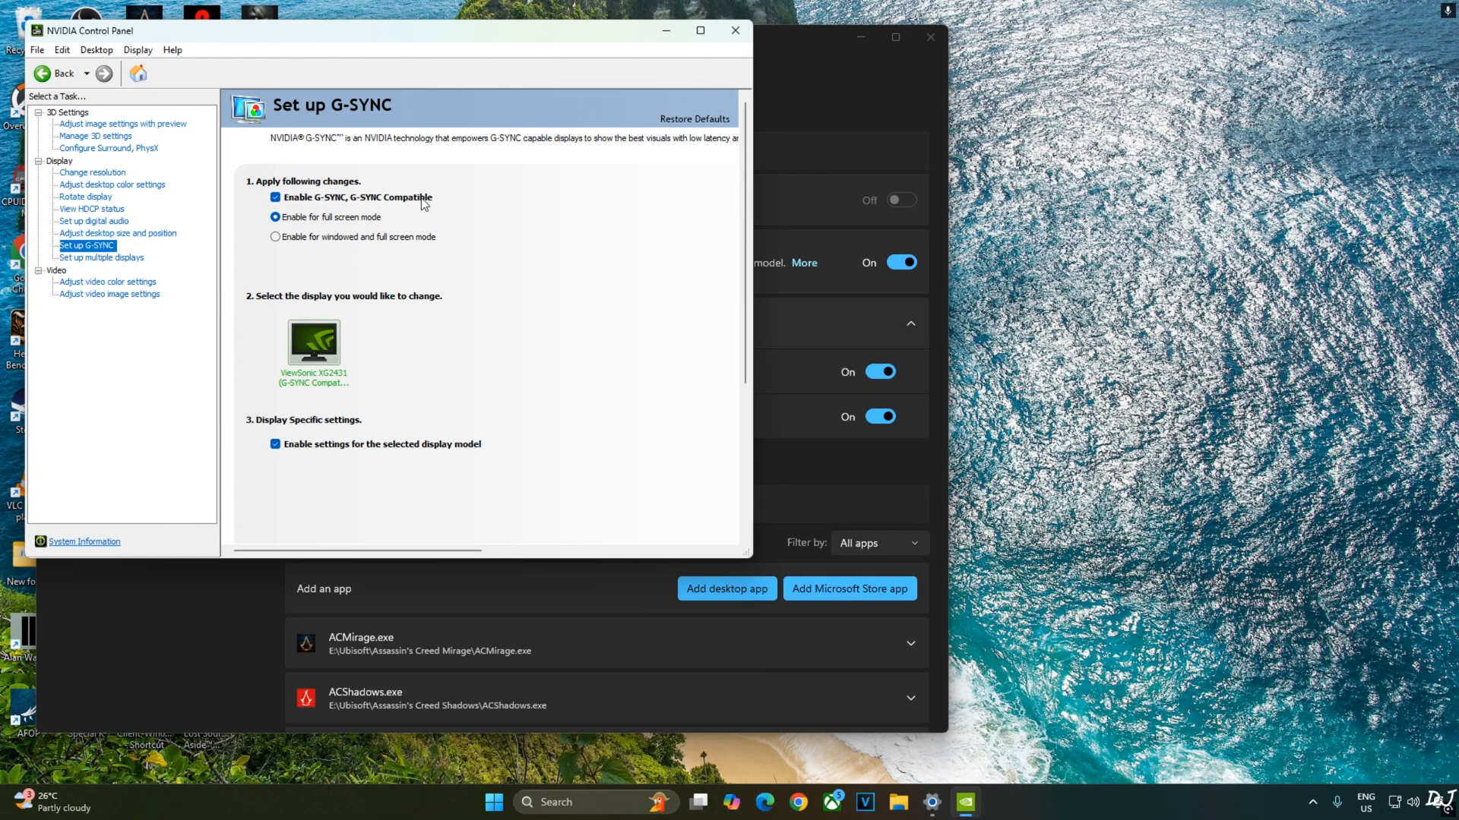
mouse_move(514, 300)
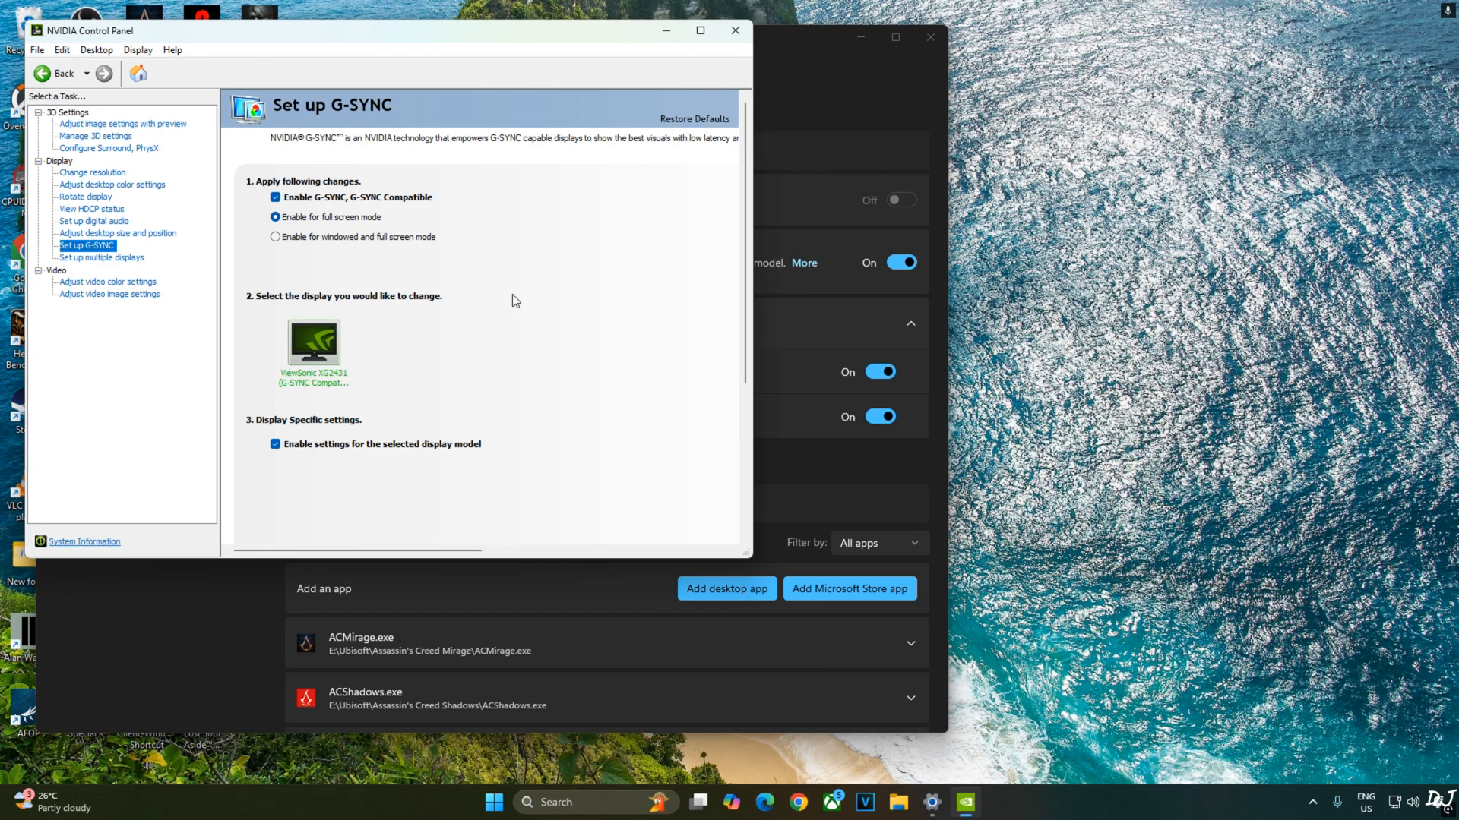
mouse_move(482, 293)
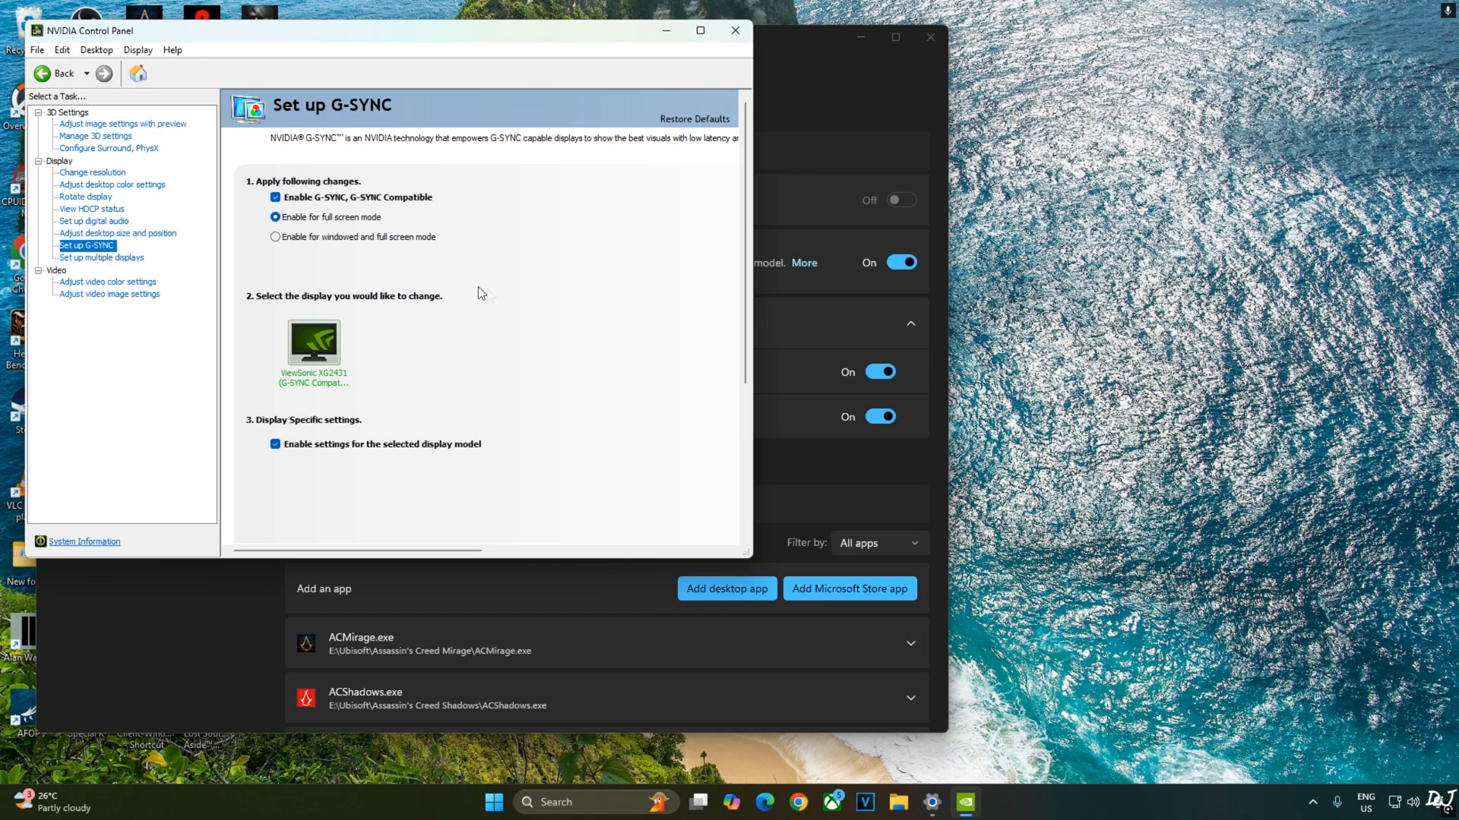
mouse_move(118, 58)
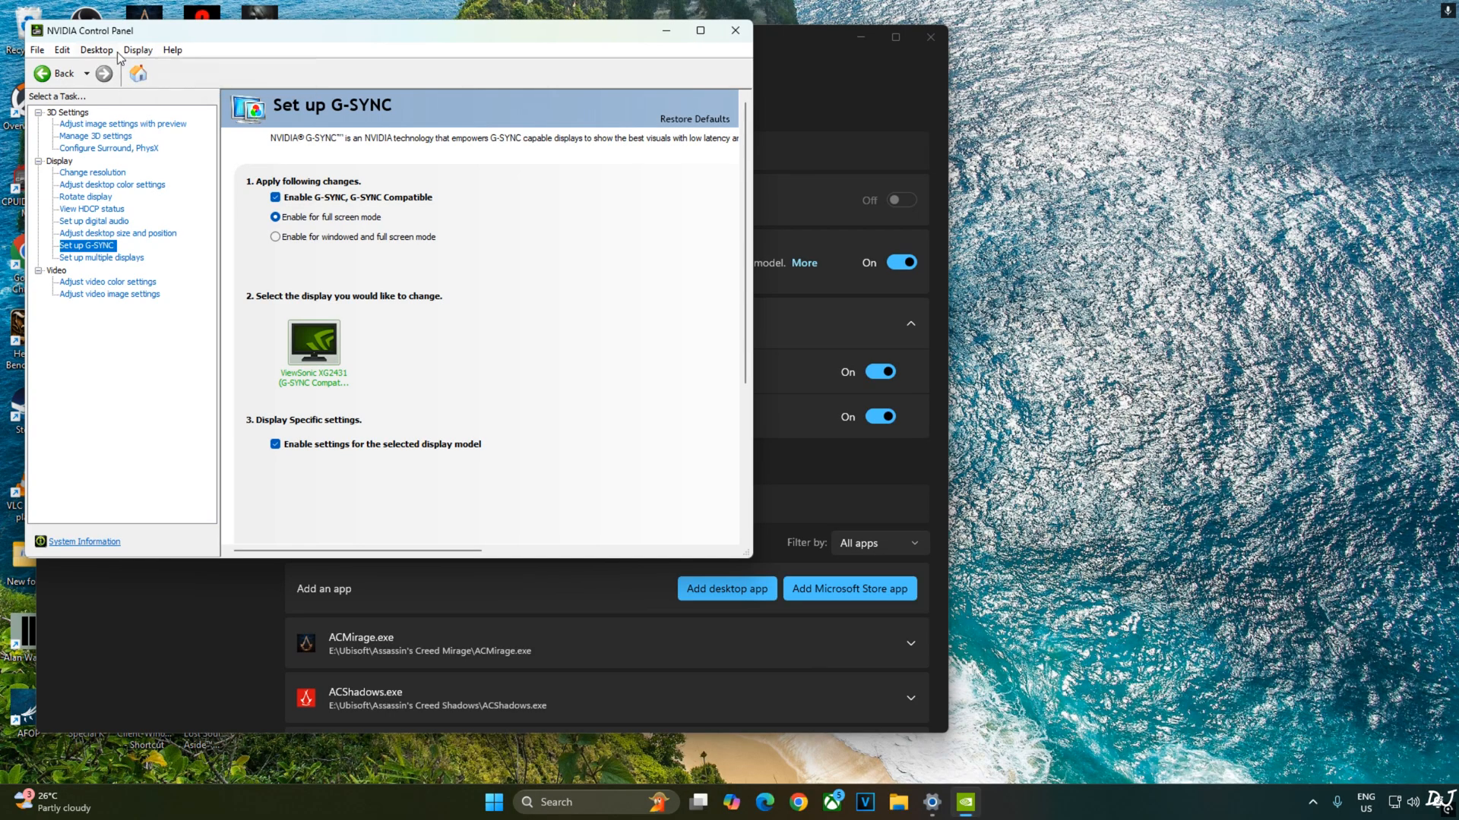
click(137, 49)
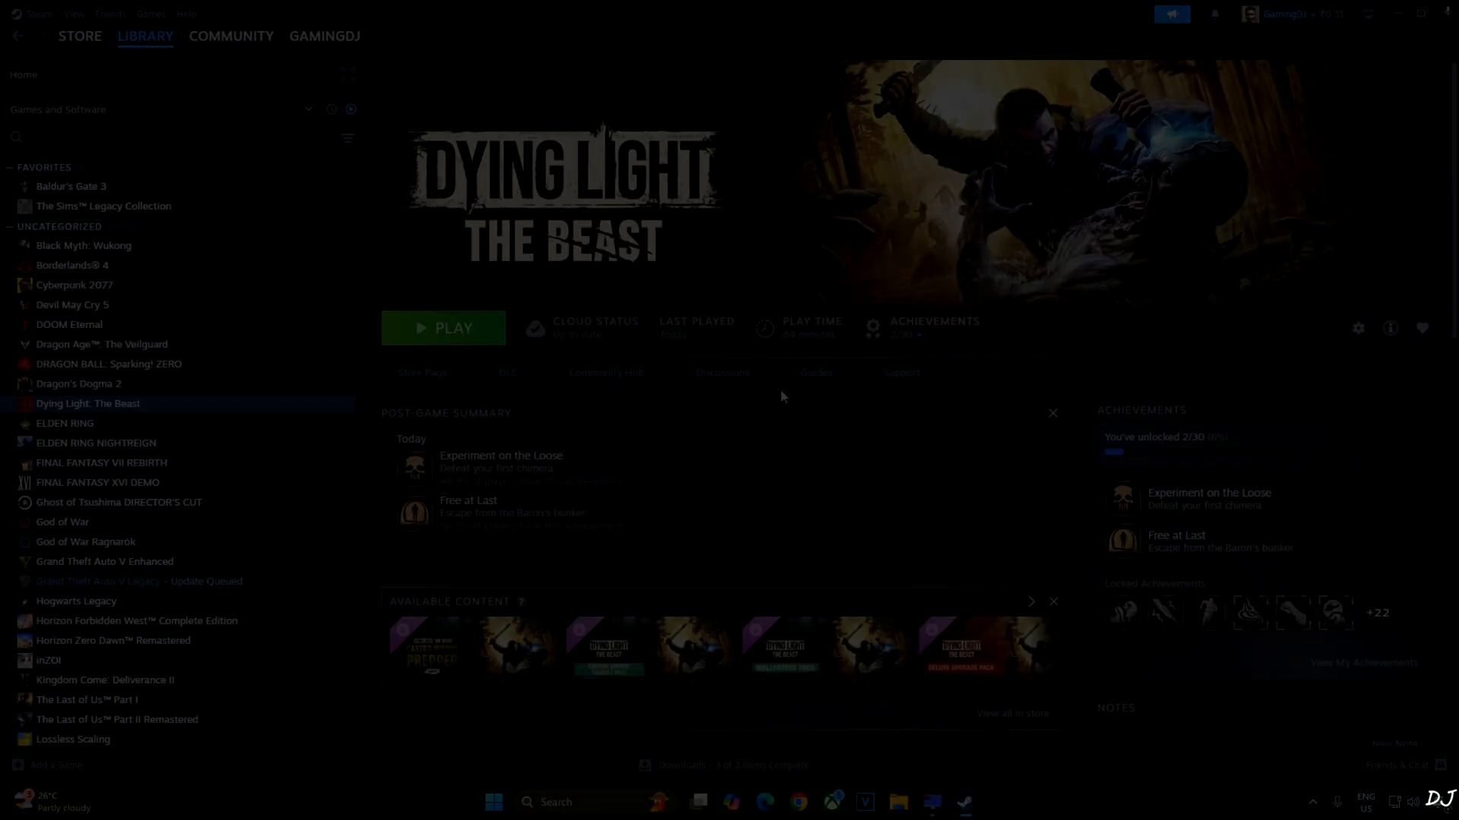
Launch the game and set Video Latency Reduction to Reflex, leaving Frame Generation off.
click(442, 327)
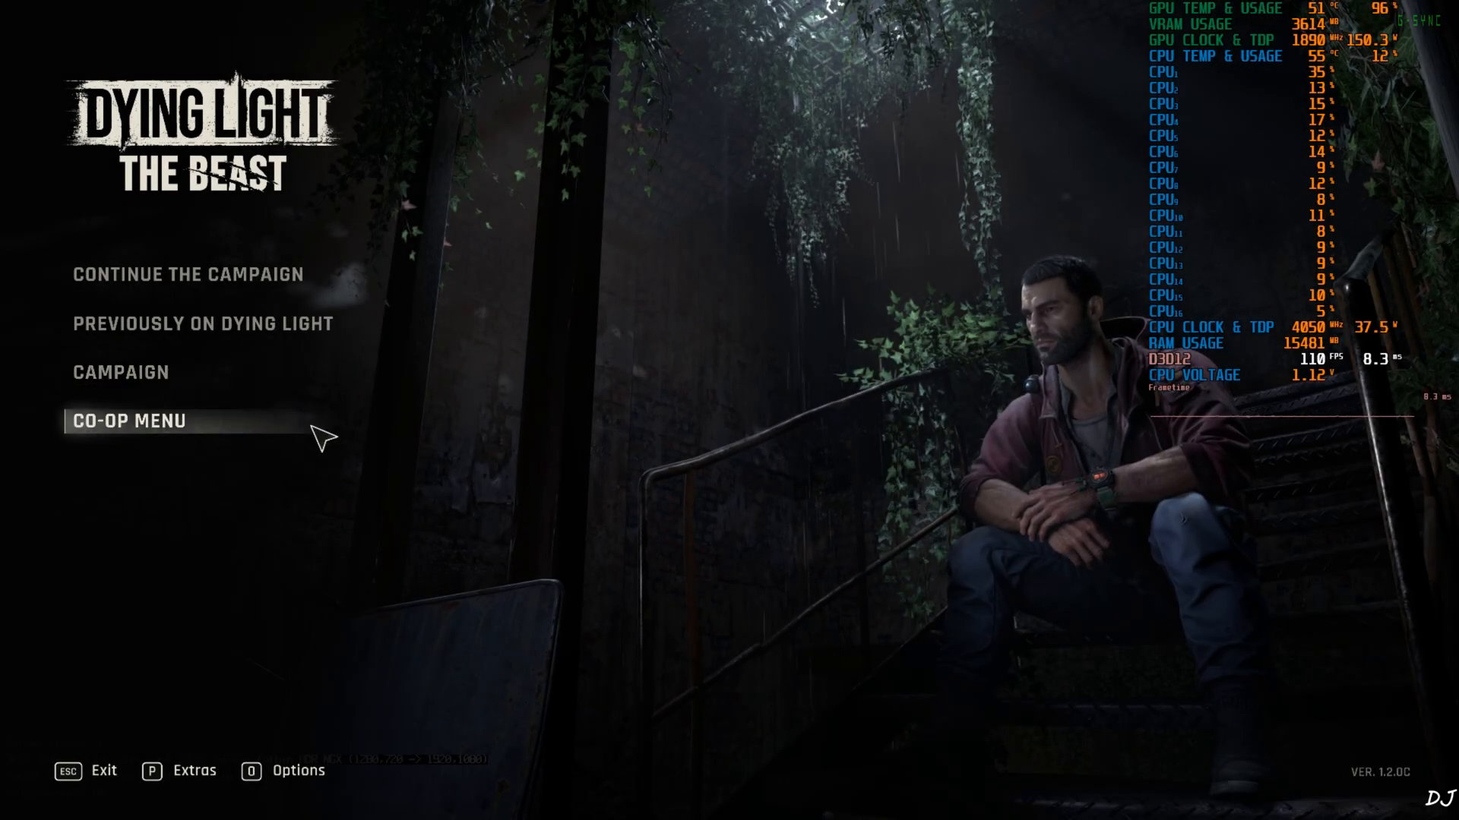
mouse_move(79, 791)
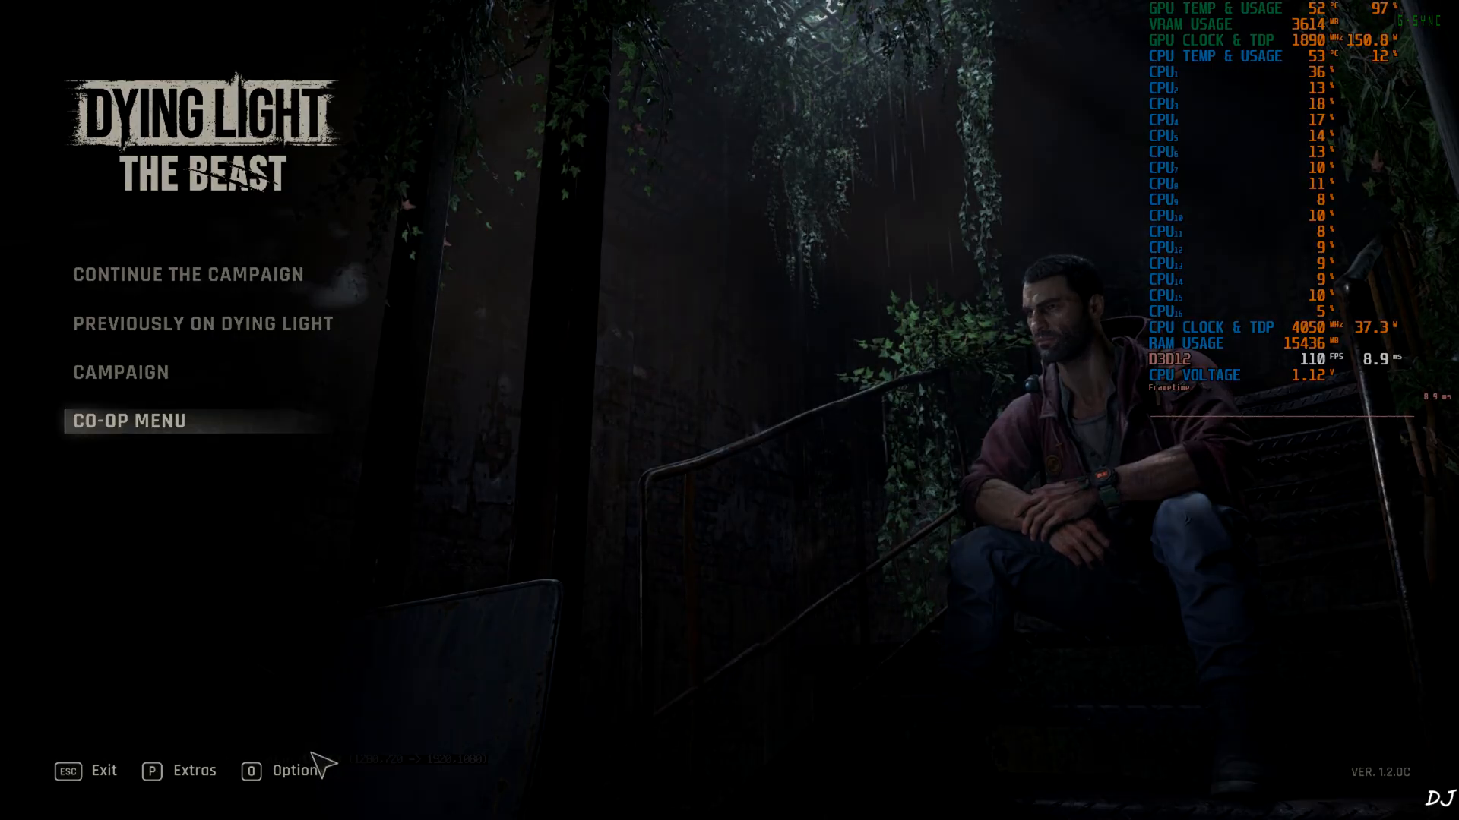
click(289, 771)
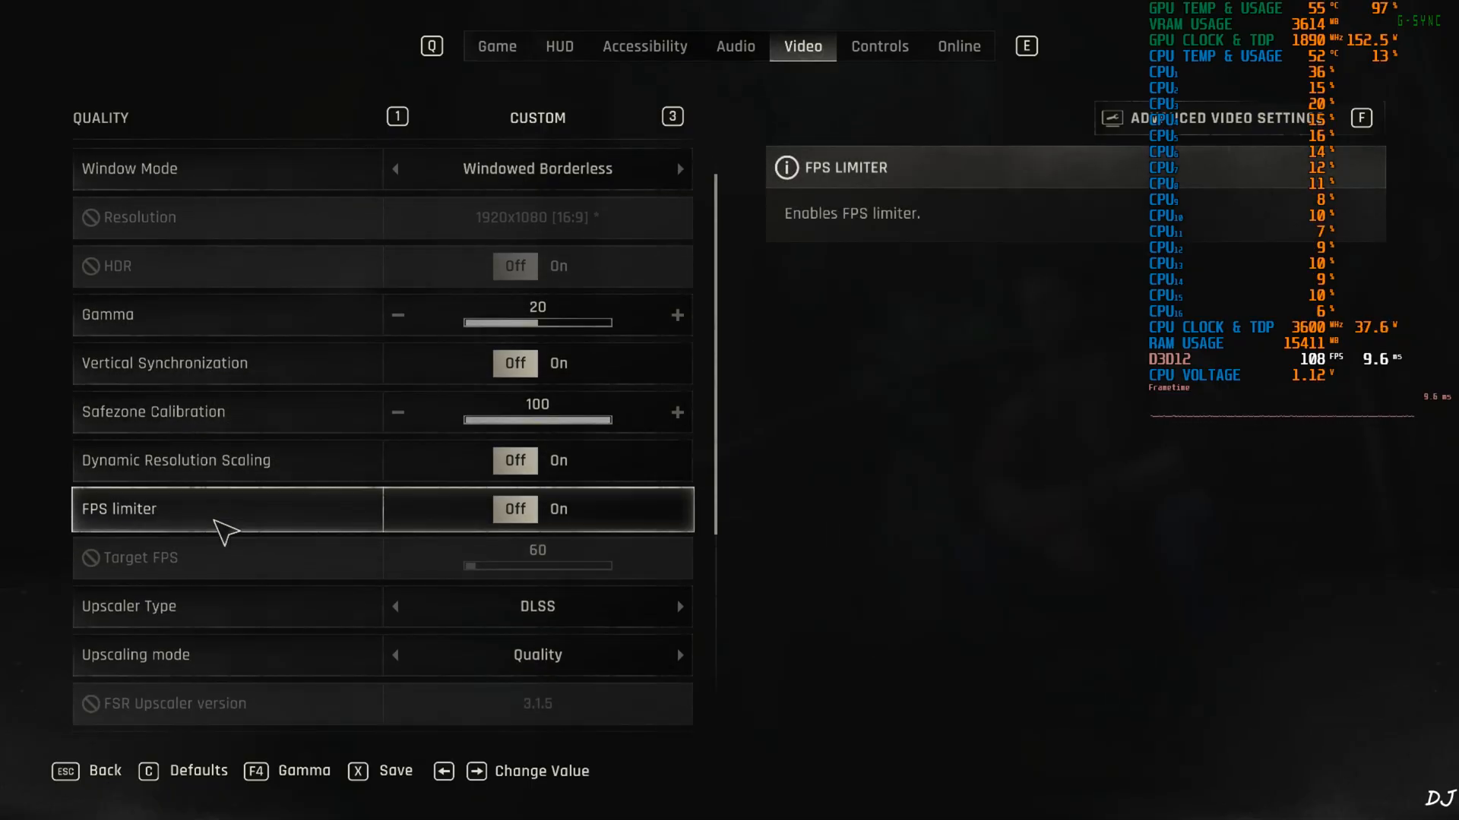
scroll(down, 3)
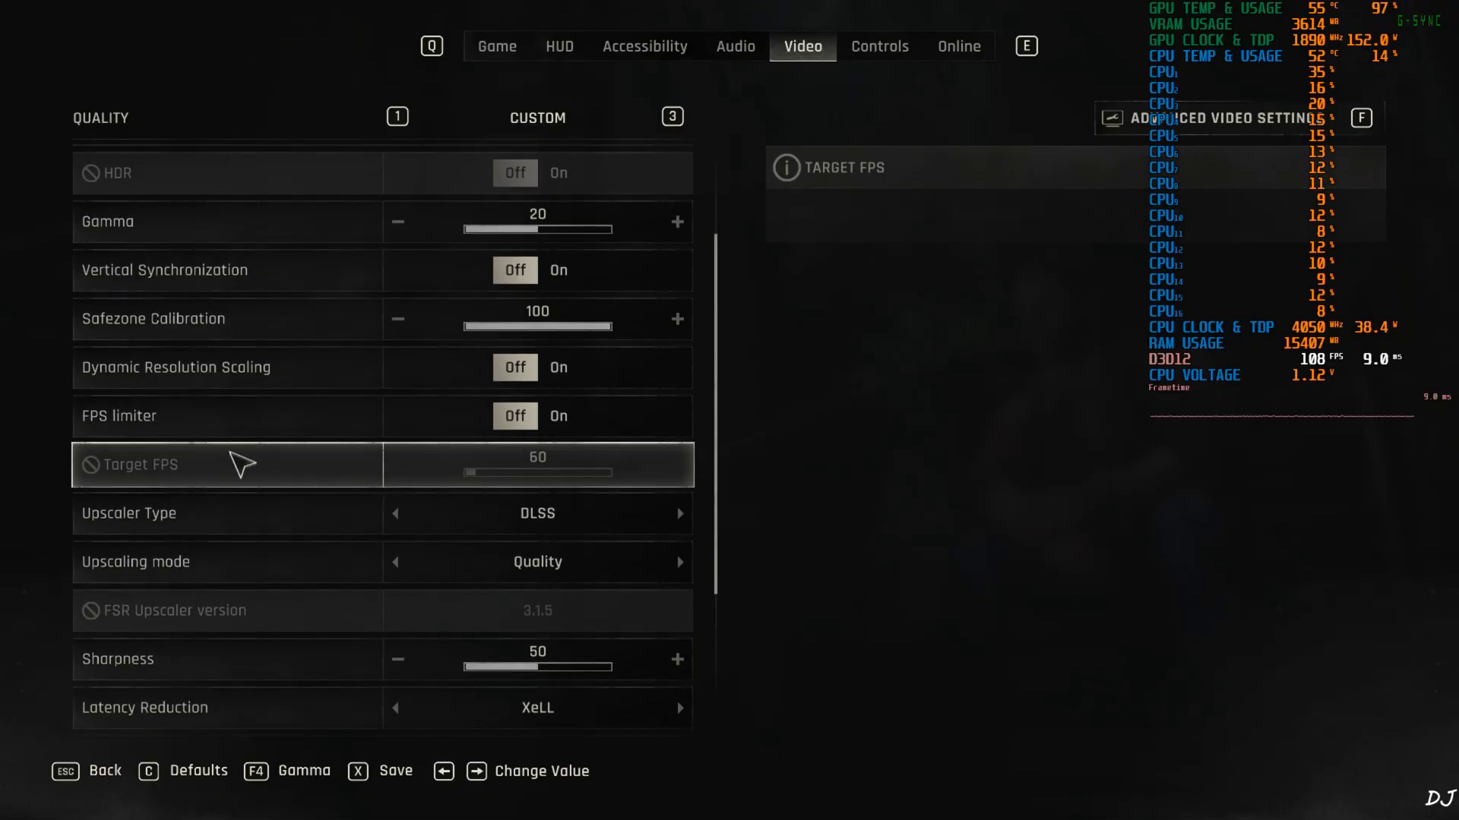
scroll(down, 3)
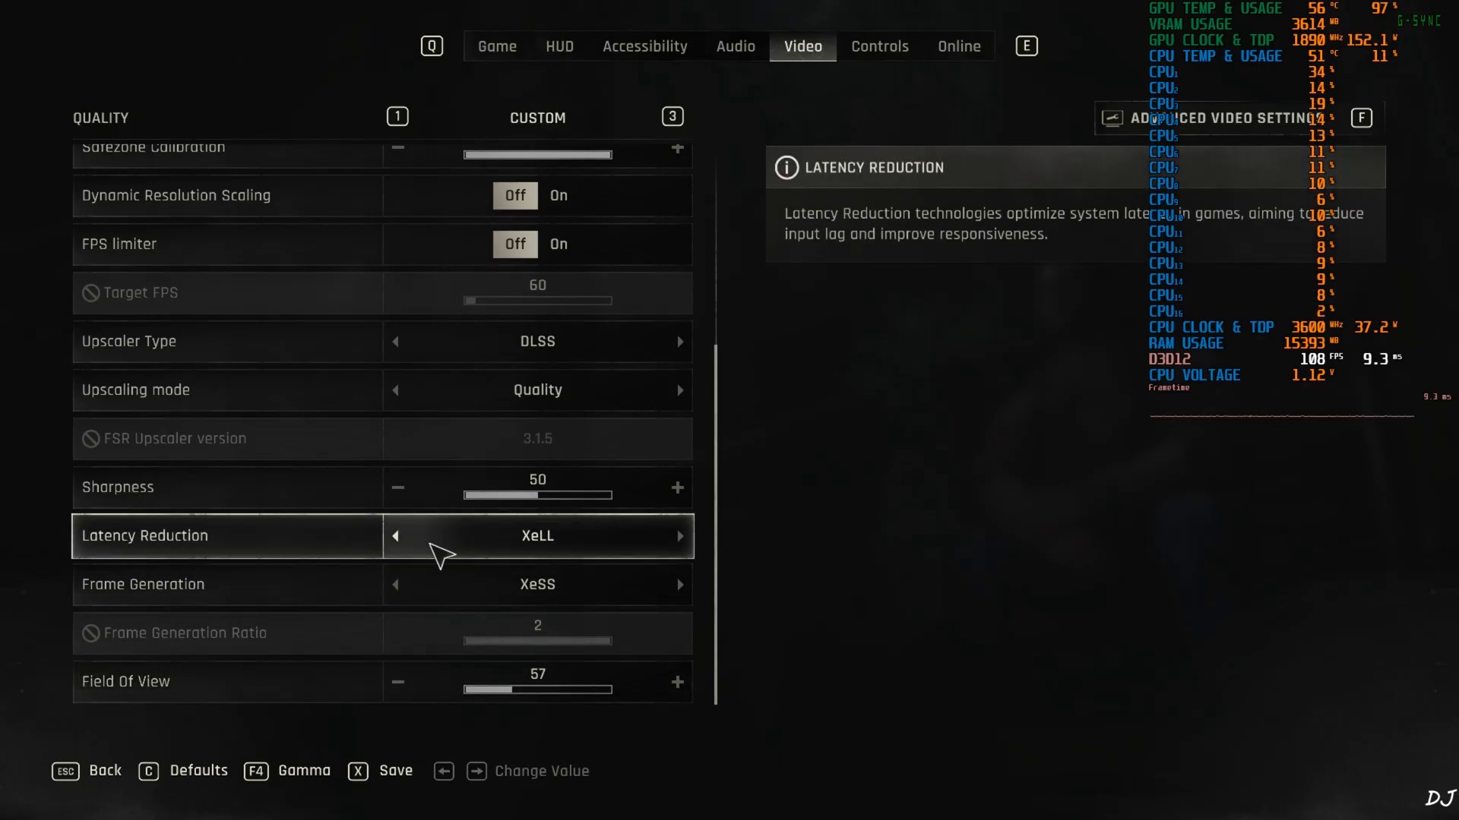
click(392, 535)
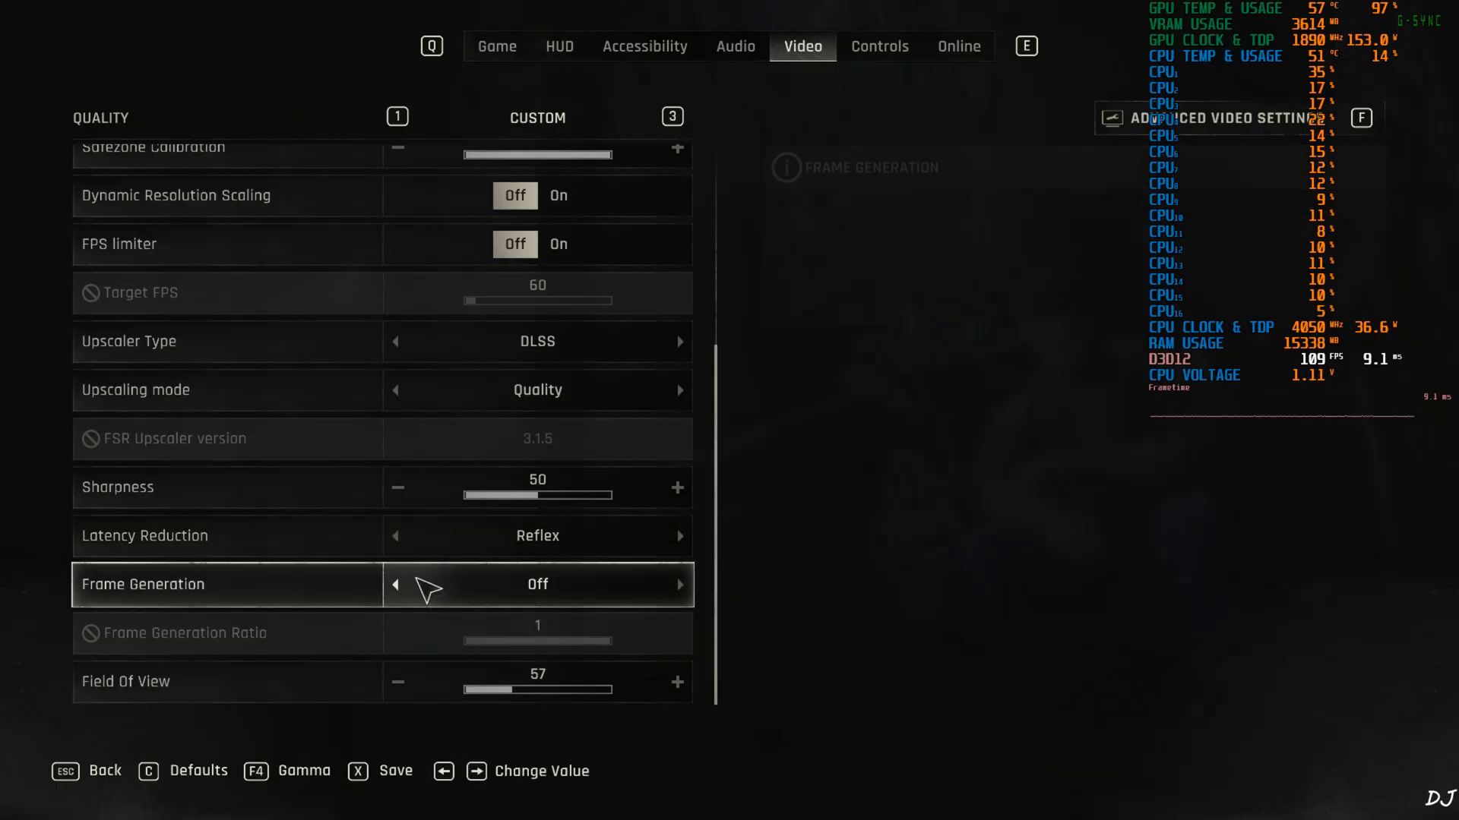
mouse_move(595, 616)
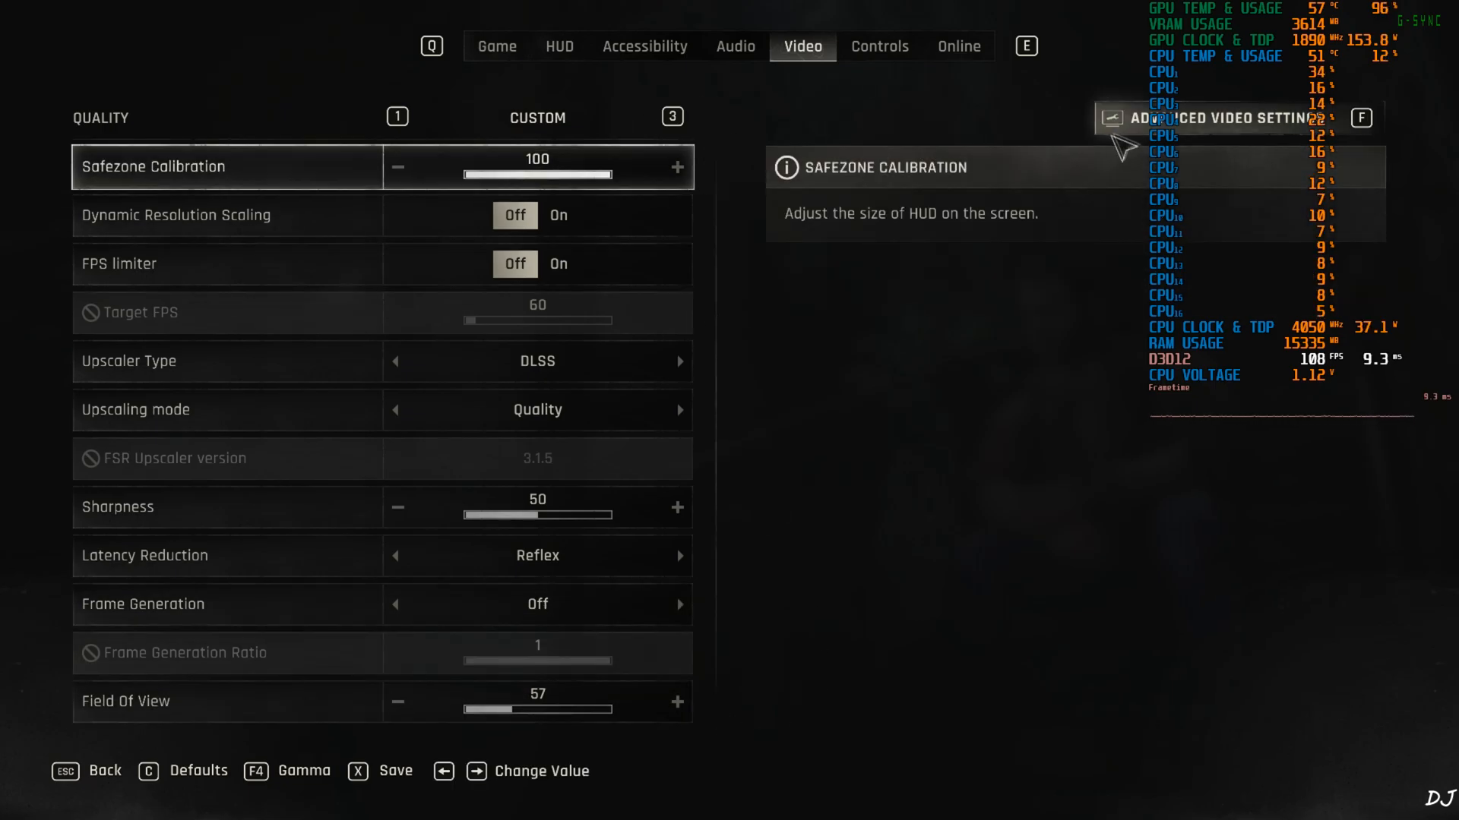
Review the D3D12 advanced video settings down to Postprocess Quality Low, then save.
click(1218, 117)
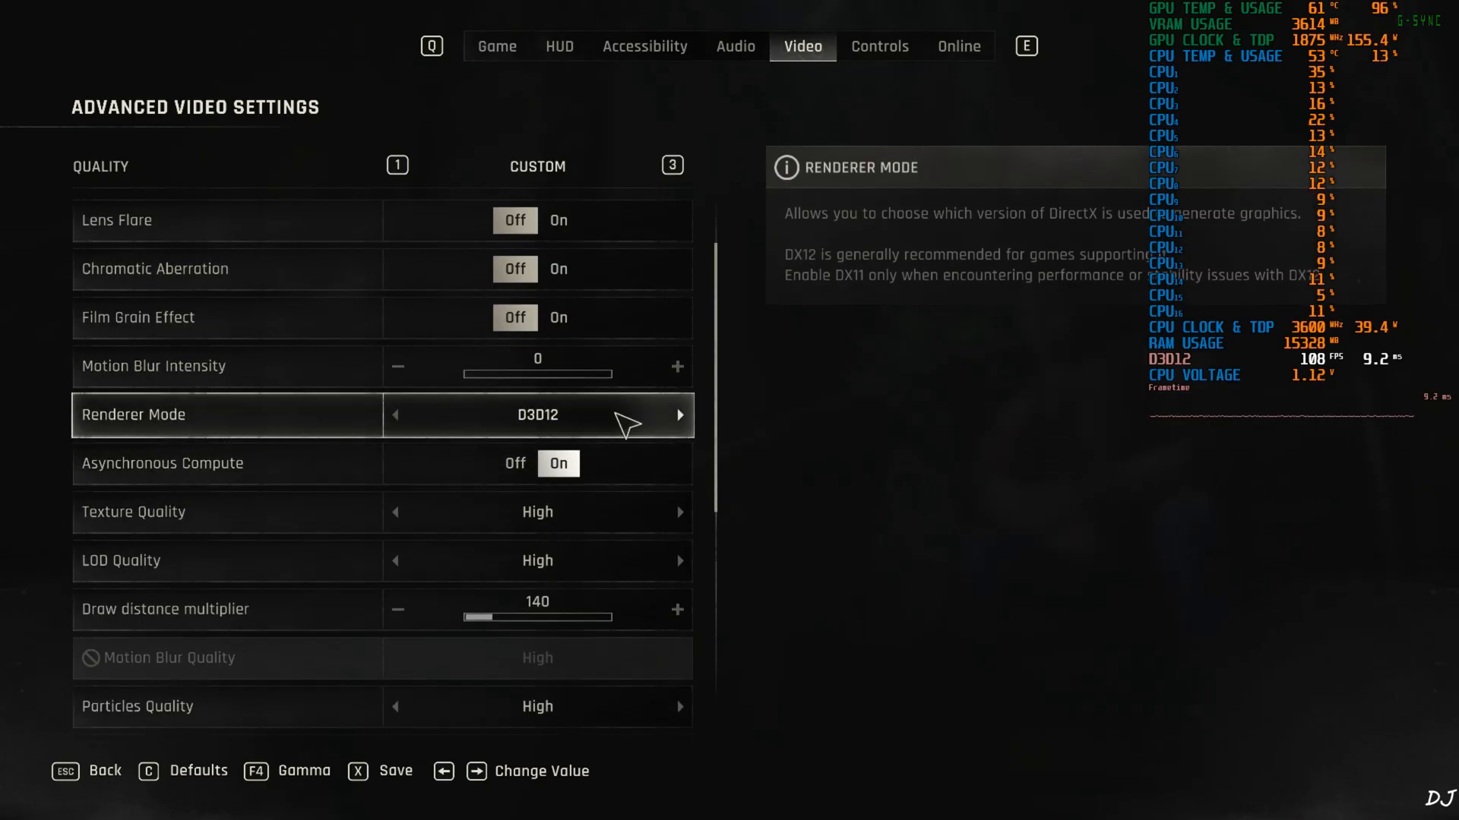
mouse_move(697, 422)
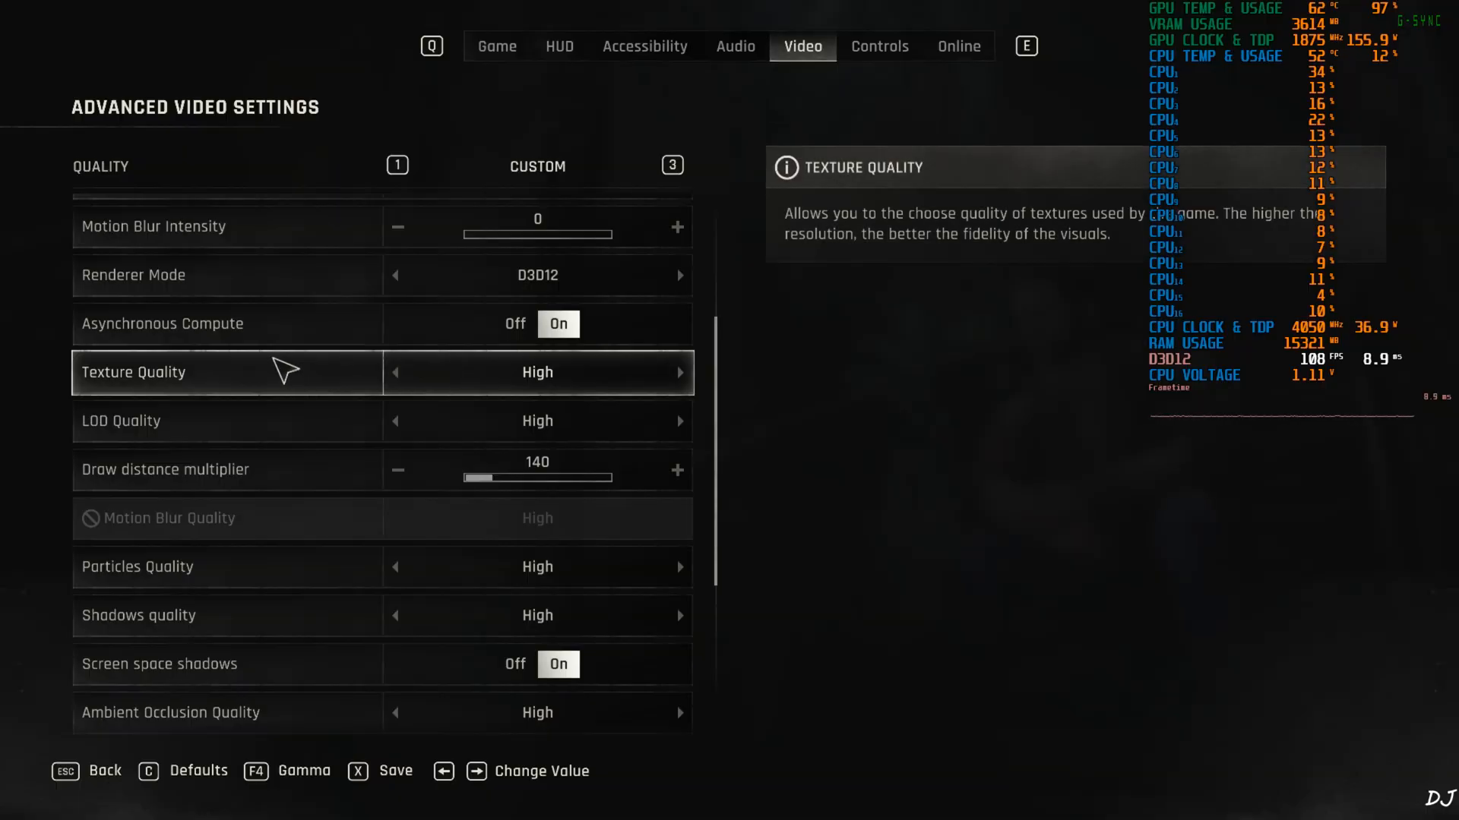
scroll(down, 3)
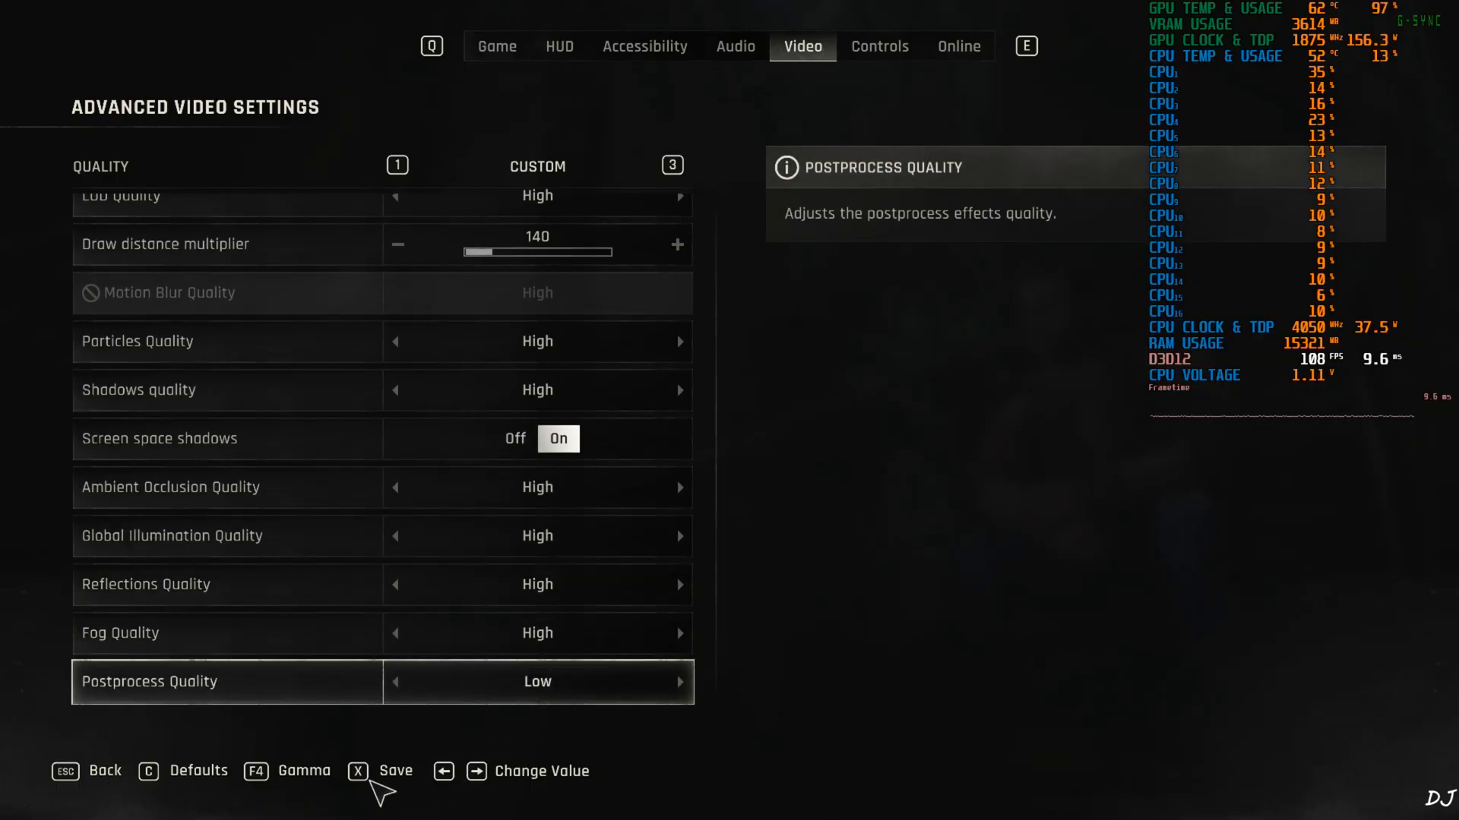
key(esc)
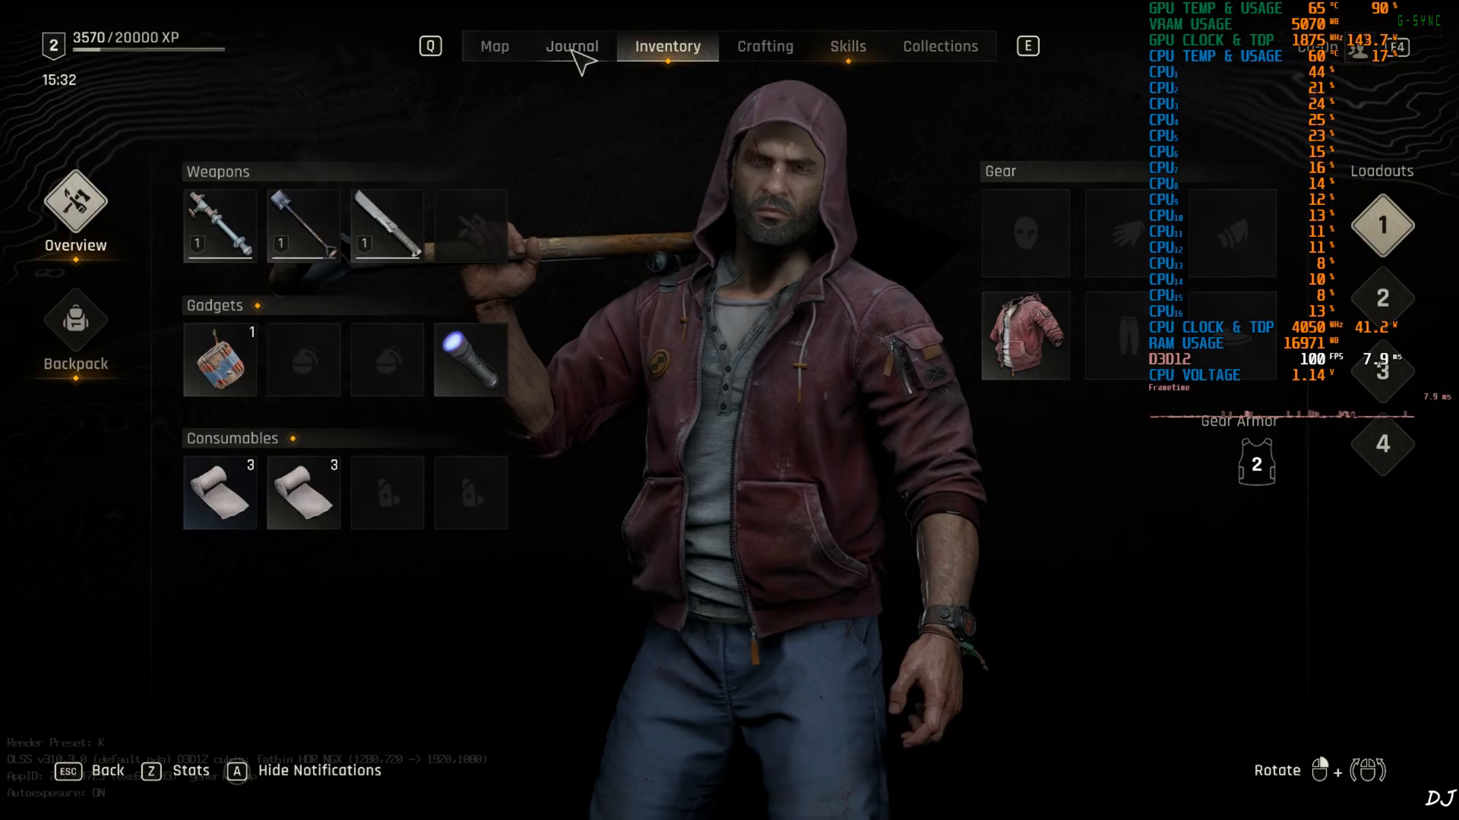
Check the tracked story quest in the journal, then review workbench Weapon Enhancement and Items.
click(572, 46)
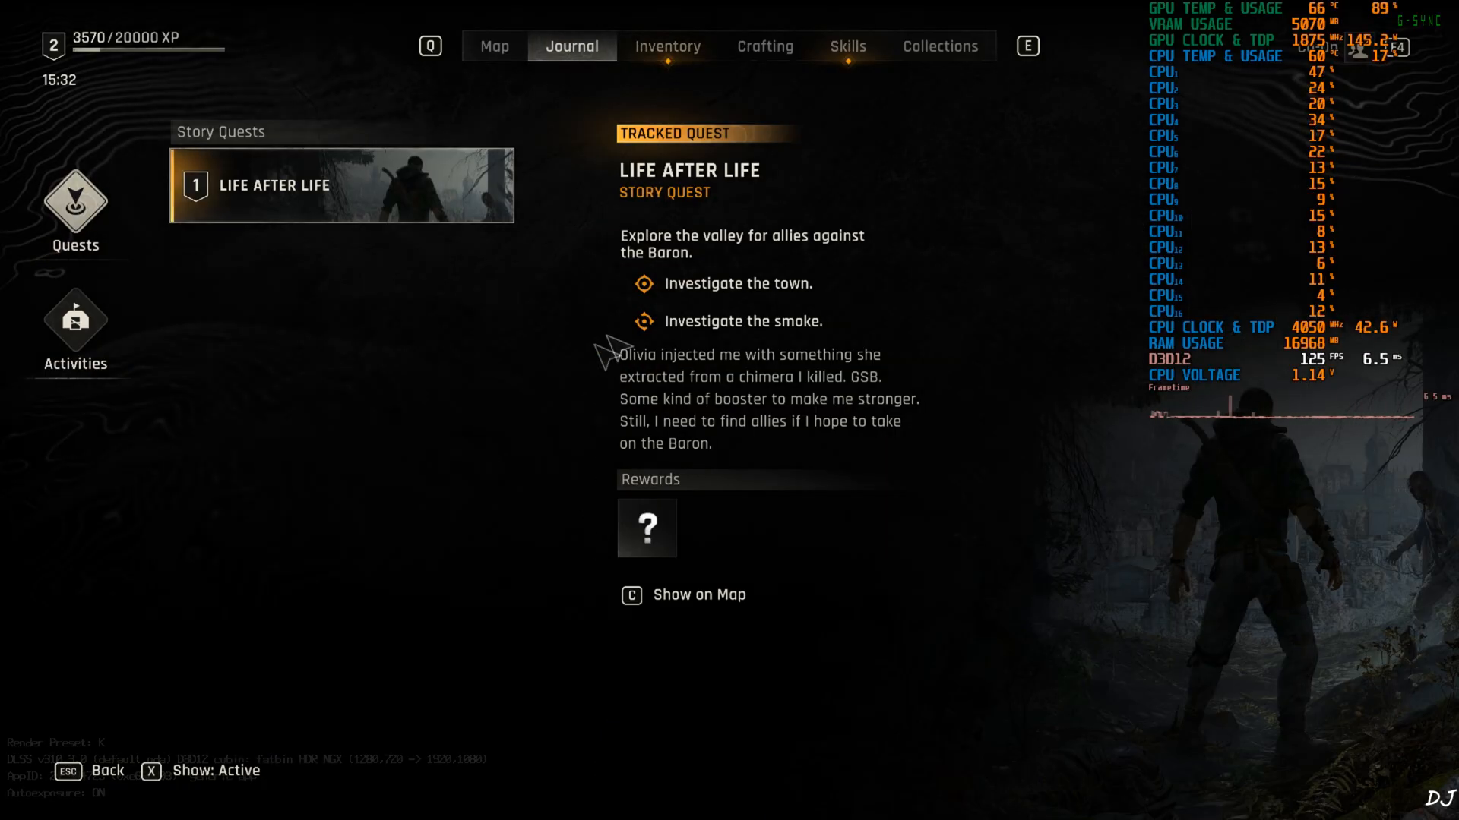
mouse_move(525, 368)
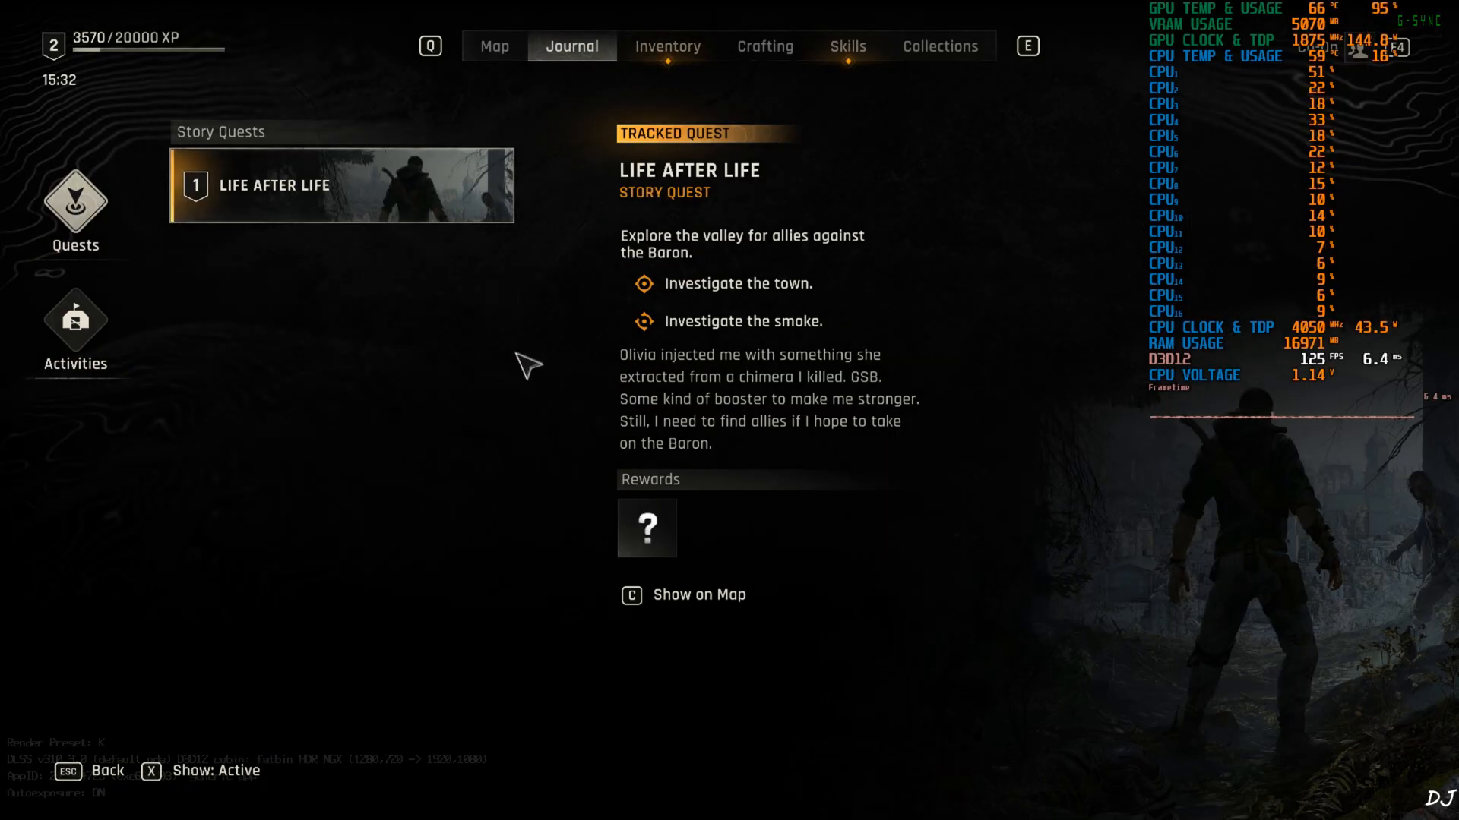
key(Escape)
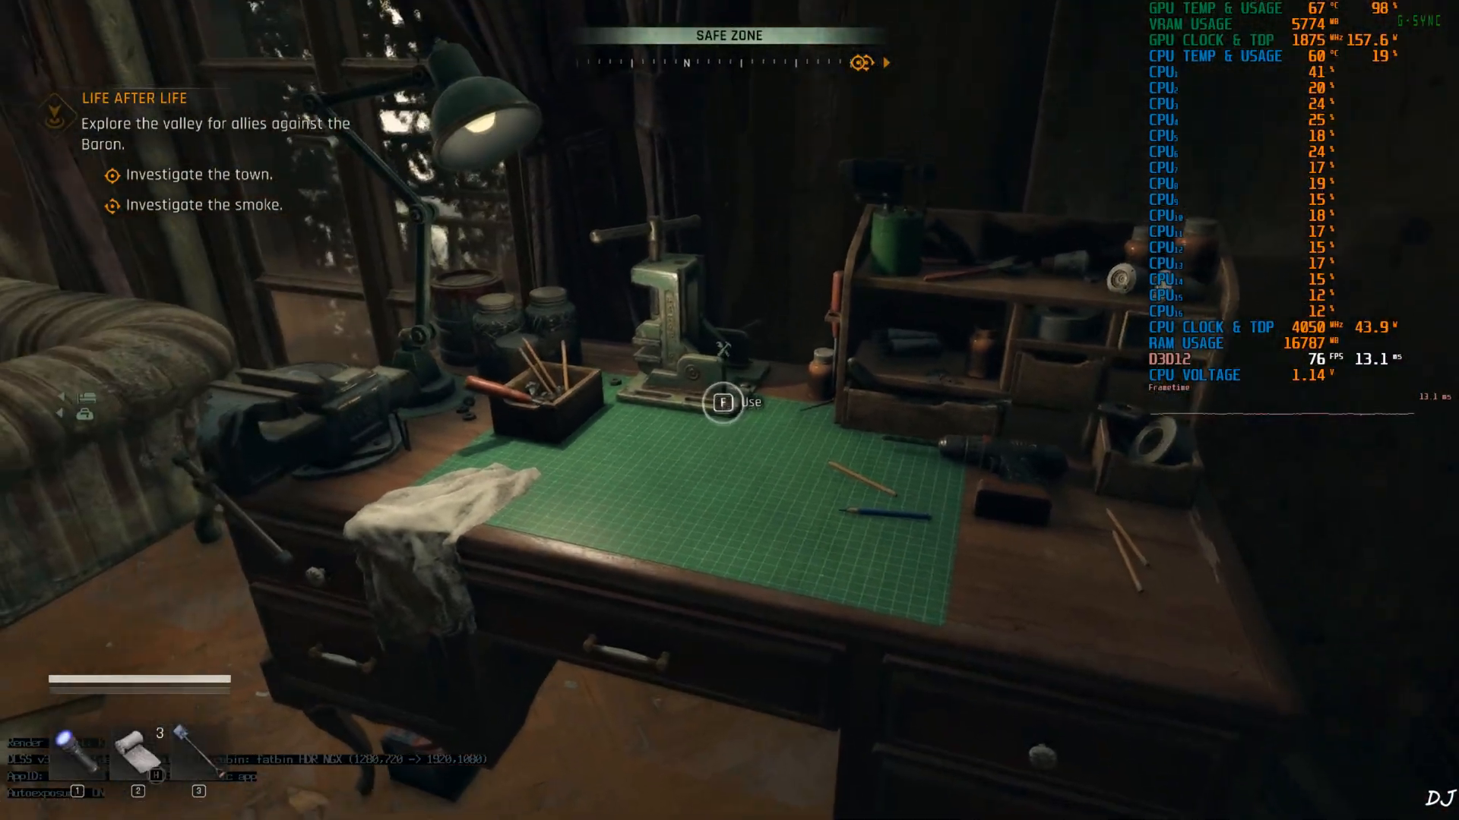
key(f)
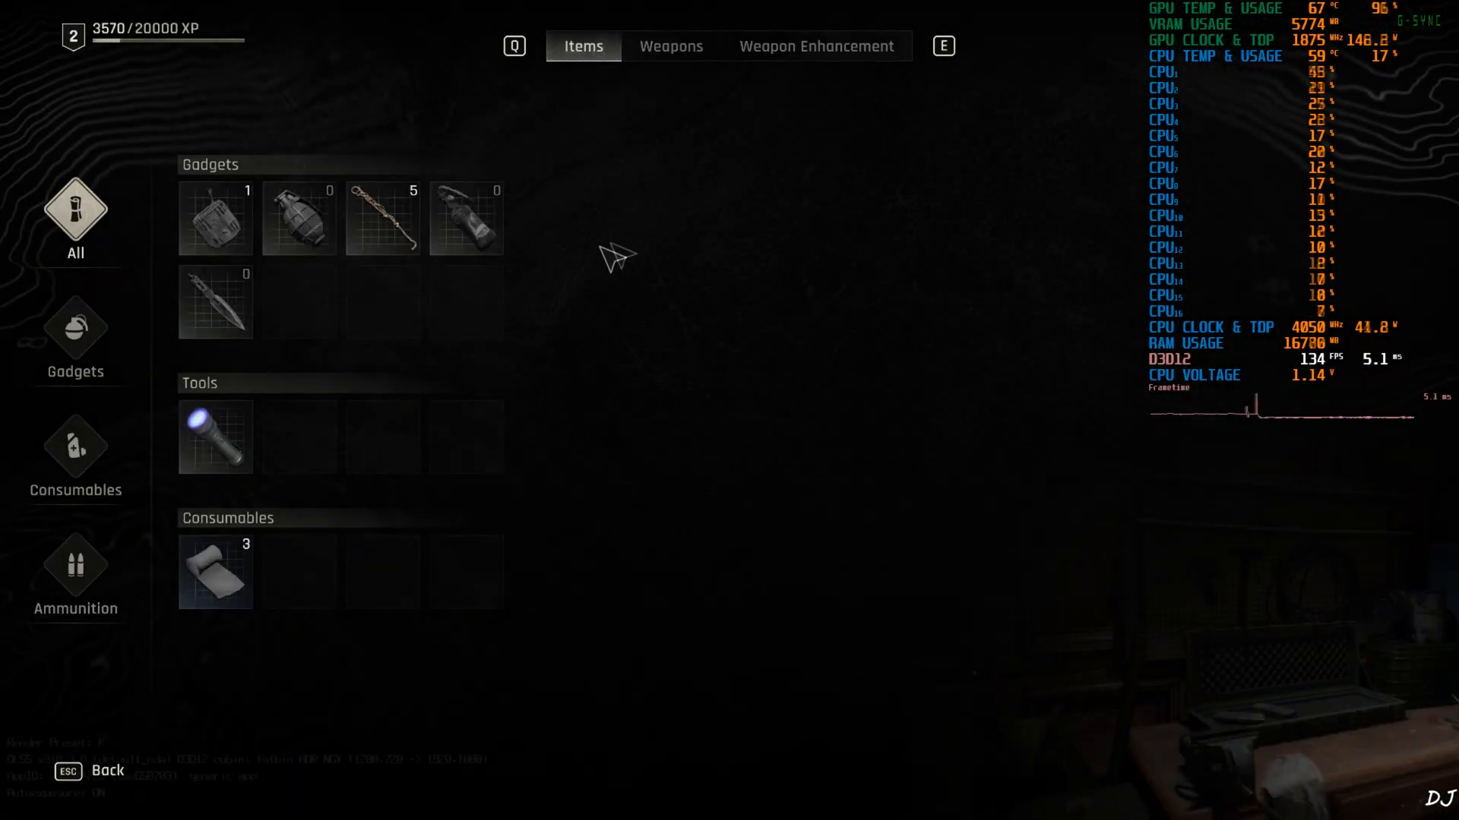
click(816, 45)
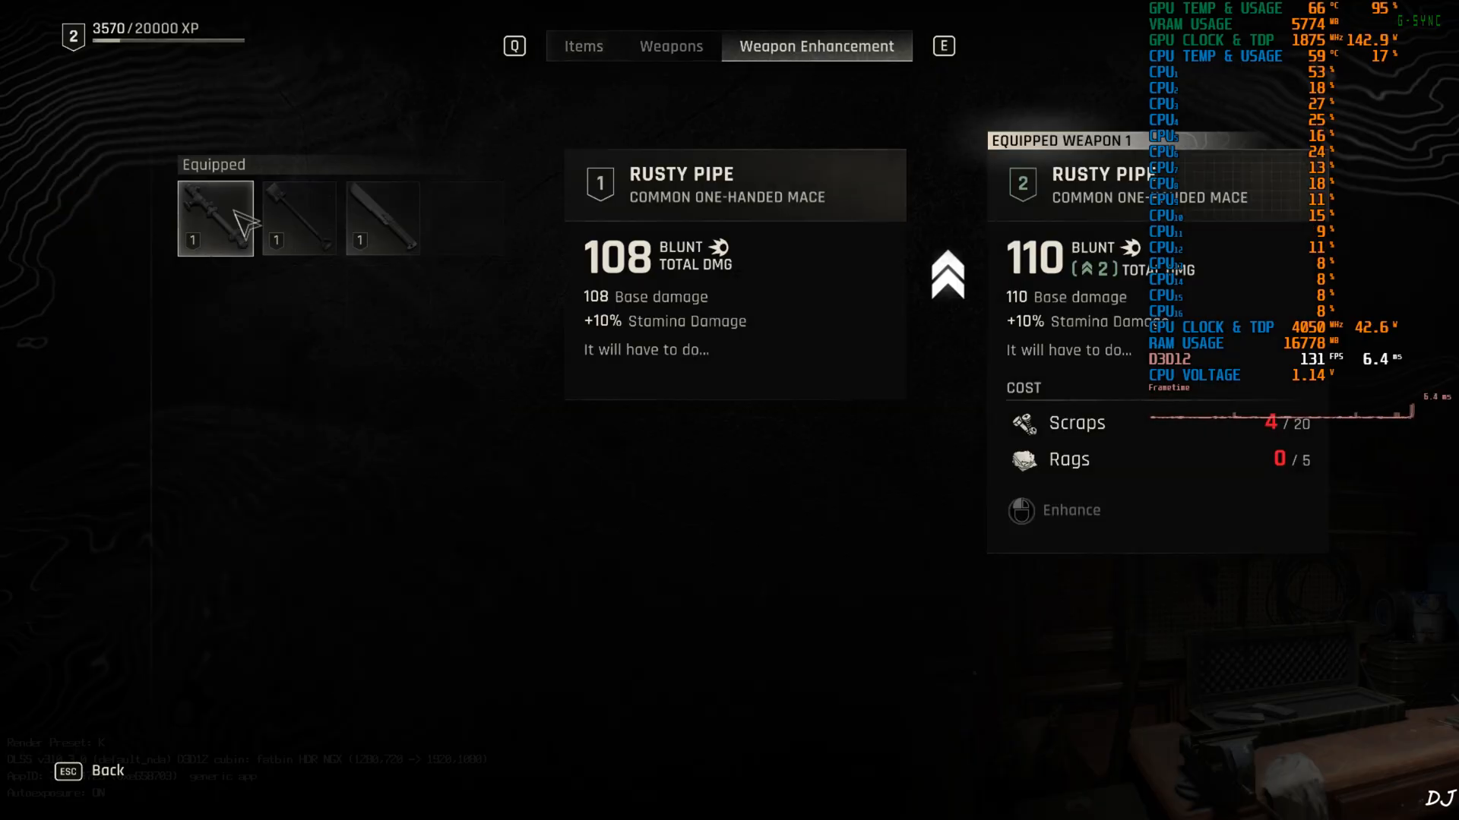
click(583, 46)
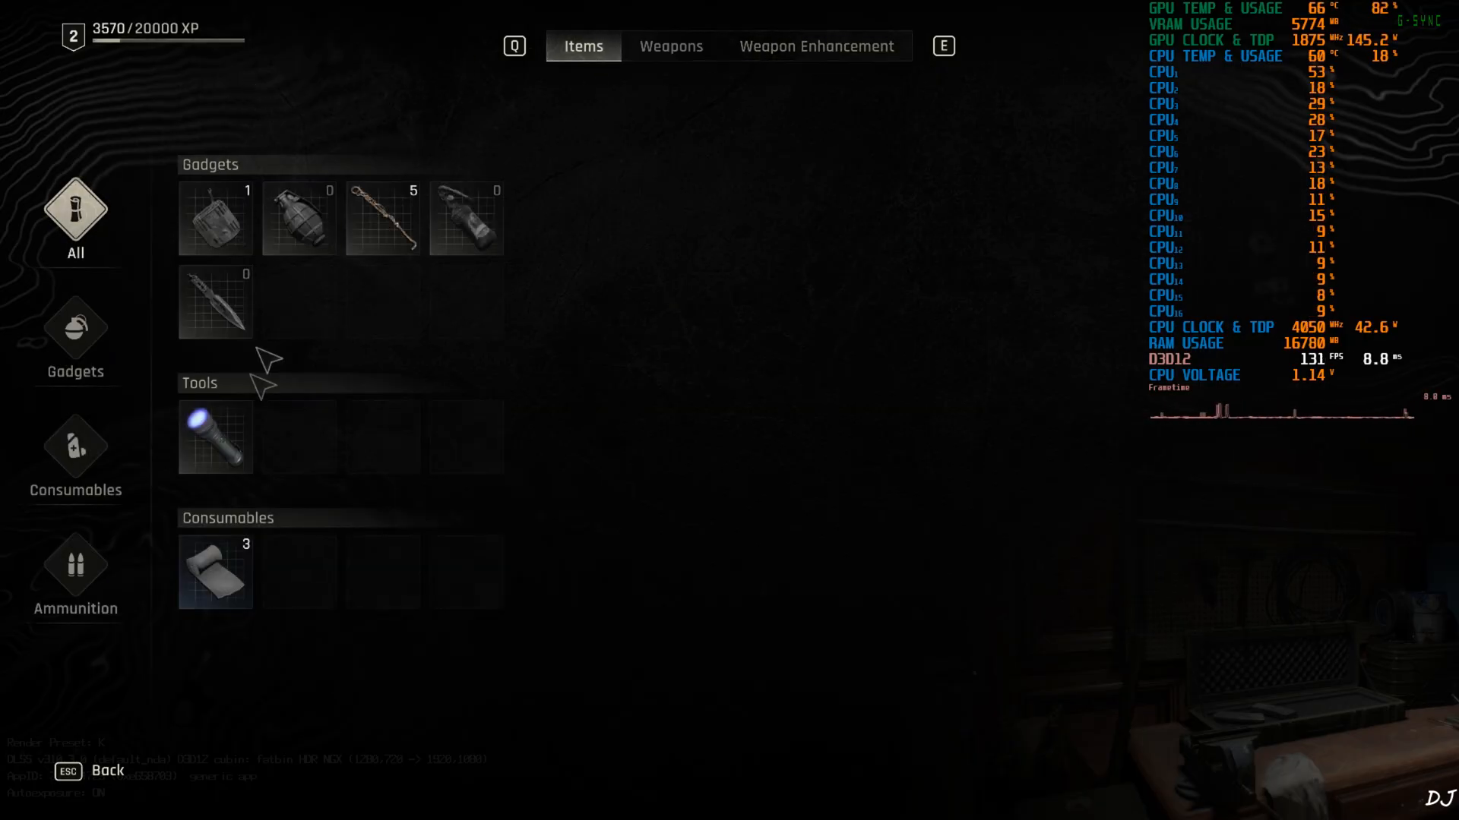
Leave the workbench, open and close the stash, and resume gameplay.
key(Escape)
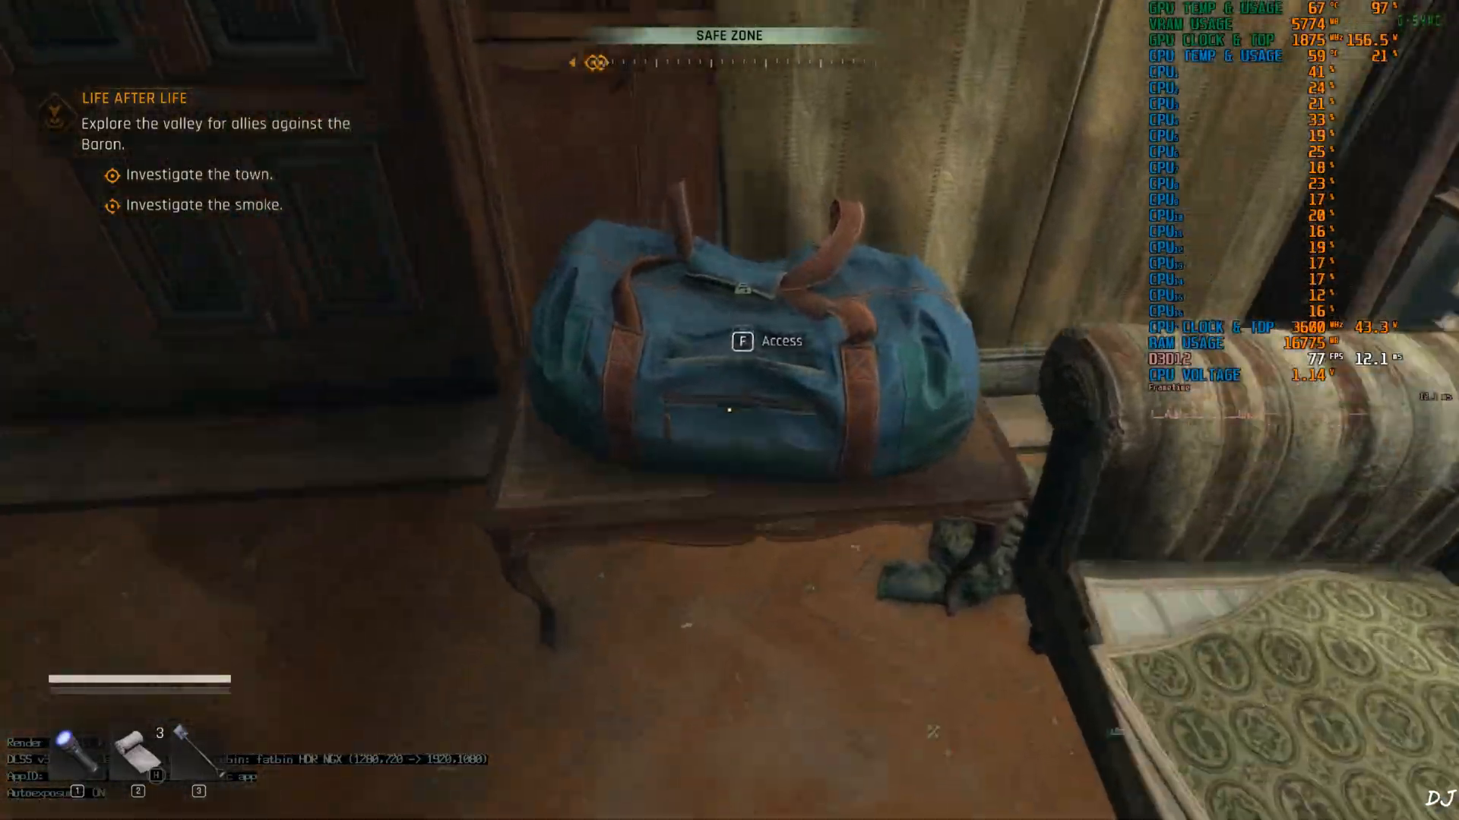
key(f)
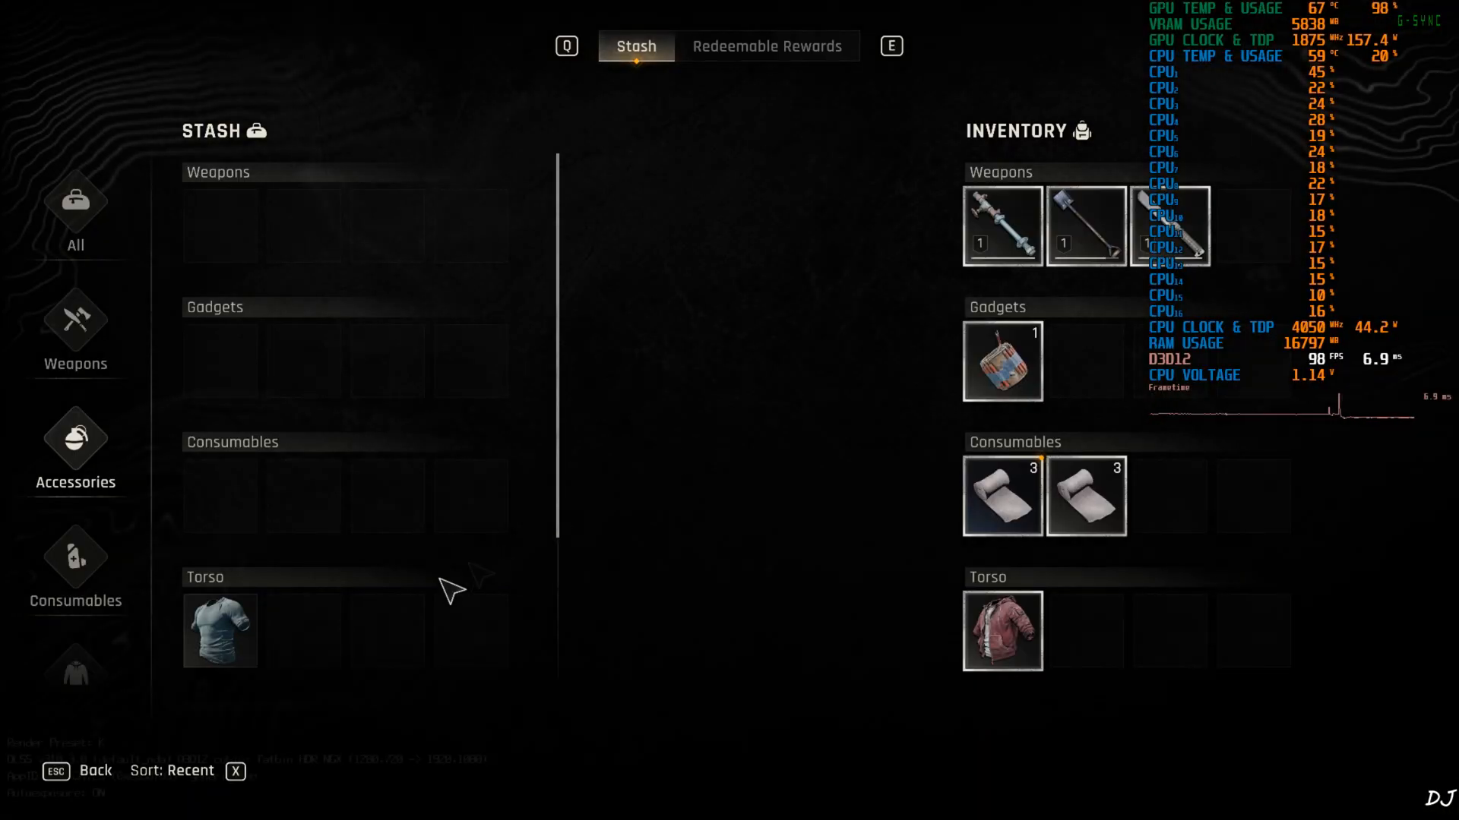
key(Escape)
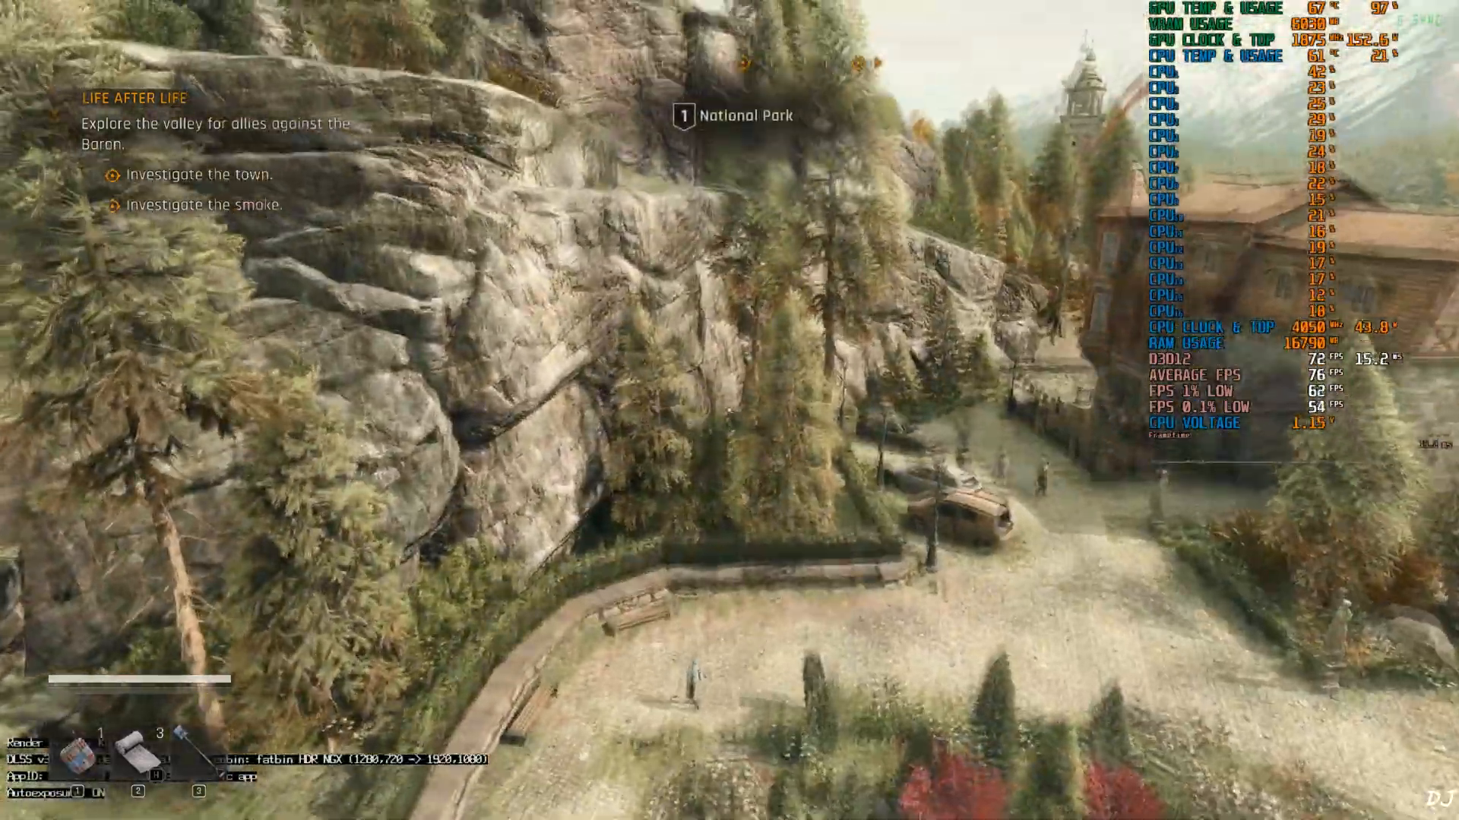
mouse_move(729, 410)
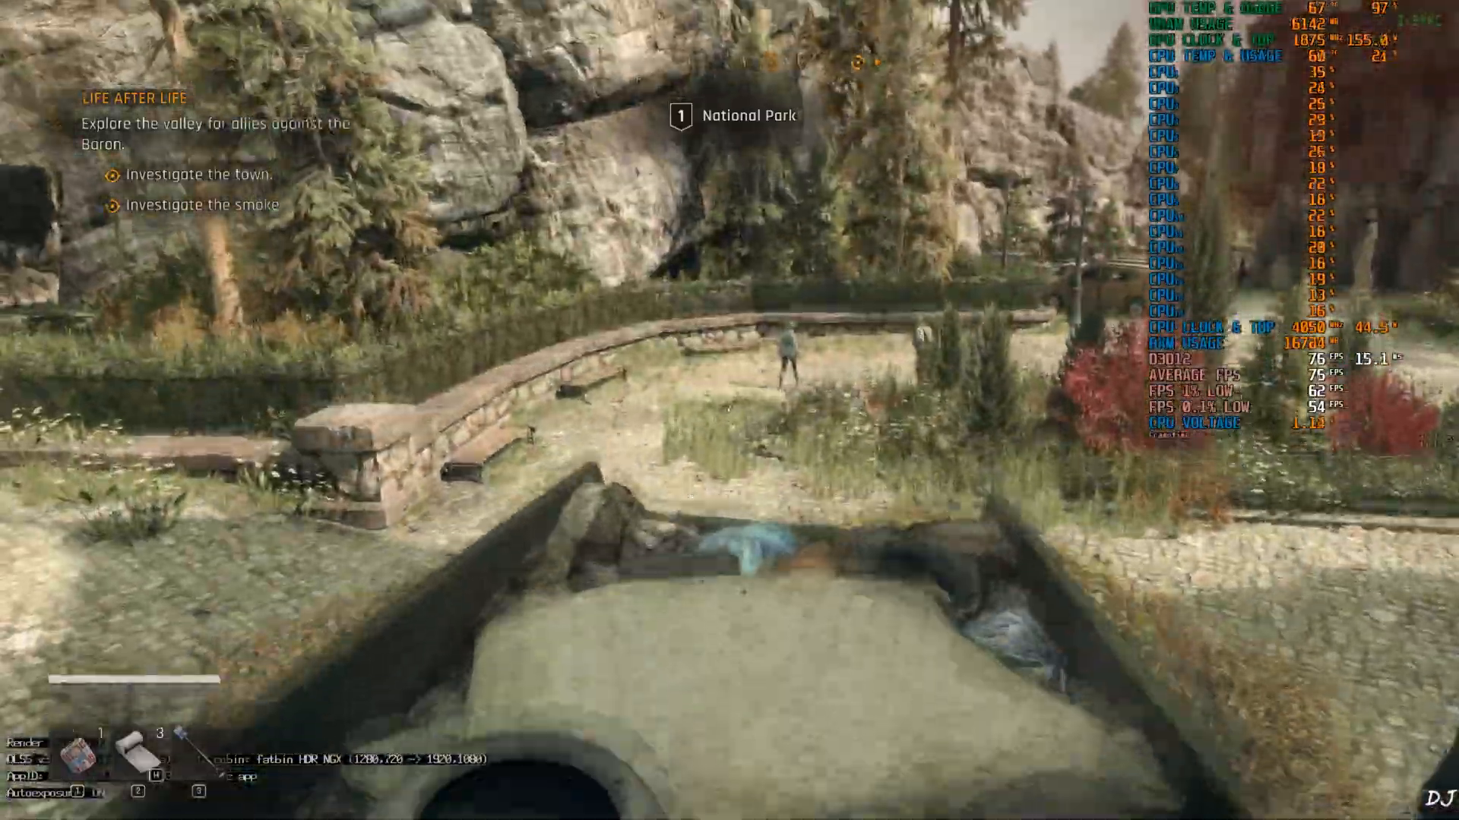
mouse_move(730, 410)
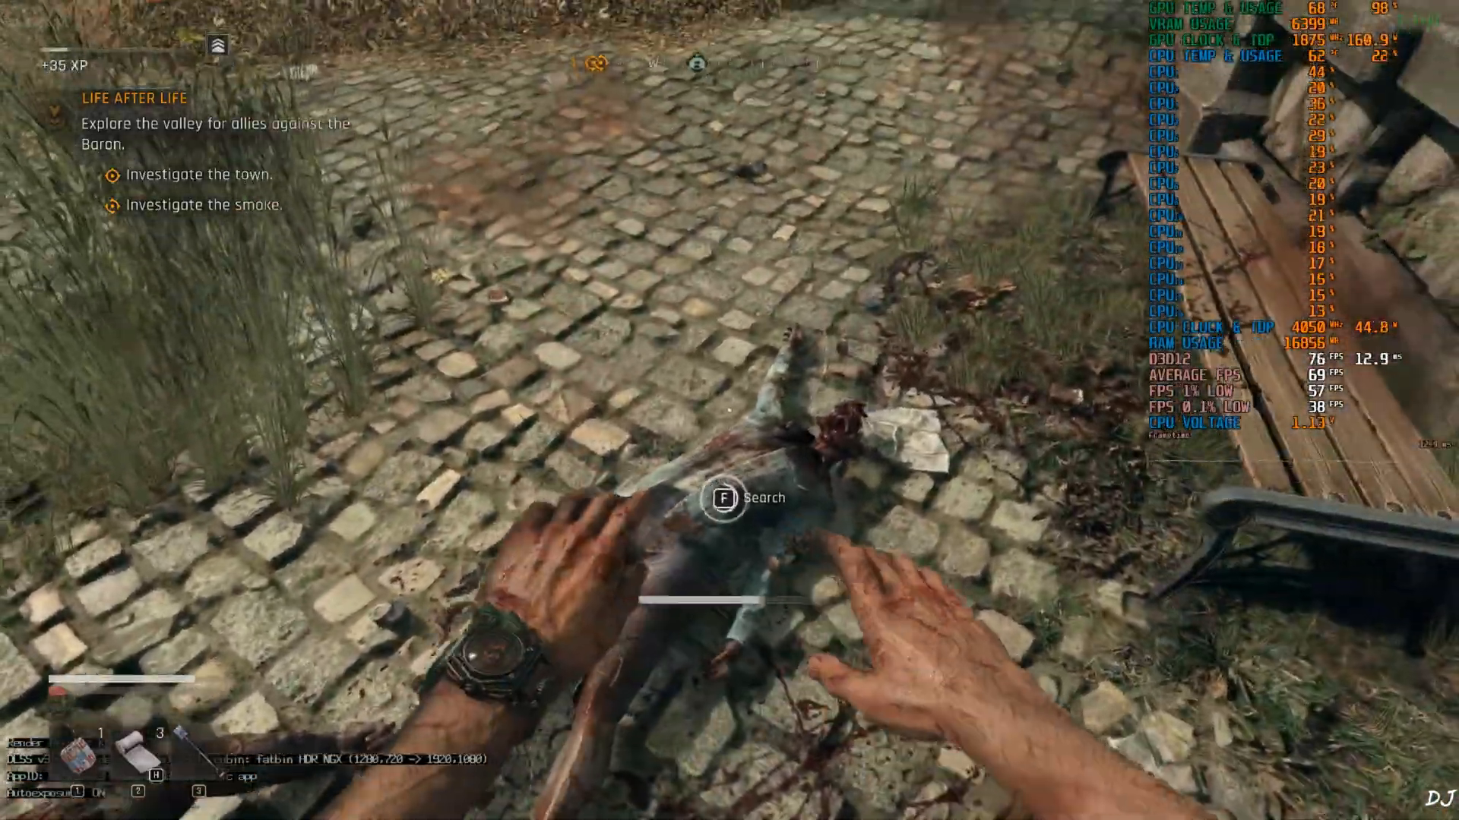
mouse_move(729, 411)
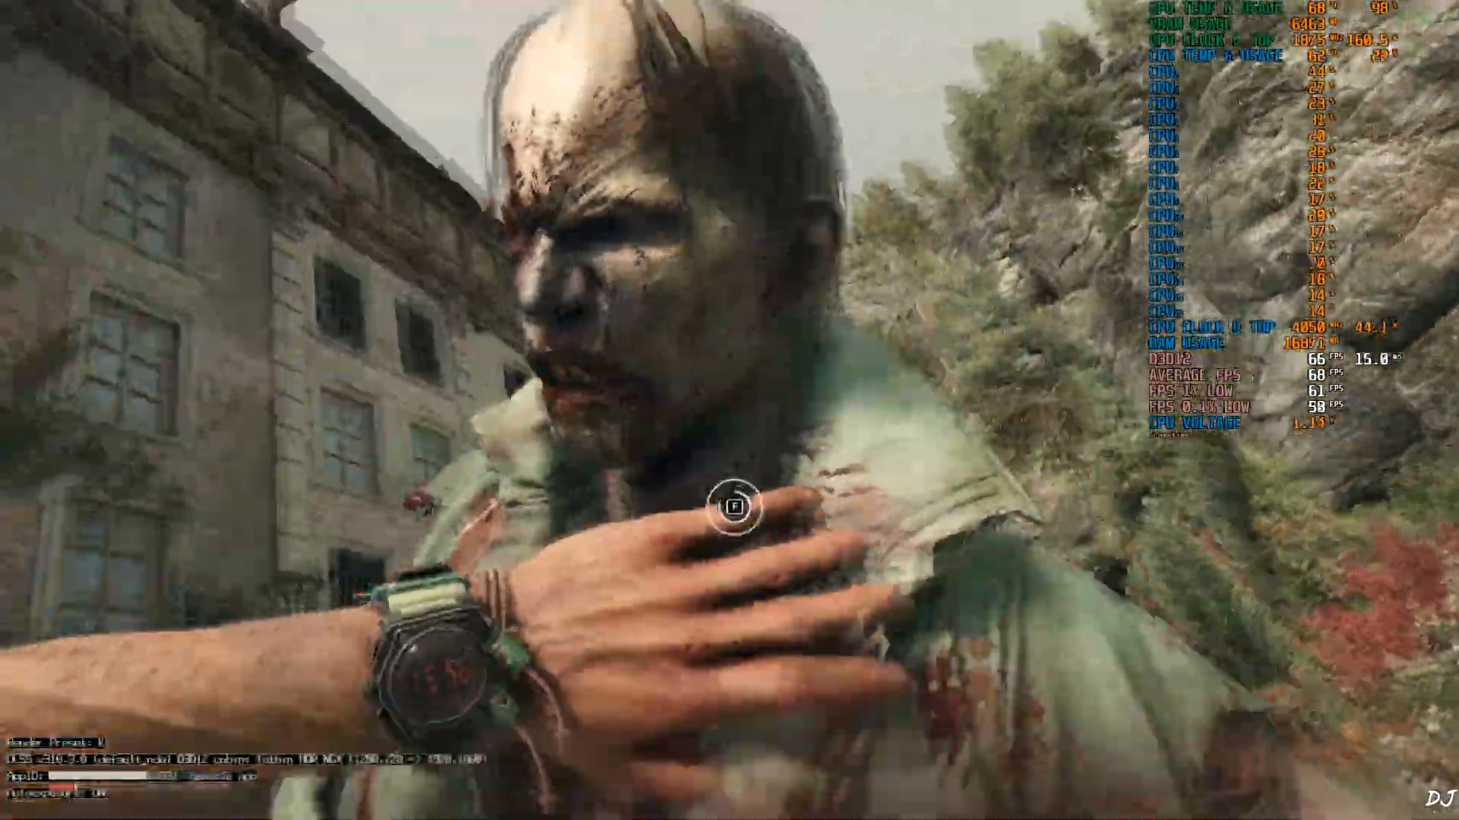
mouse_move(730, 410)
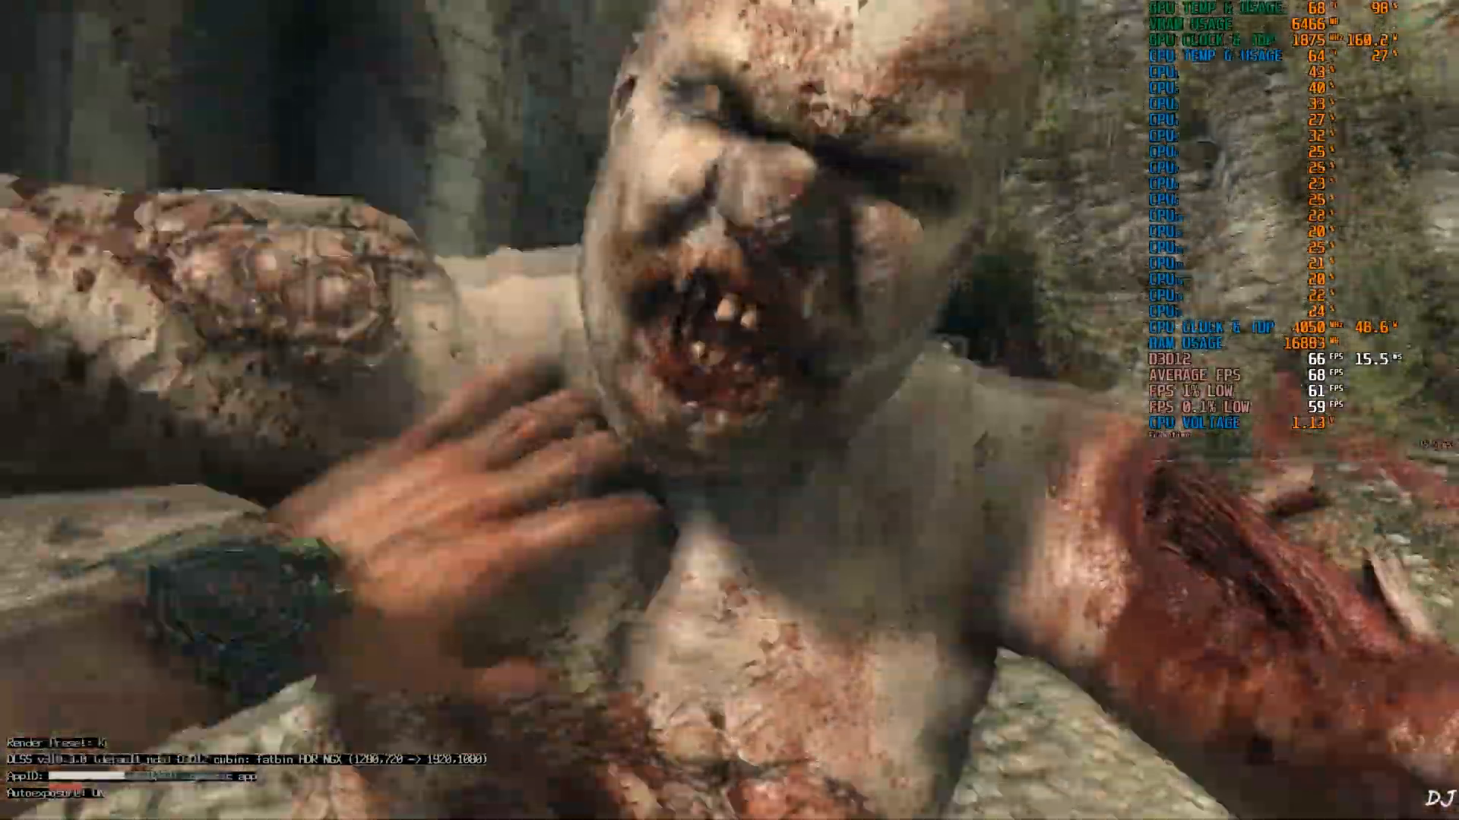
mouse_move(729, 410)
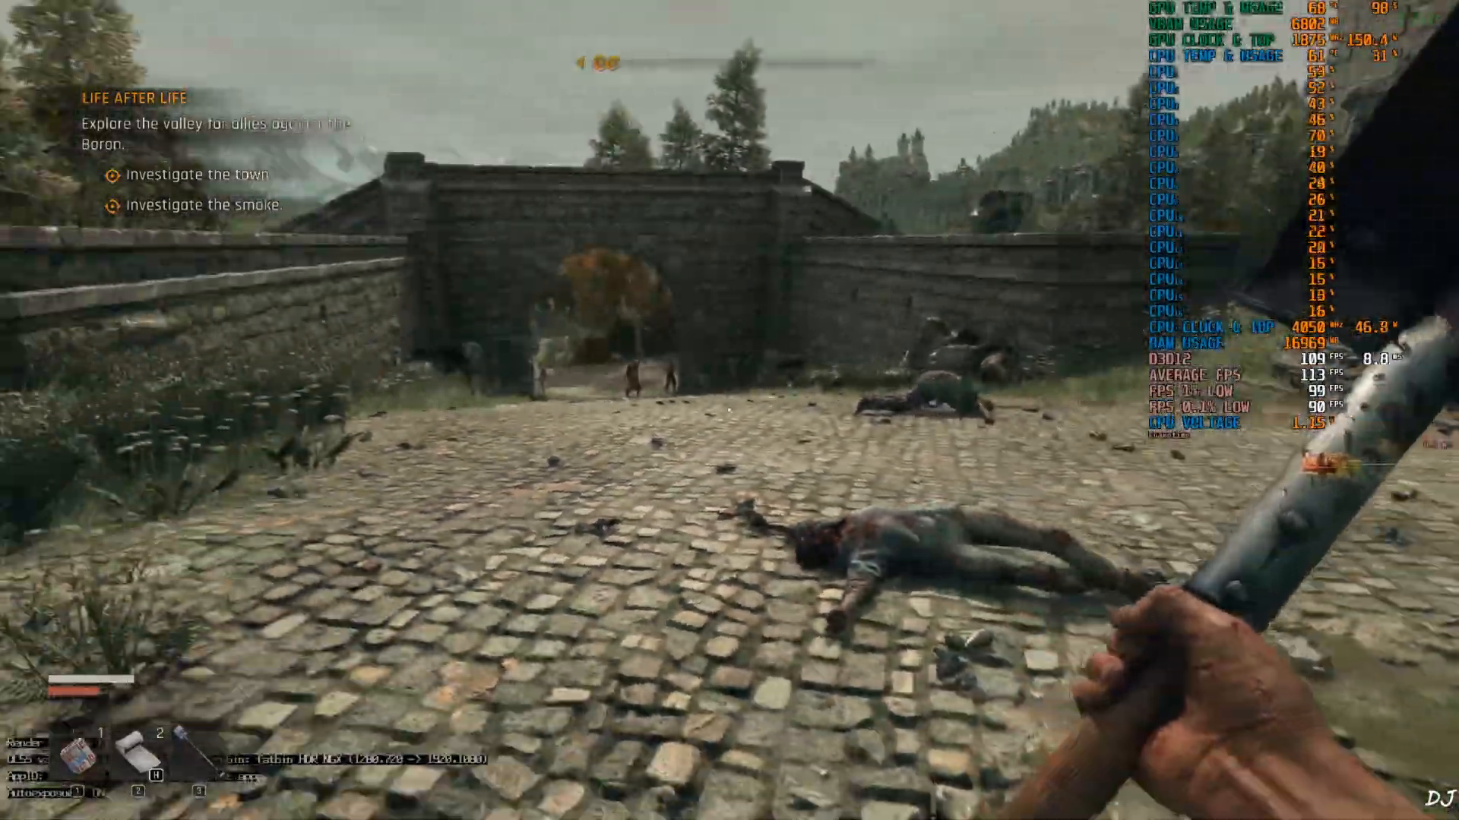
mouse_move(729, 411)
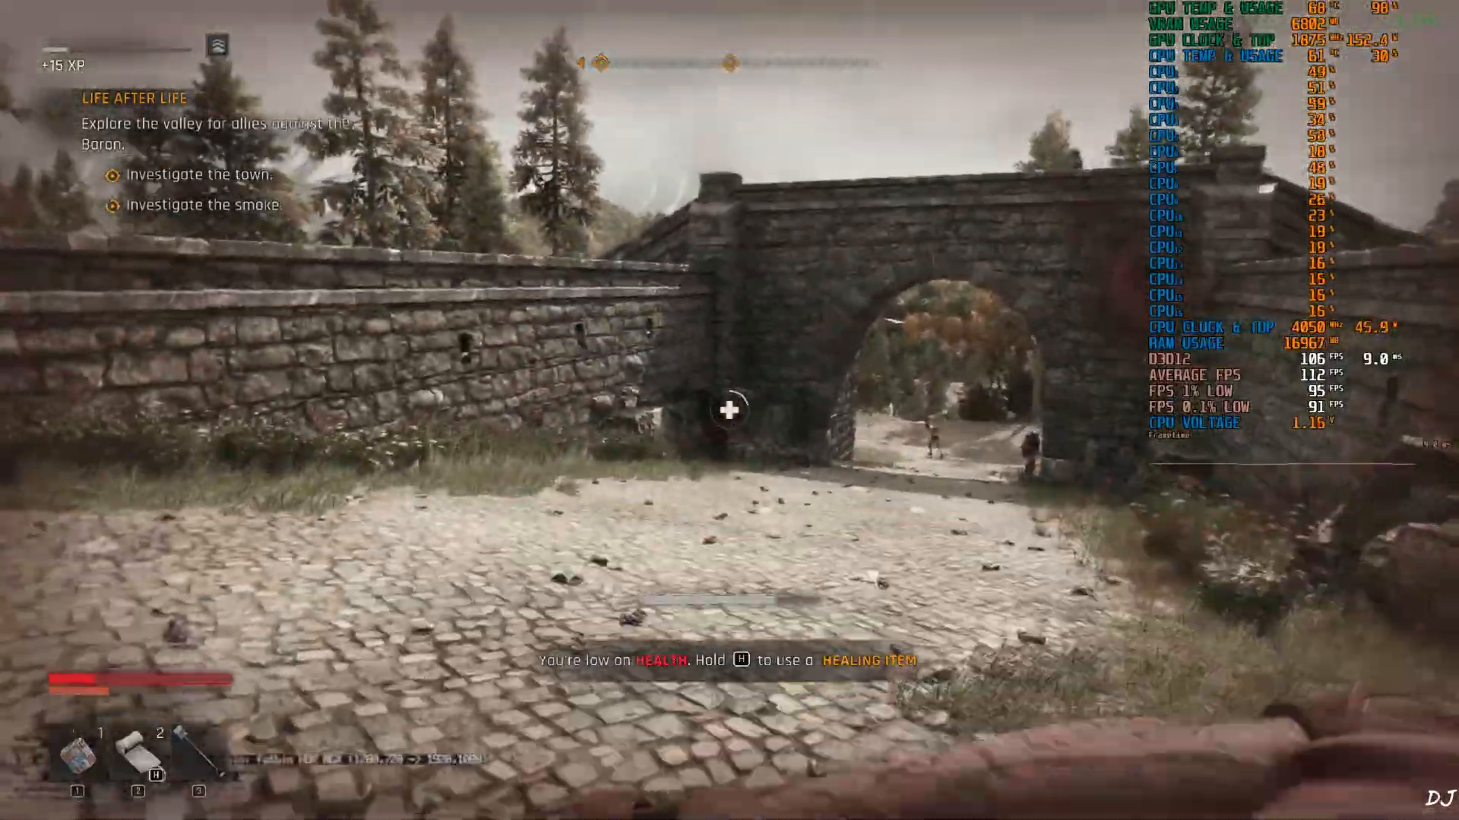
mouse_move(730, 410)
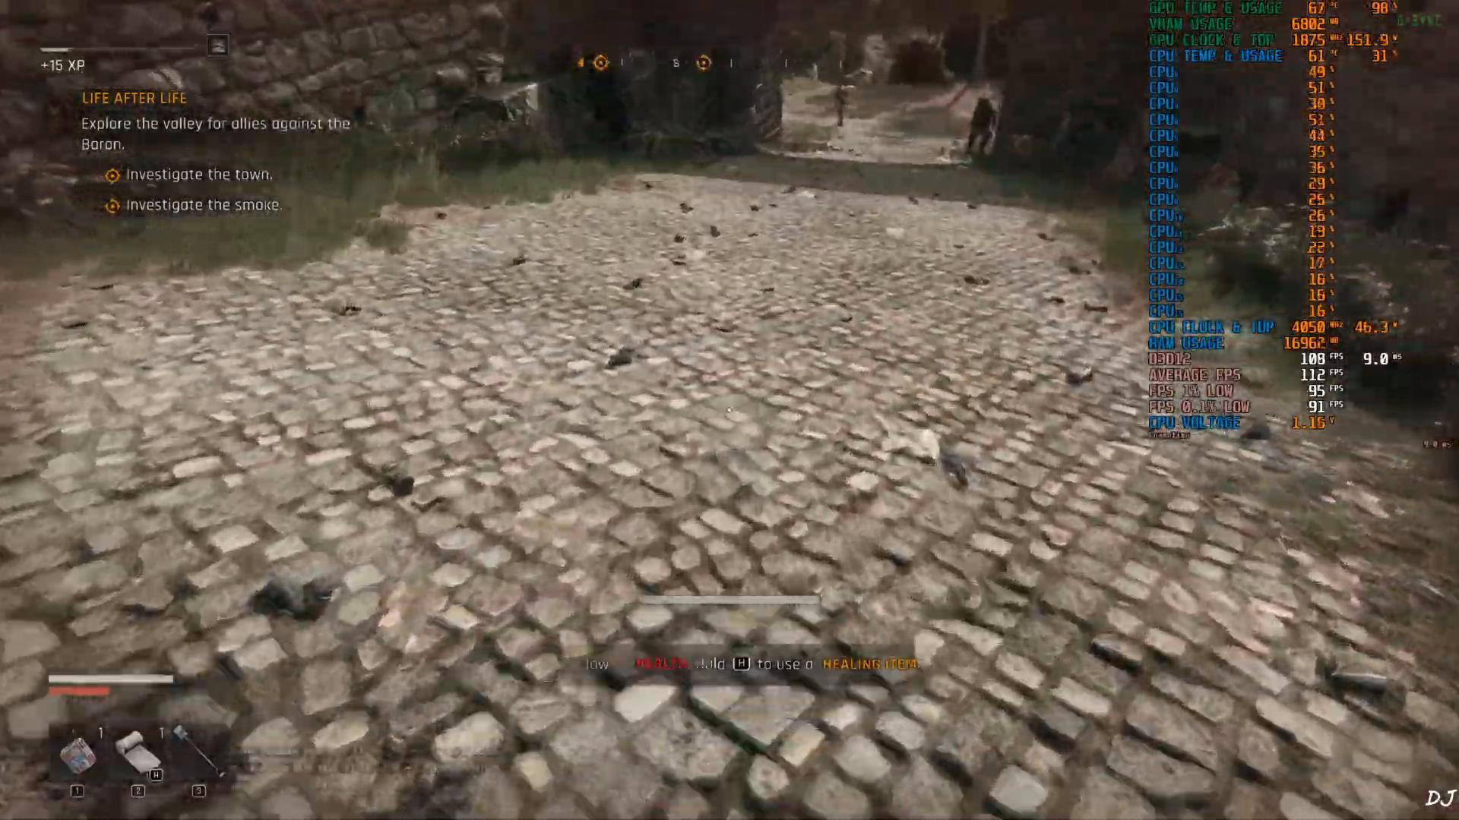
mouse_move(729, 410)
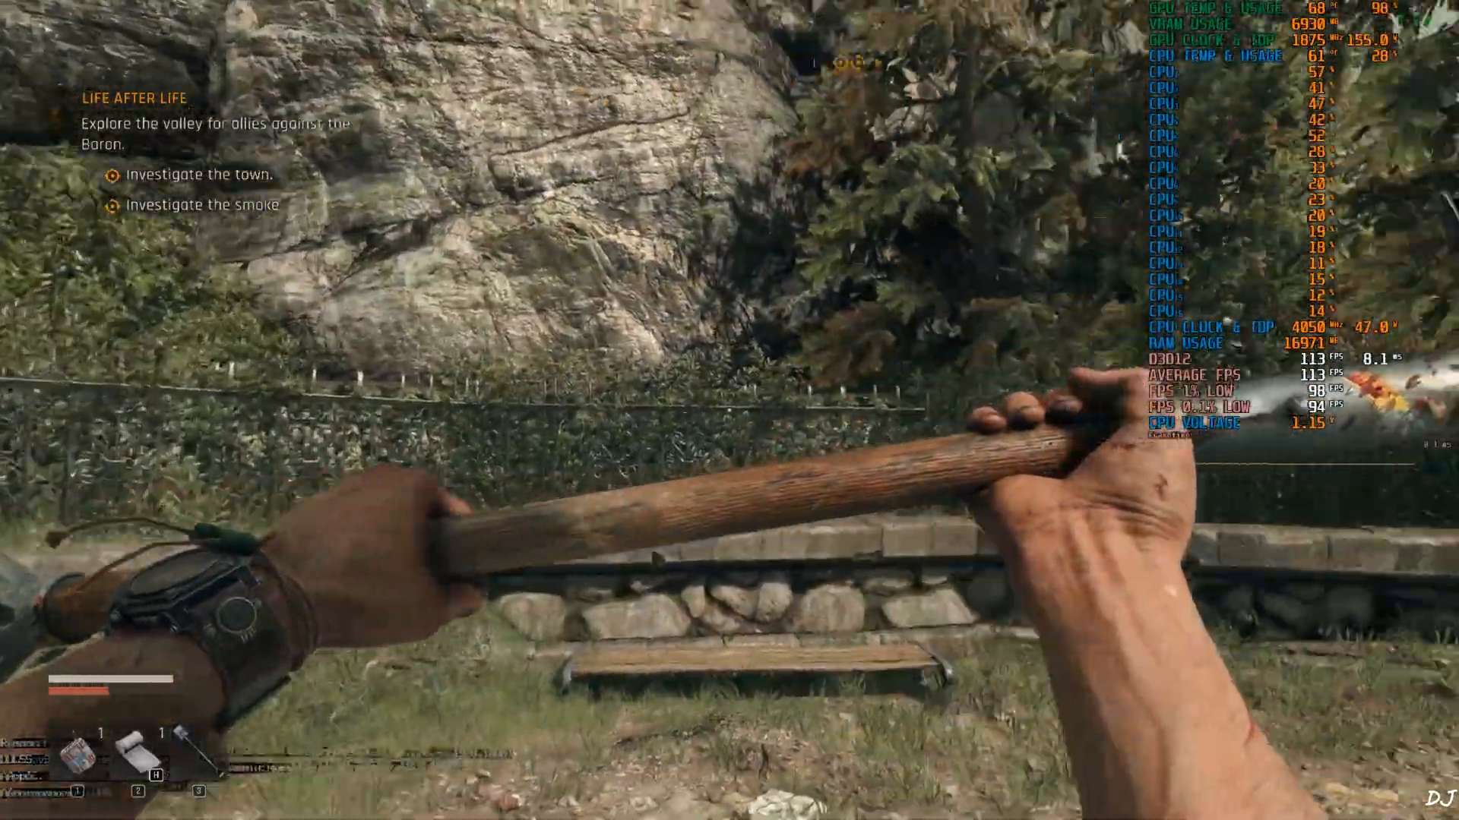
mouse_move(729, 410)
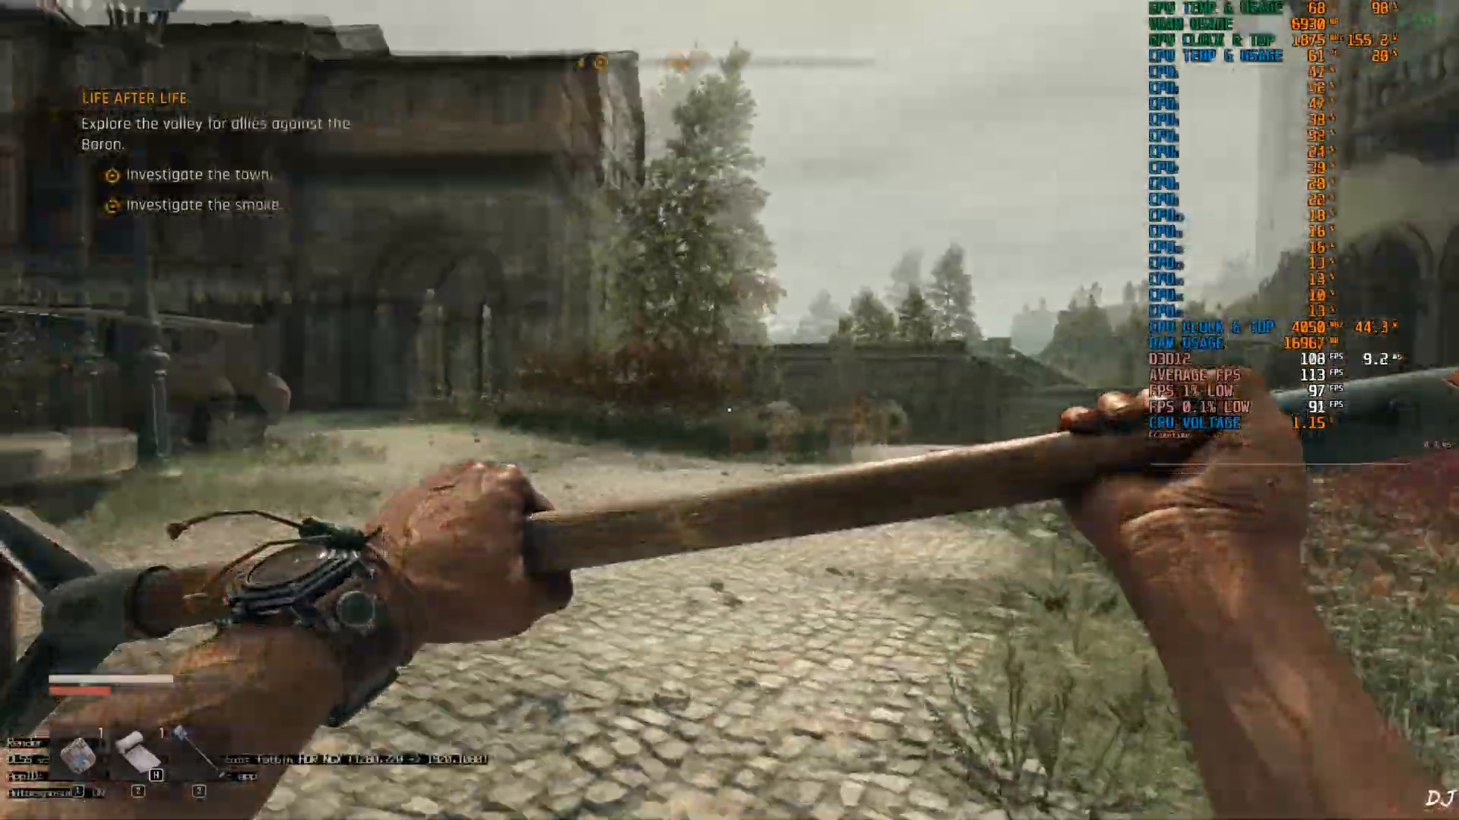
mouse_move(729, 410)
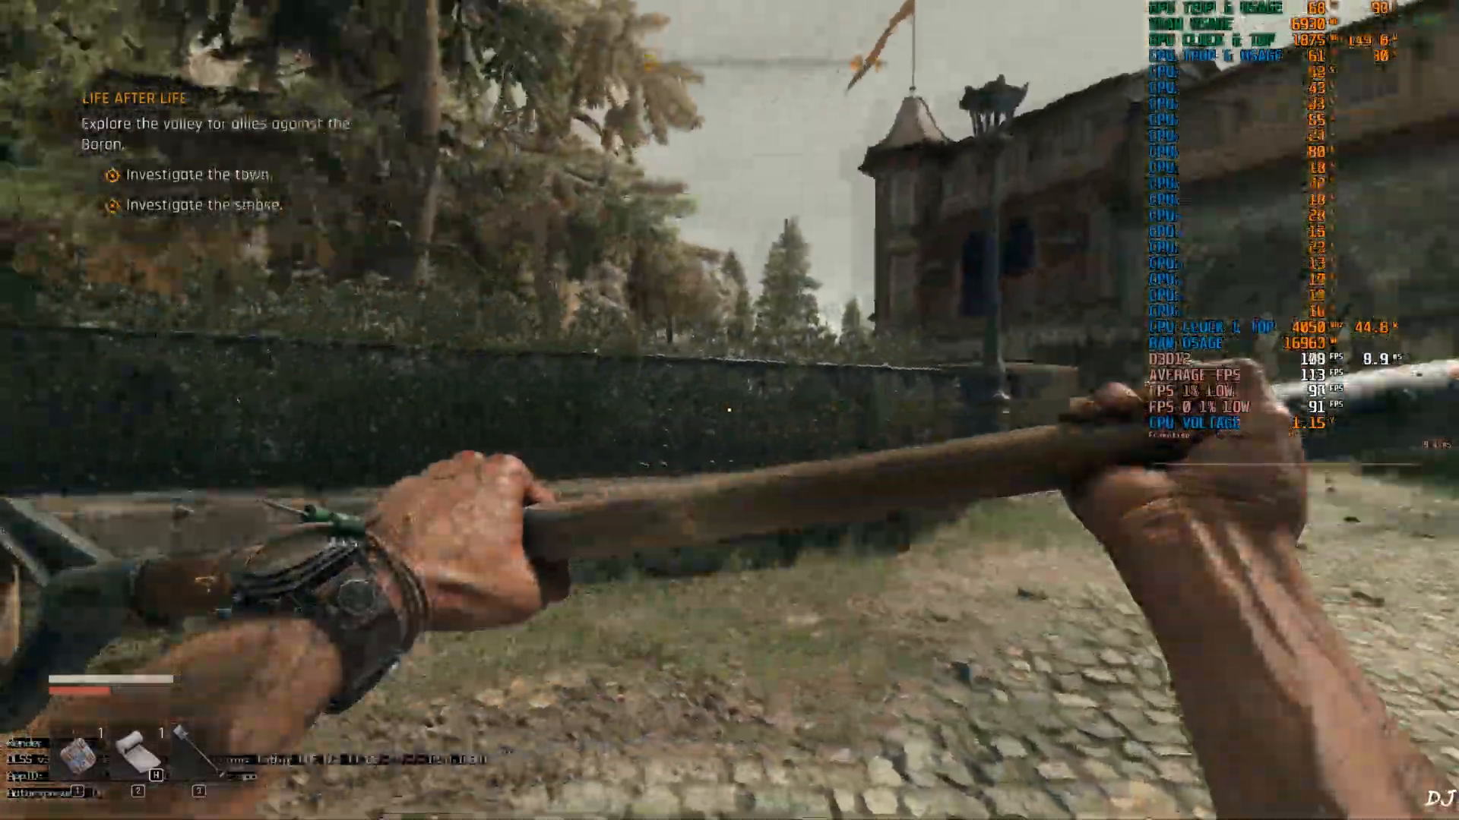
mouse_move(729, 411)
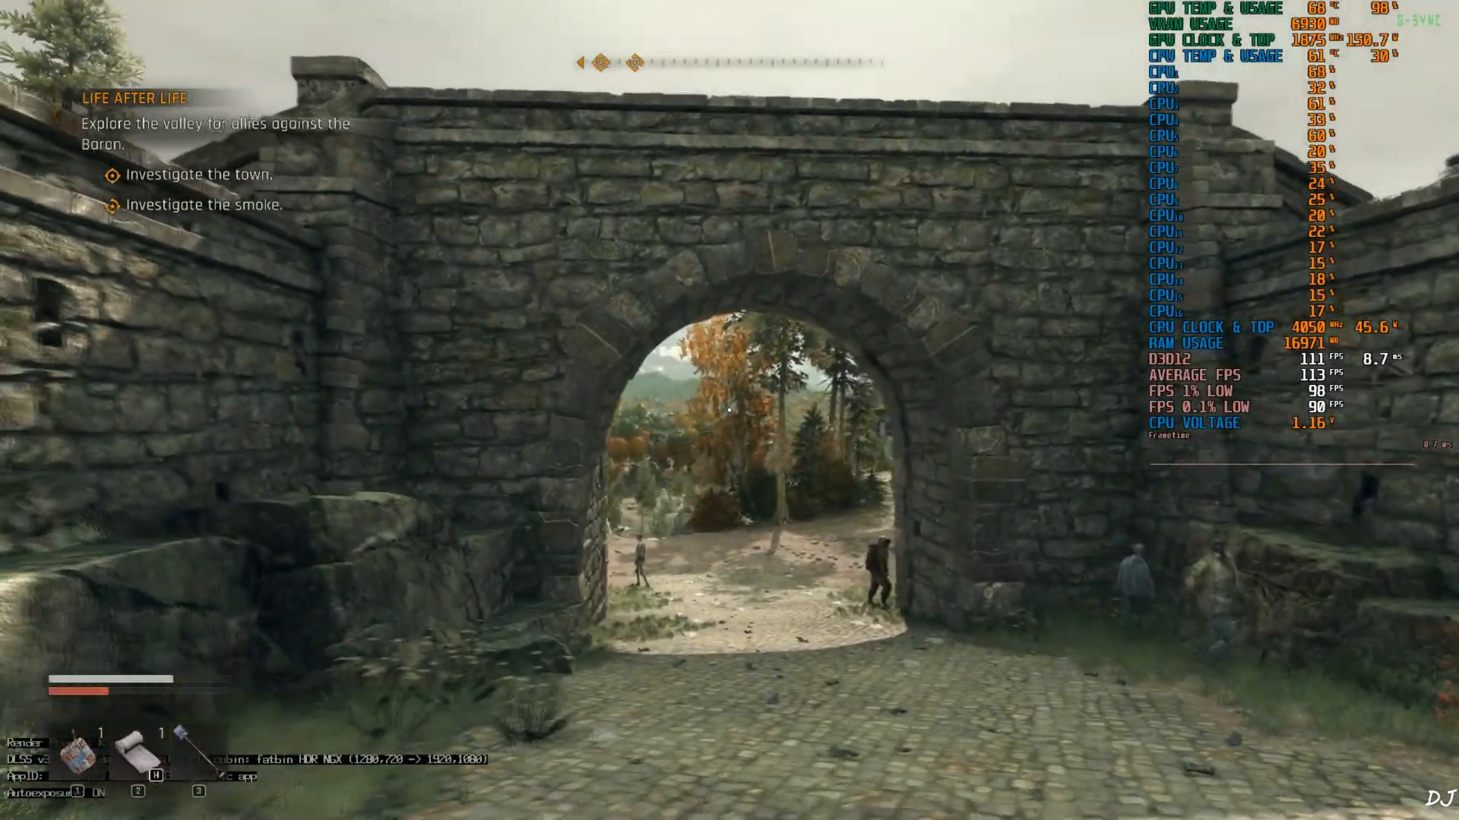
Pause the game near the stone bridge gate after exploring the town.
key(Escape)
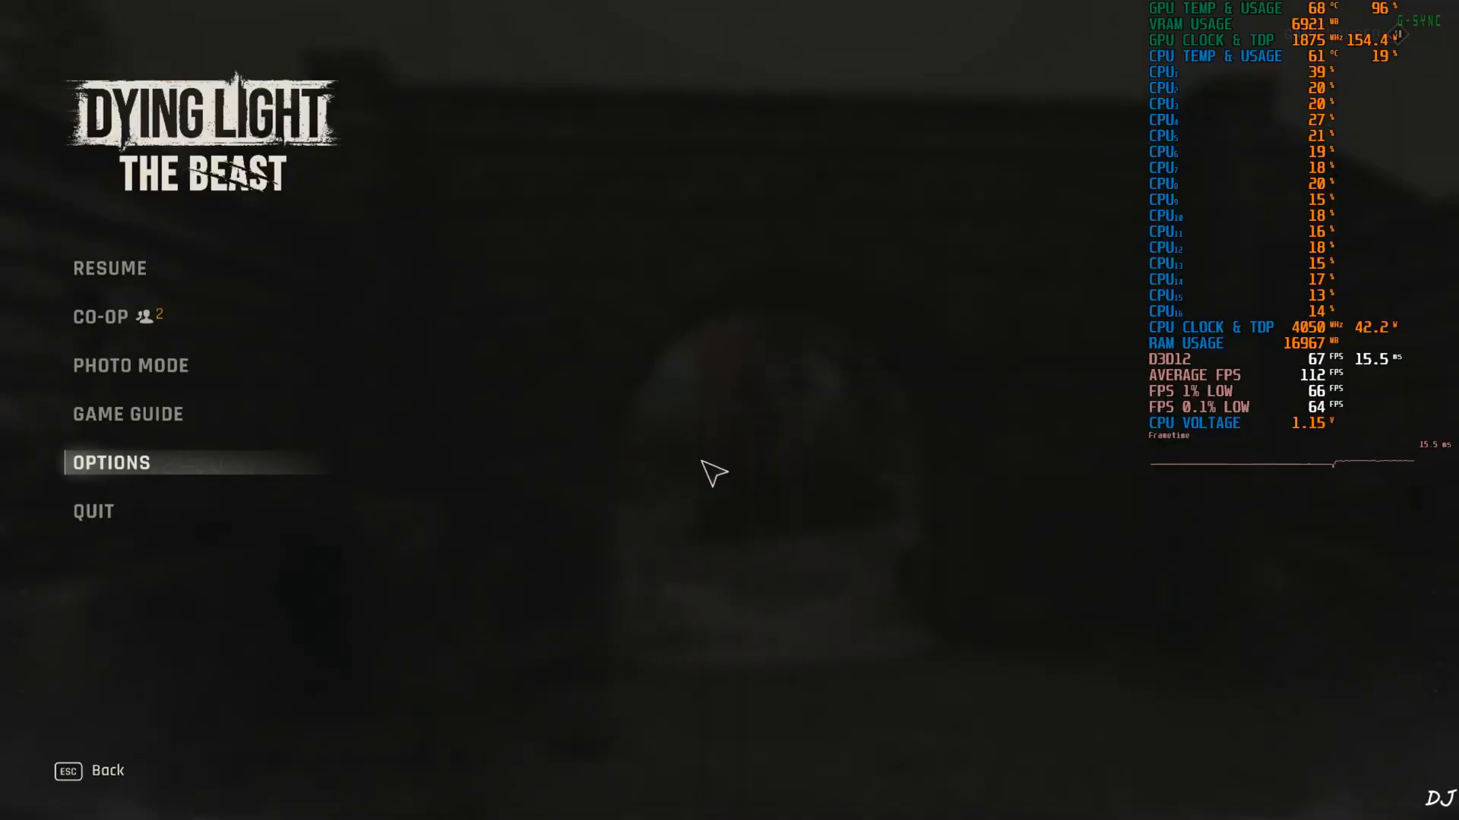
Open Options to check Frame Generation is XeSS and Latency Reduction is XeLL.
click(112, 463)
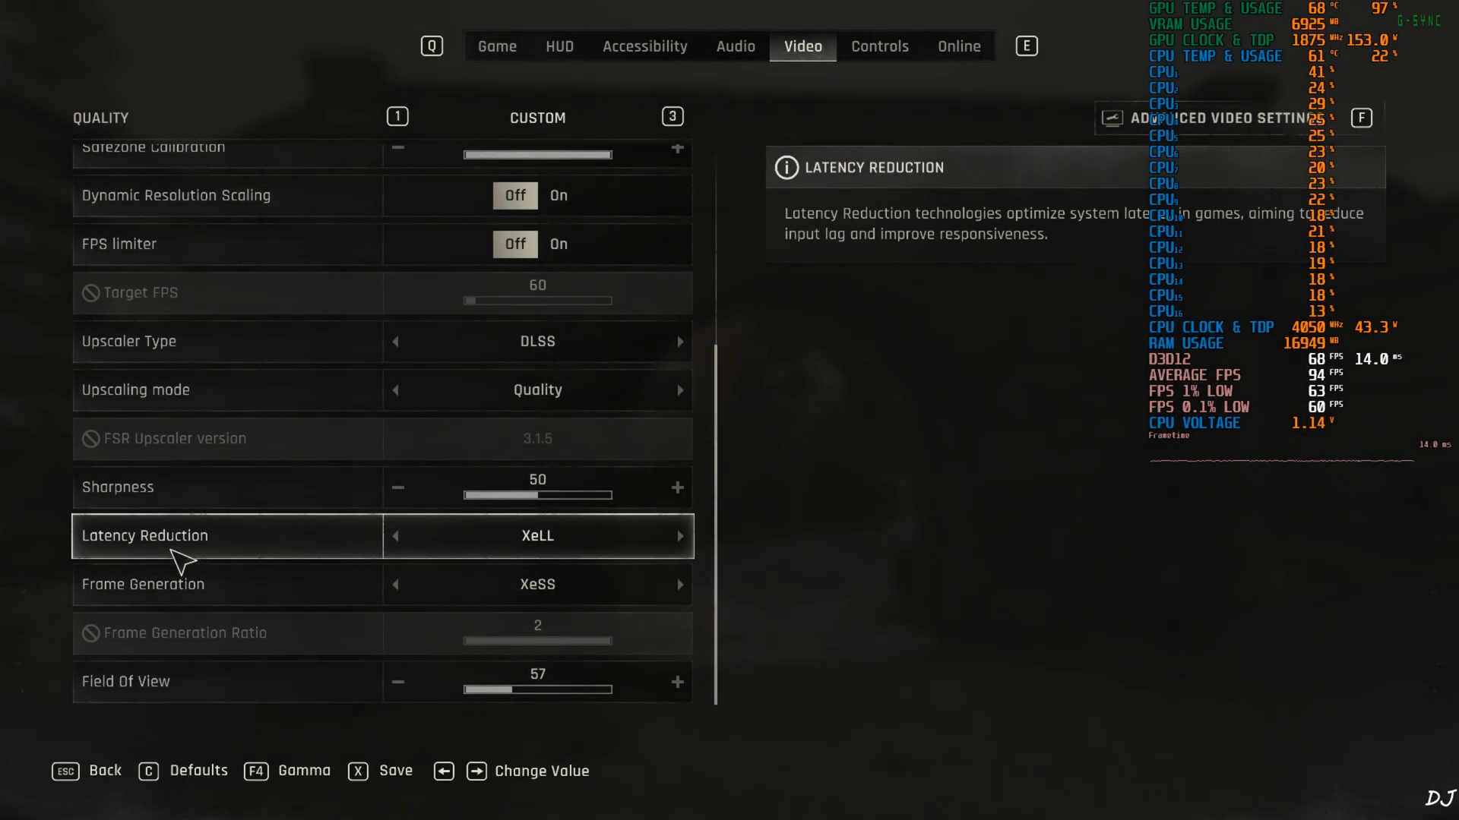
mouse_move(567, 559)
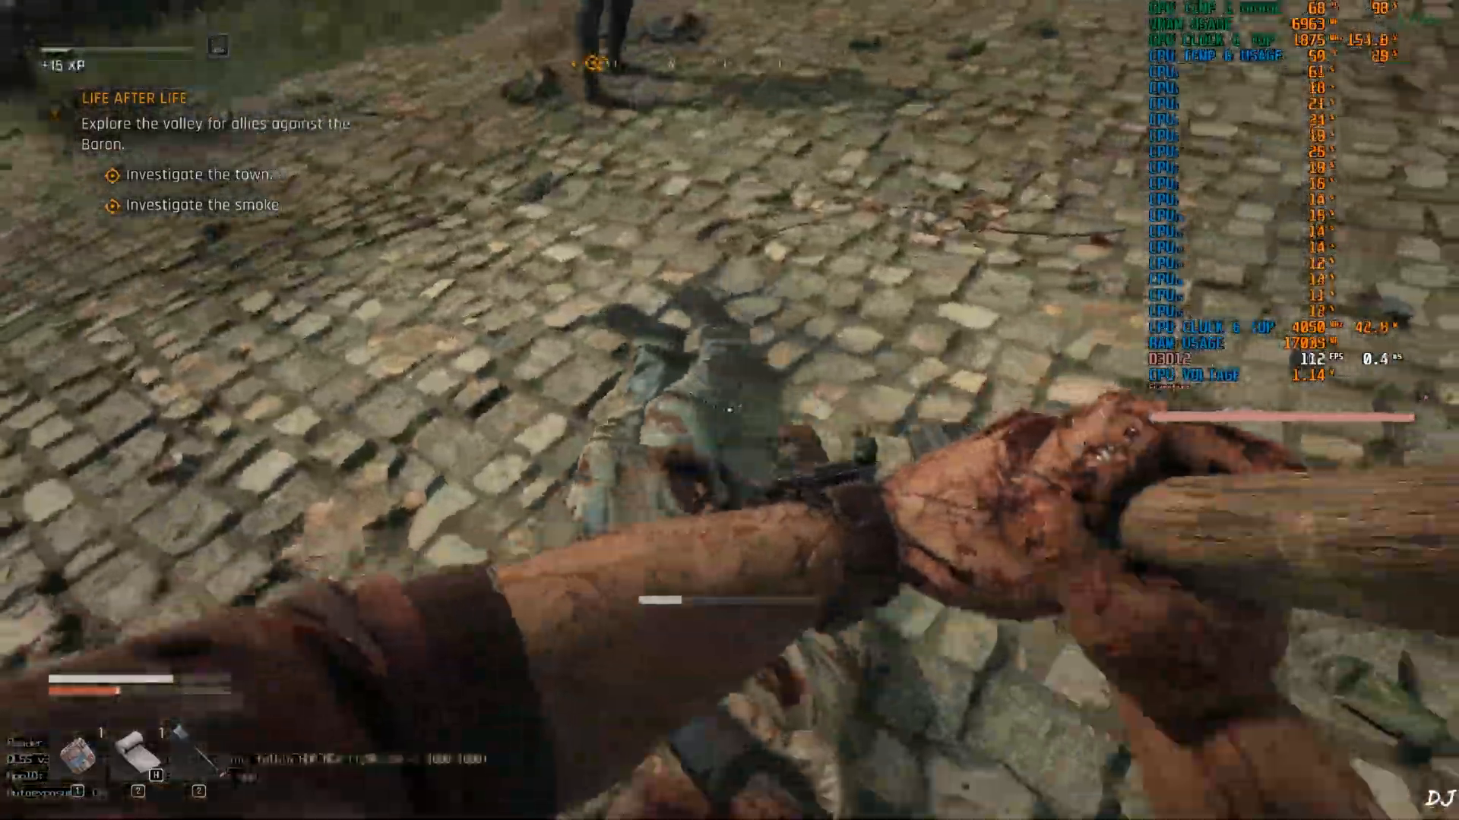
mouse_move(730, 410)
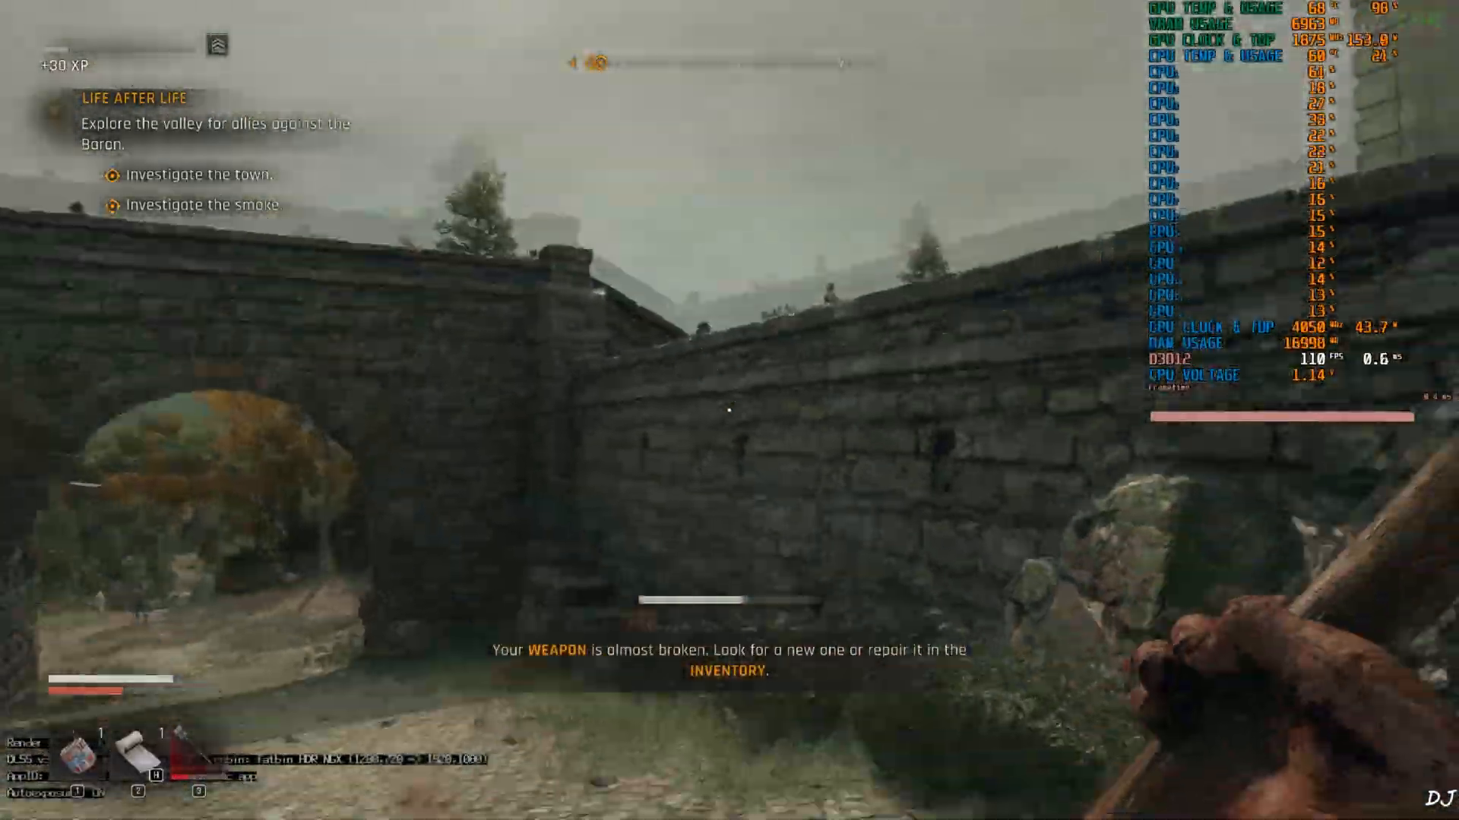
mouse_move(730, 411)
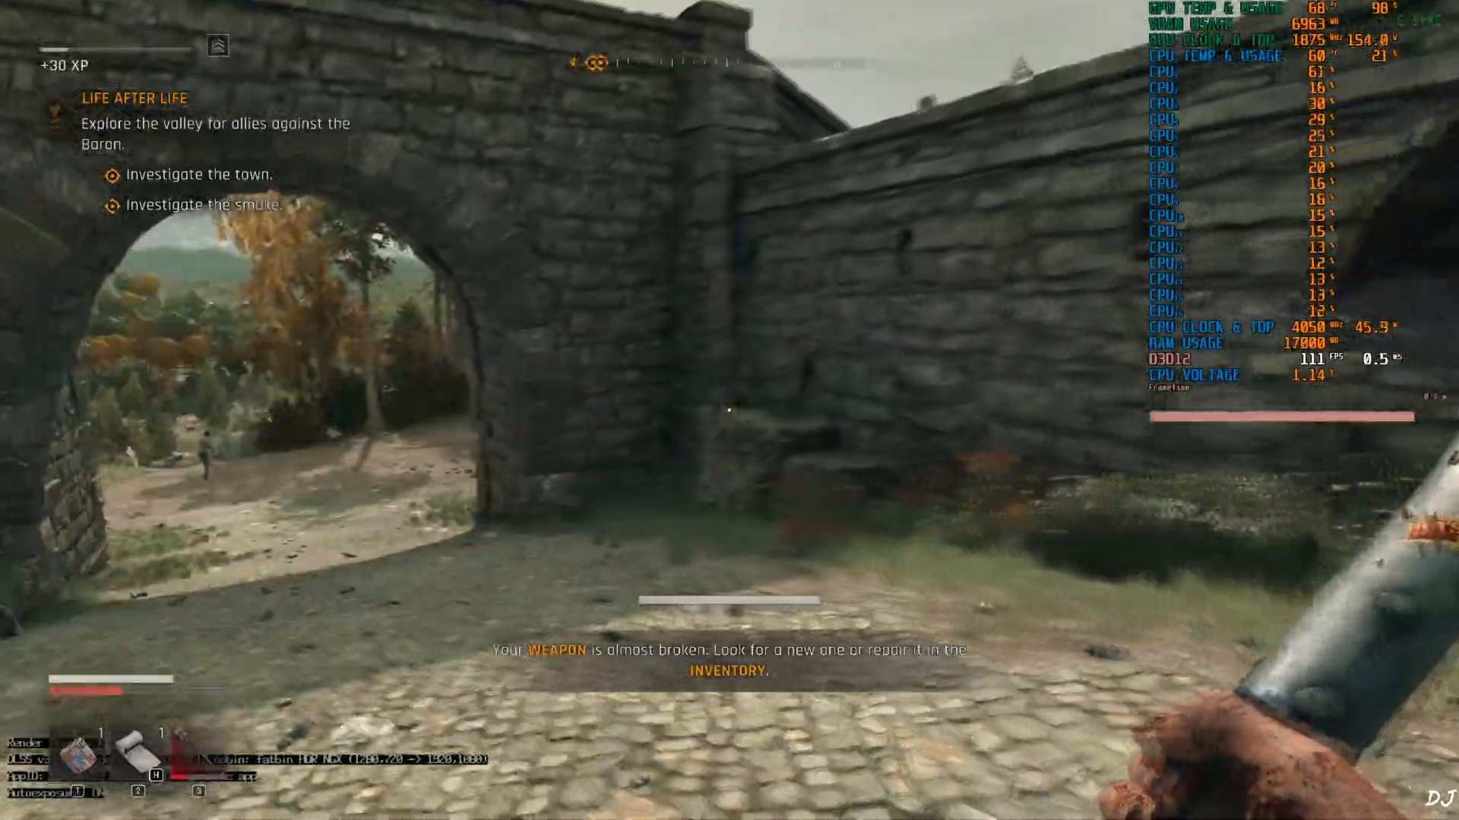
mouse_move(729, 410)
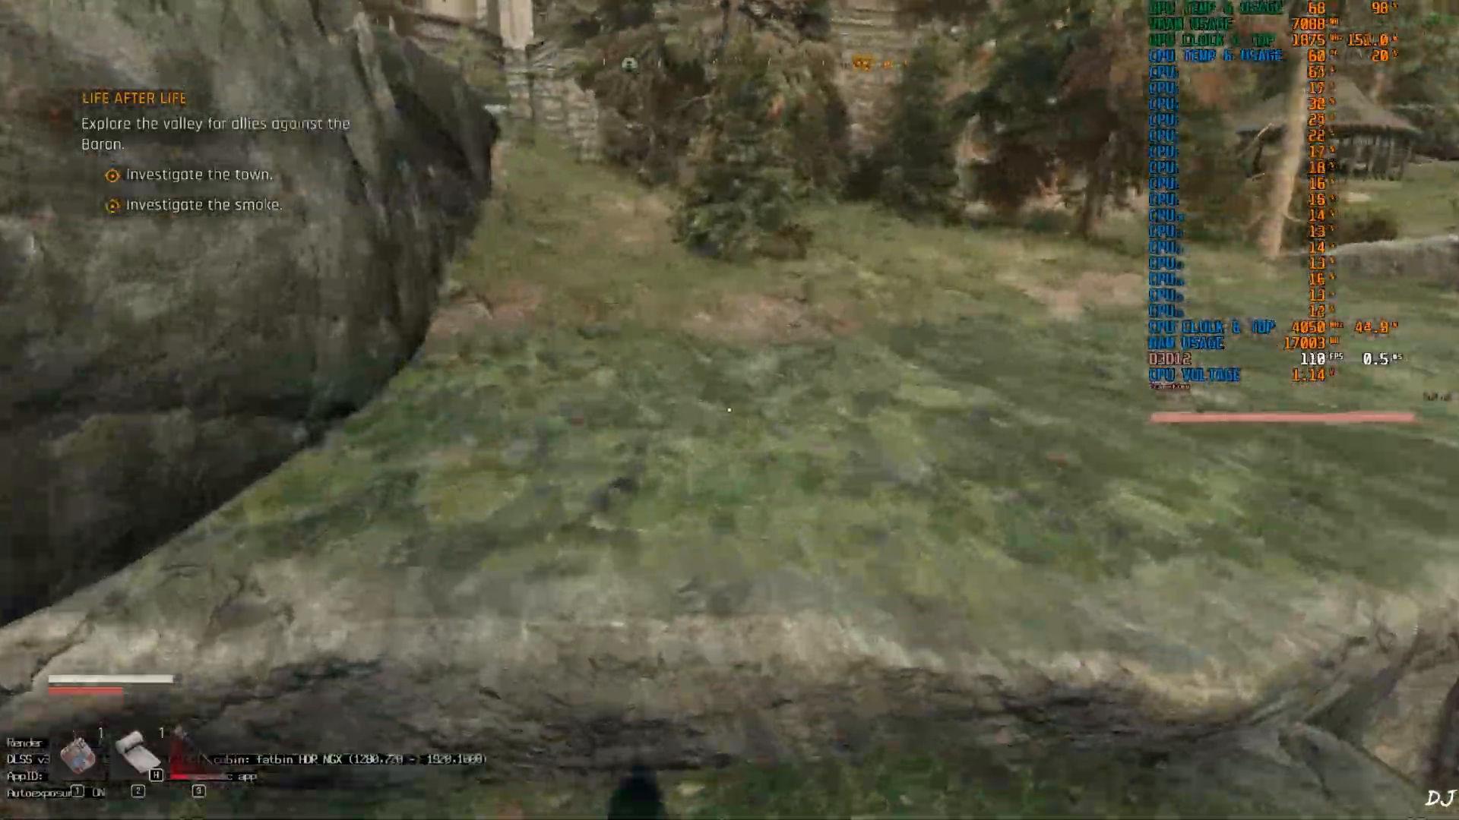
mouse_move(729, 411)
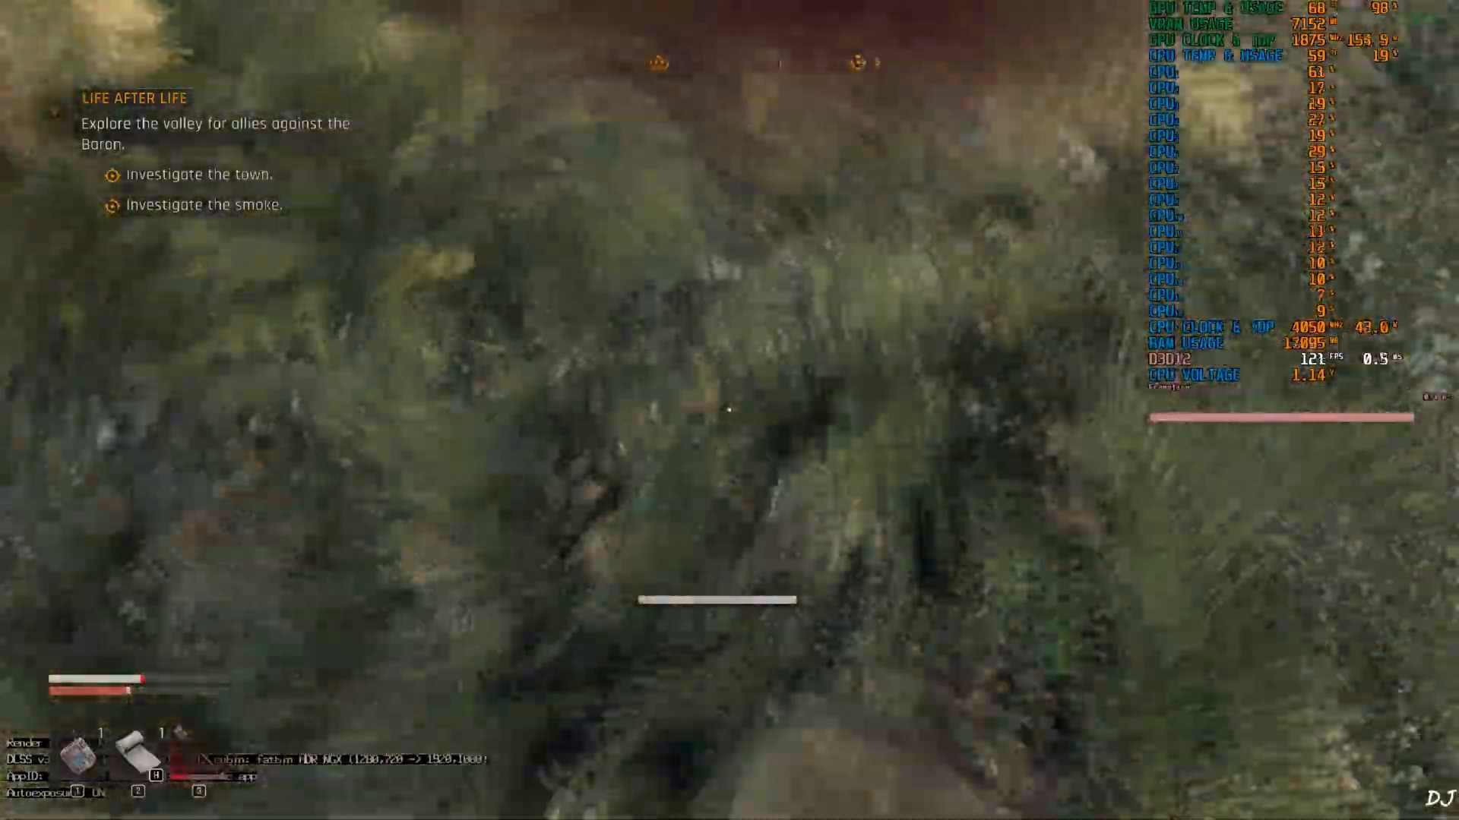
mouse_move(729, 411)
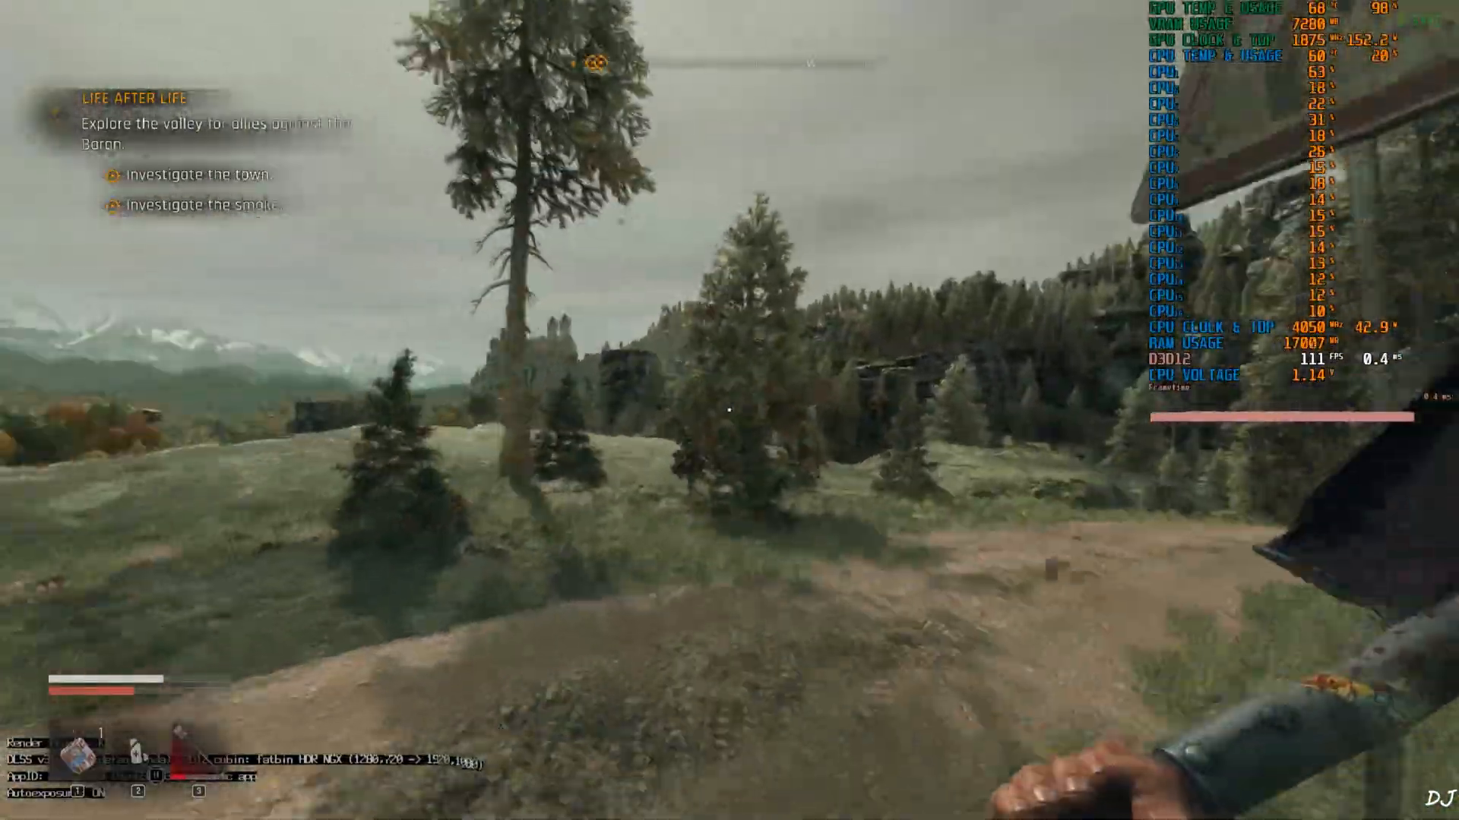
mouse_move(729, 410)
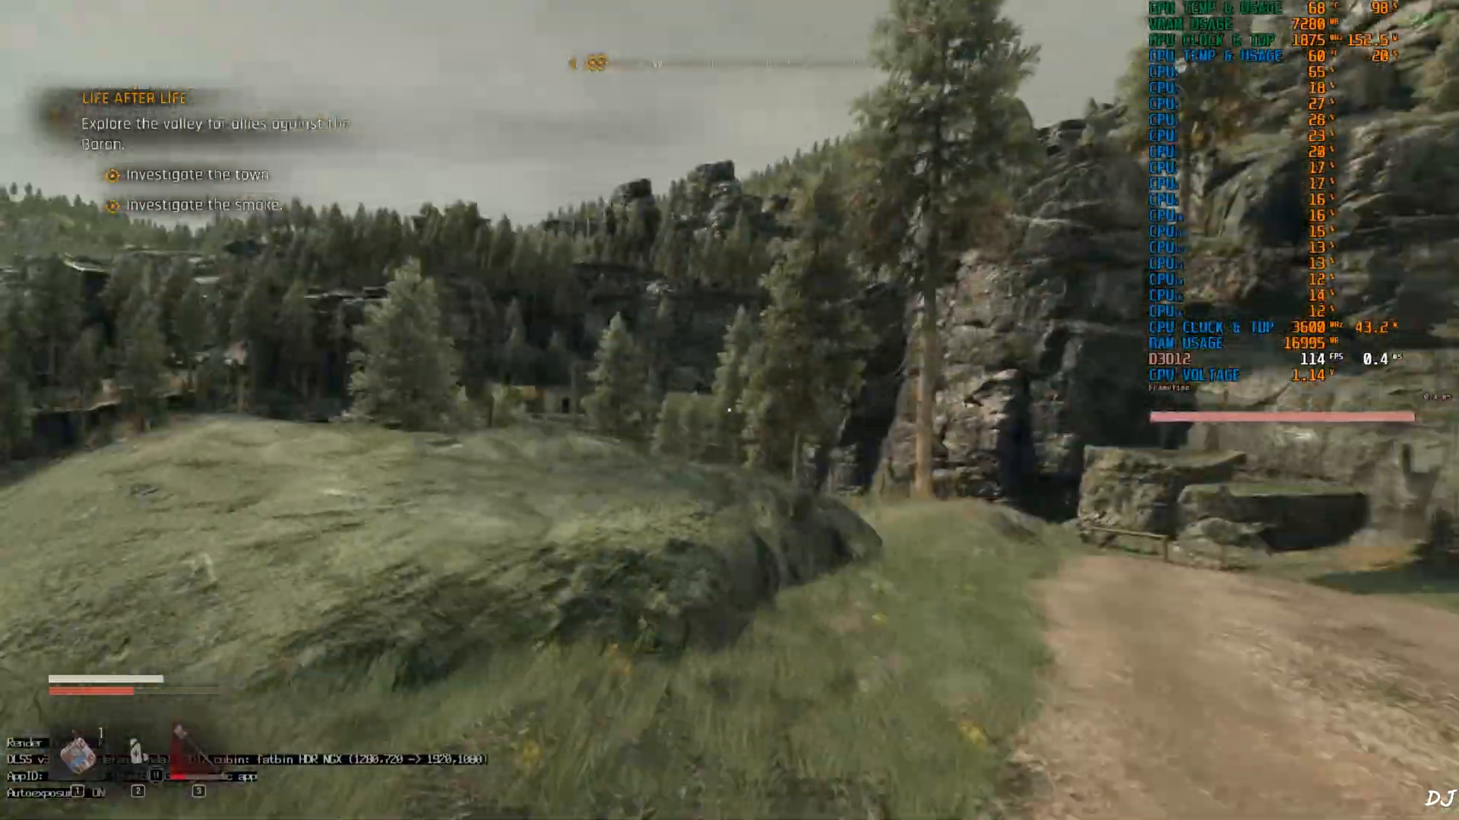
mouse_move(729, 410)
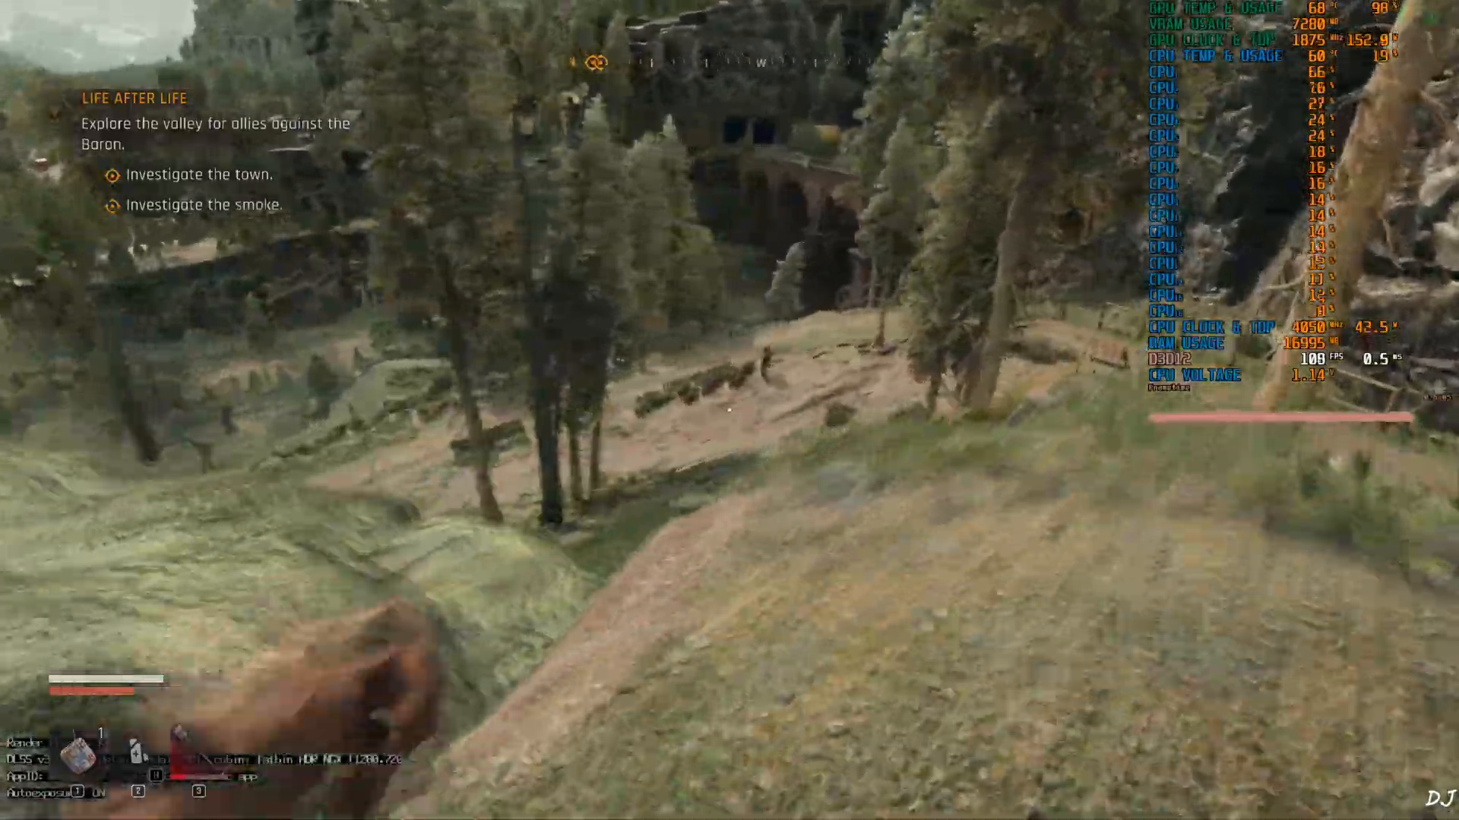
mouse_move(729, 411)
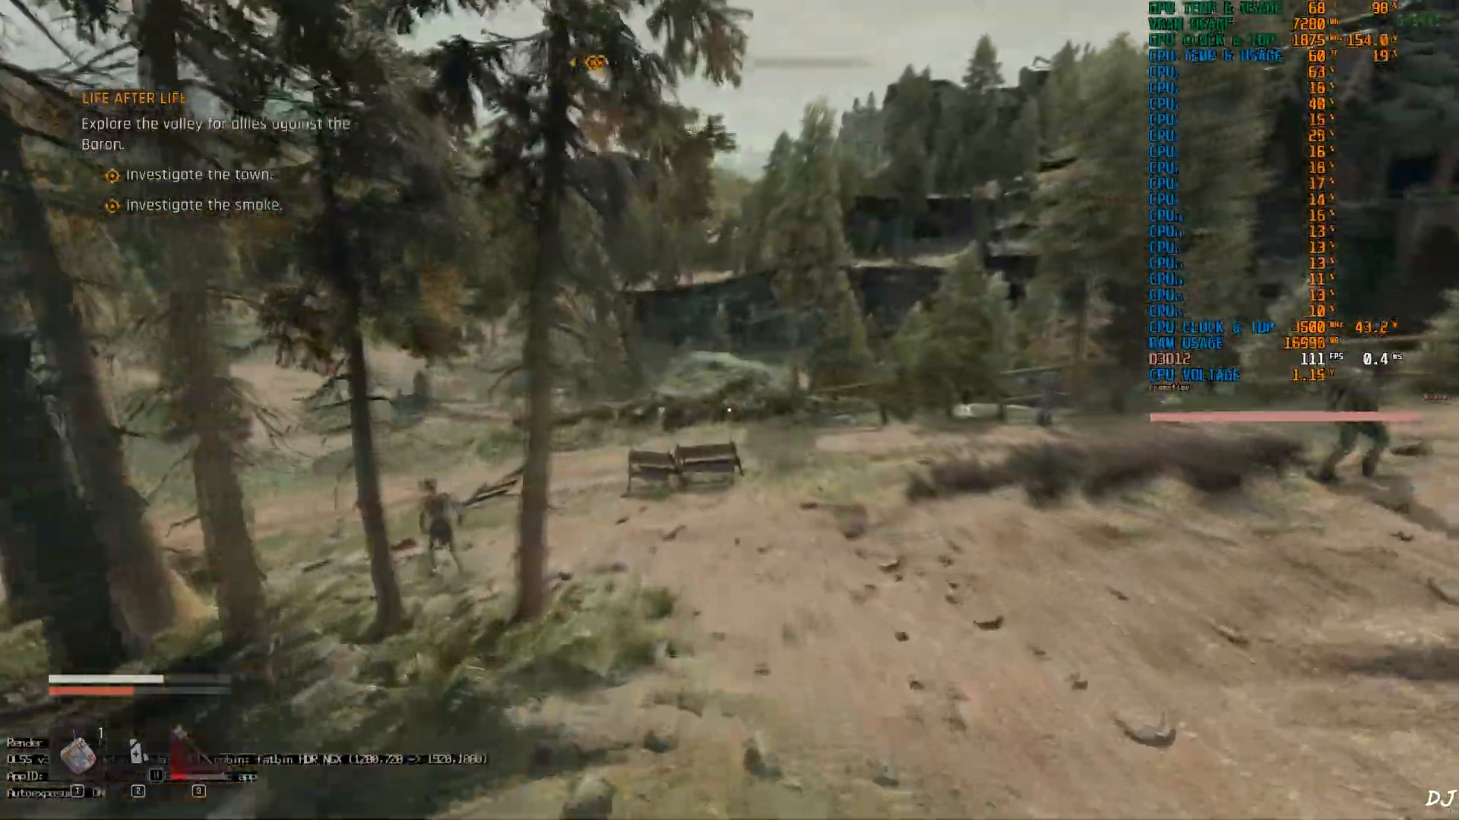
mouse_move(730, 411)
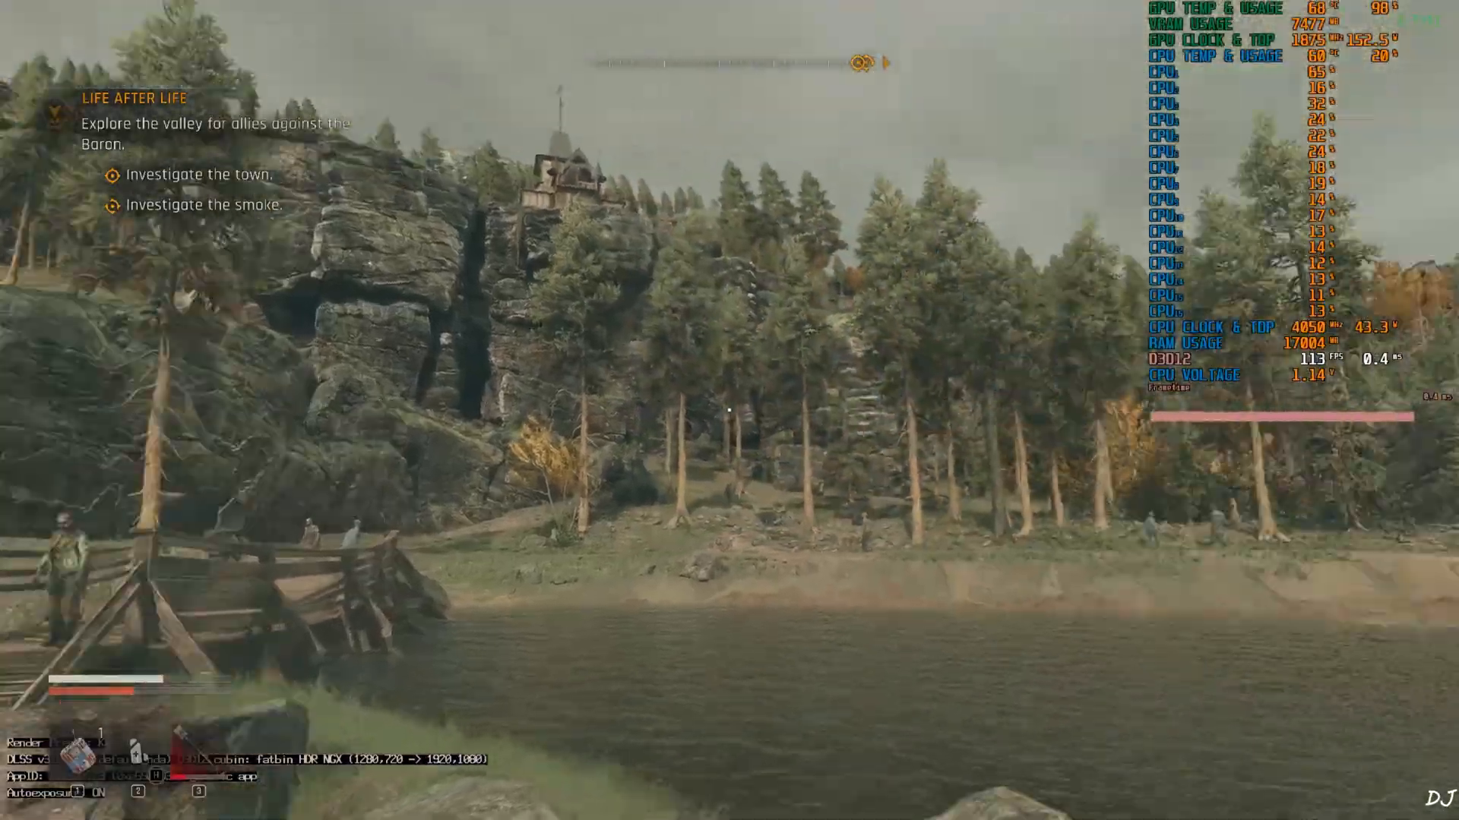
mouse_move(729, 410)
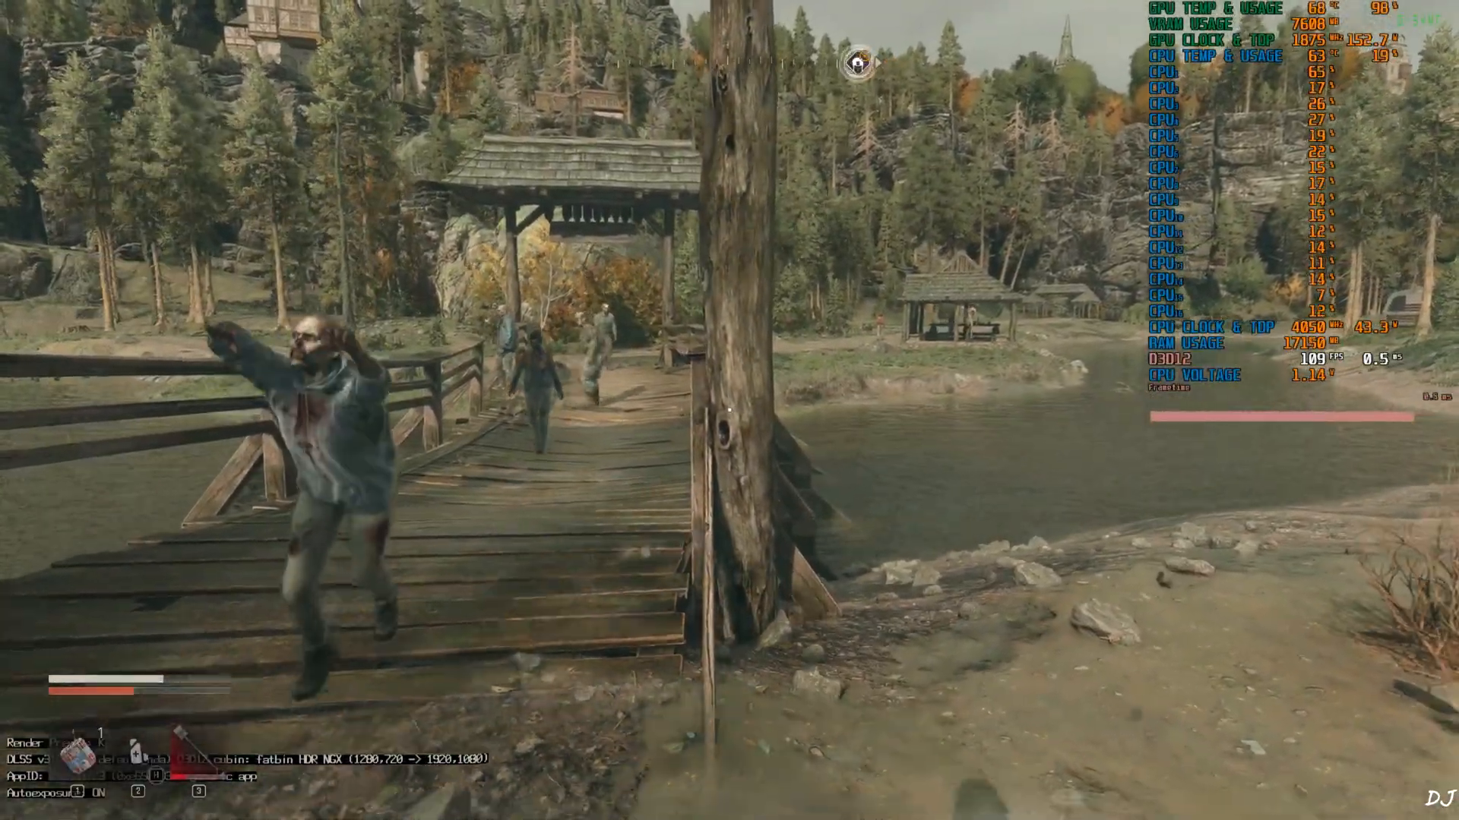
mouse_move(729, 410)
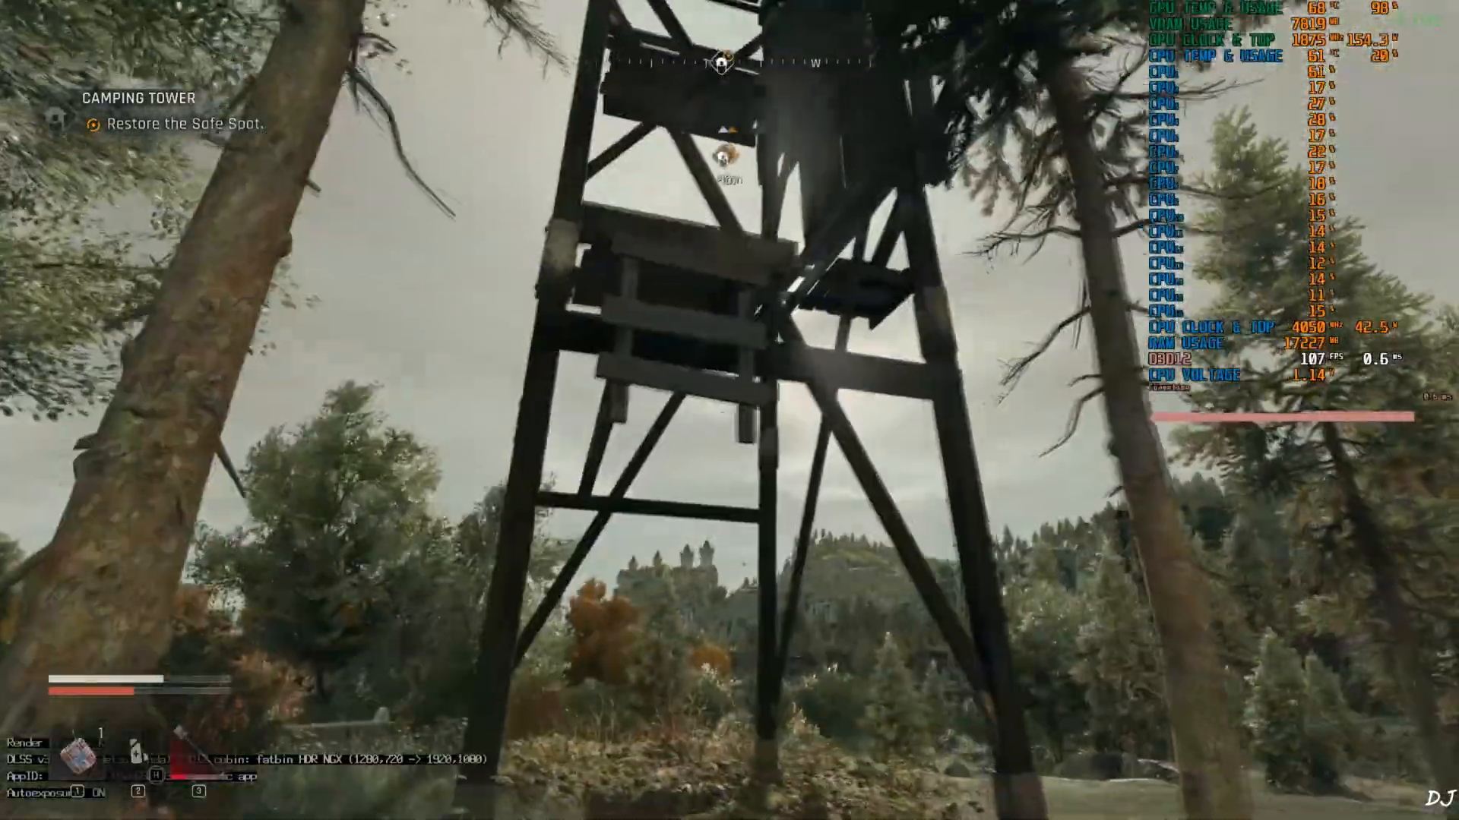
mouse_move(729, 411)
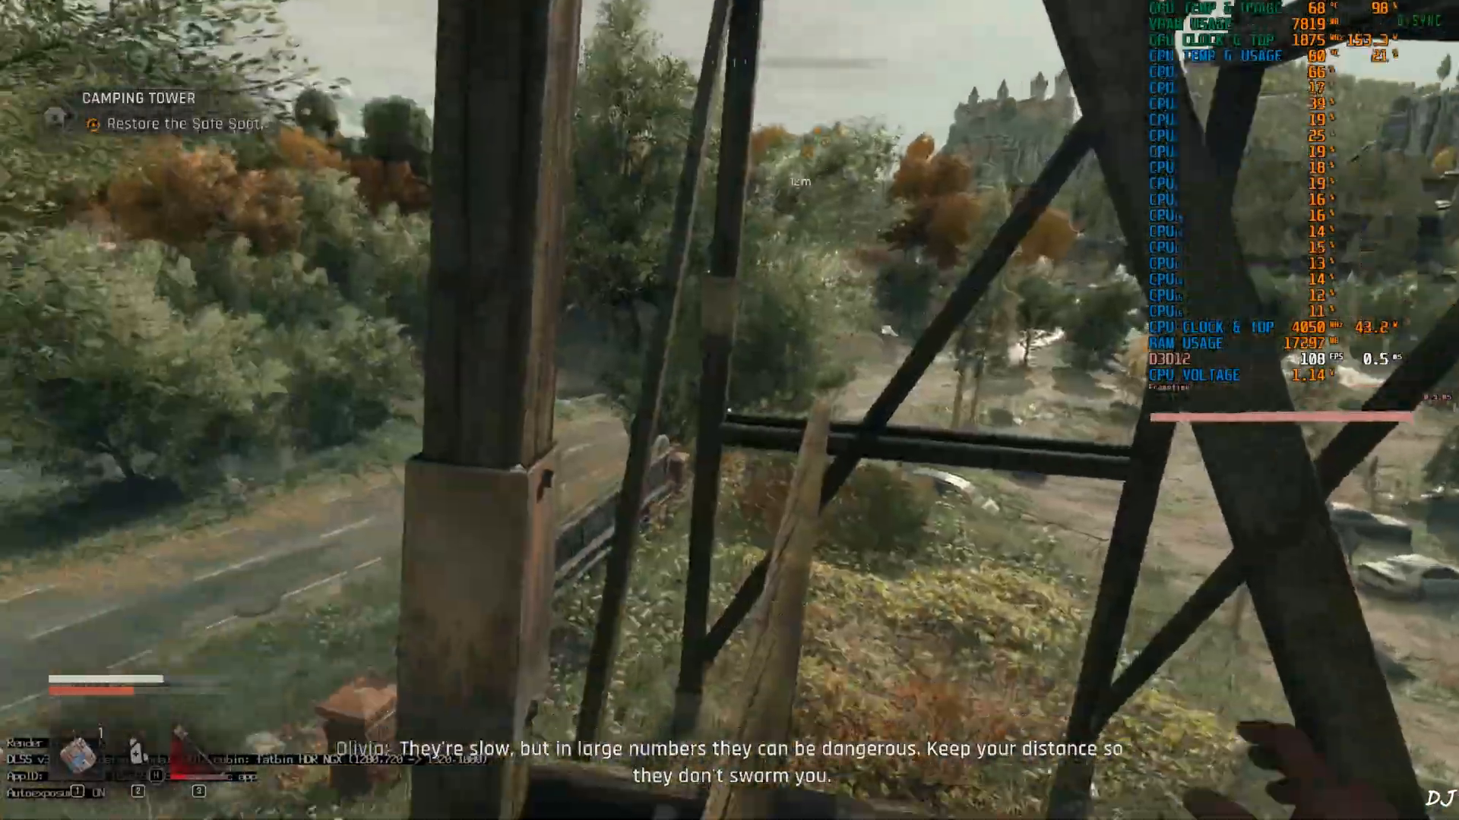
mouse_move(730, 410)
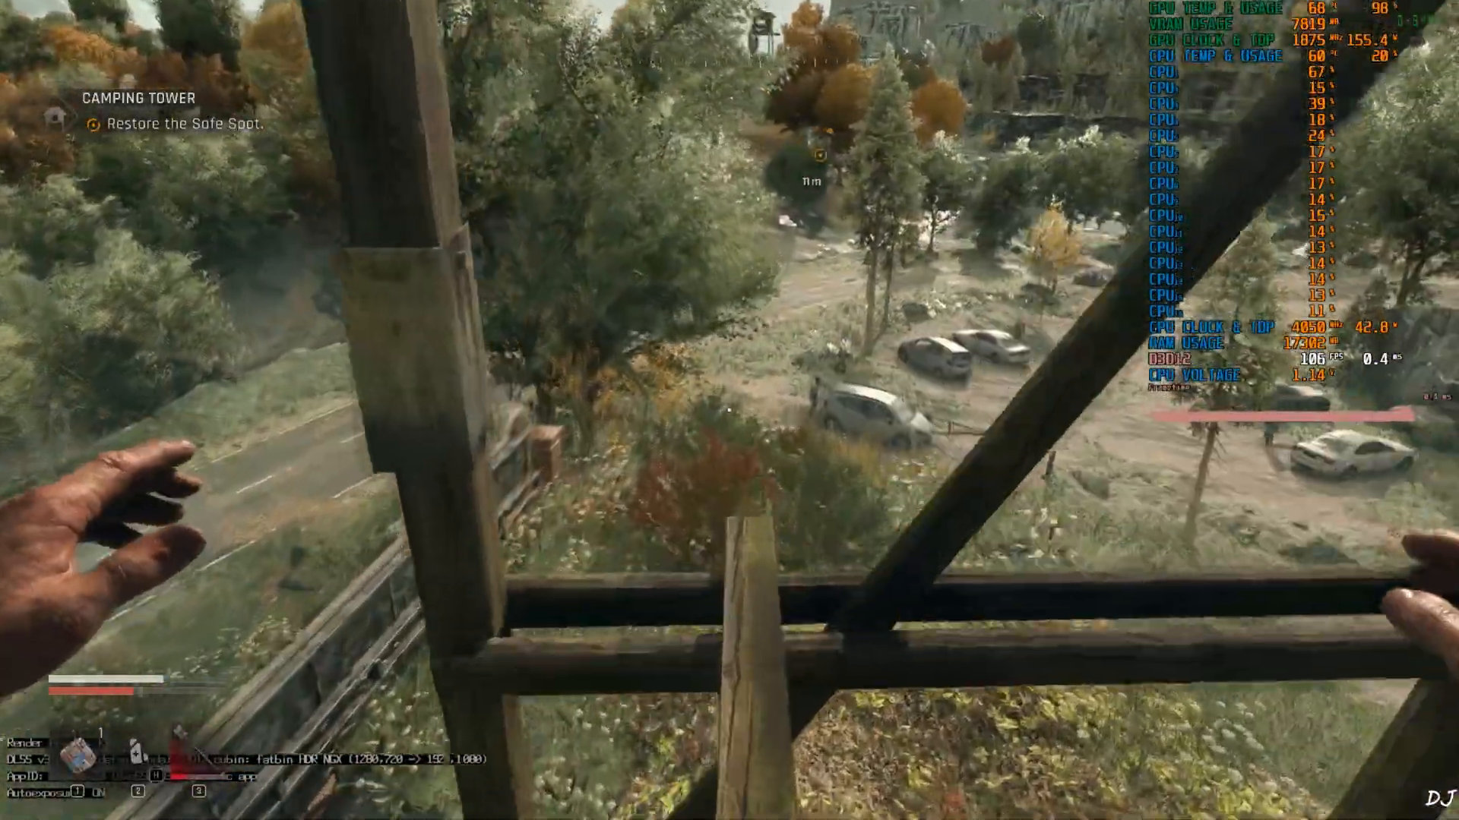
mouse_move(729, 410)
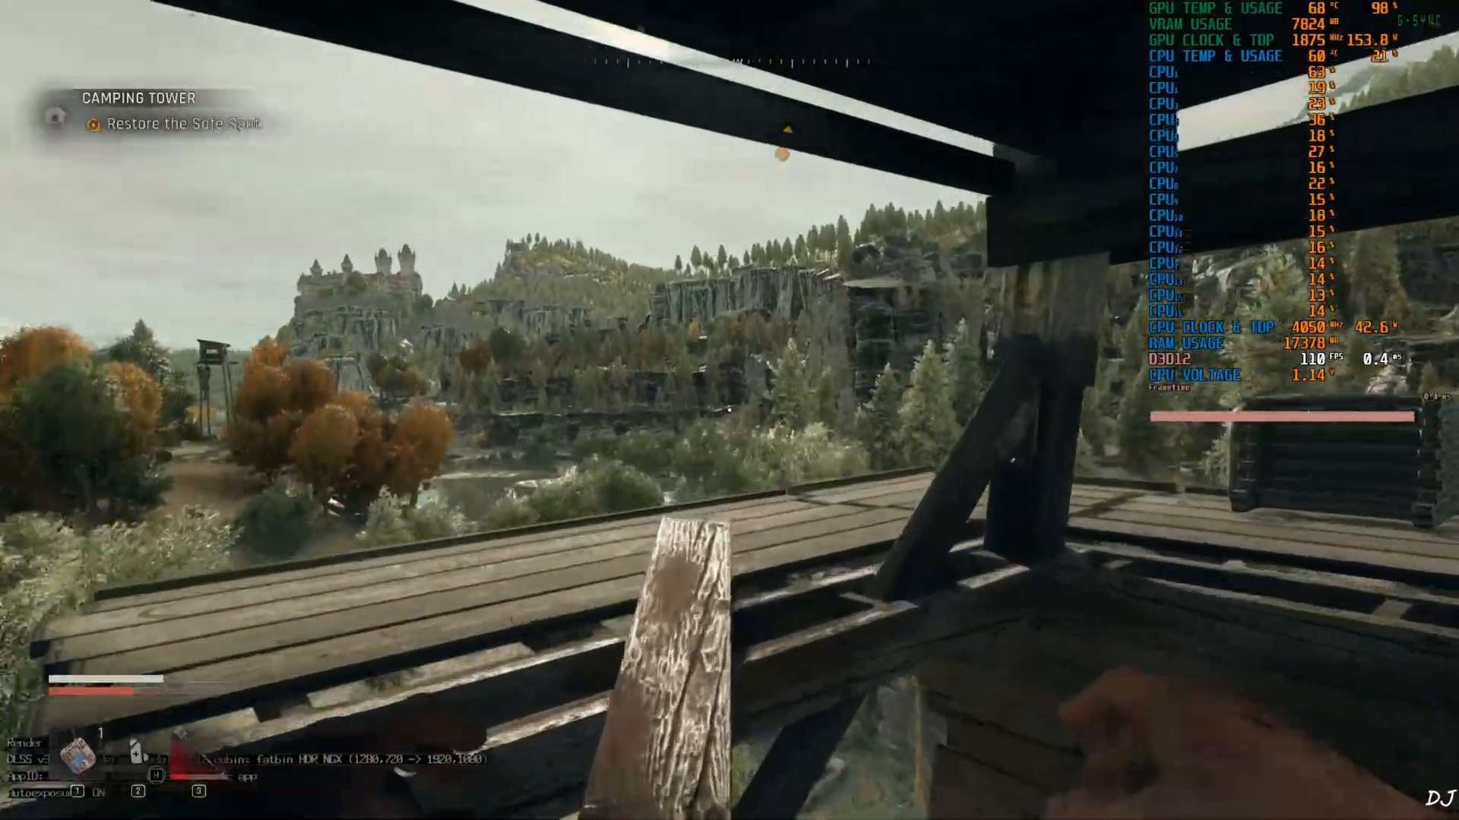
mouse_move(730, 410)
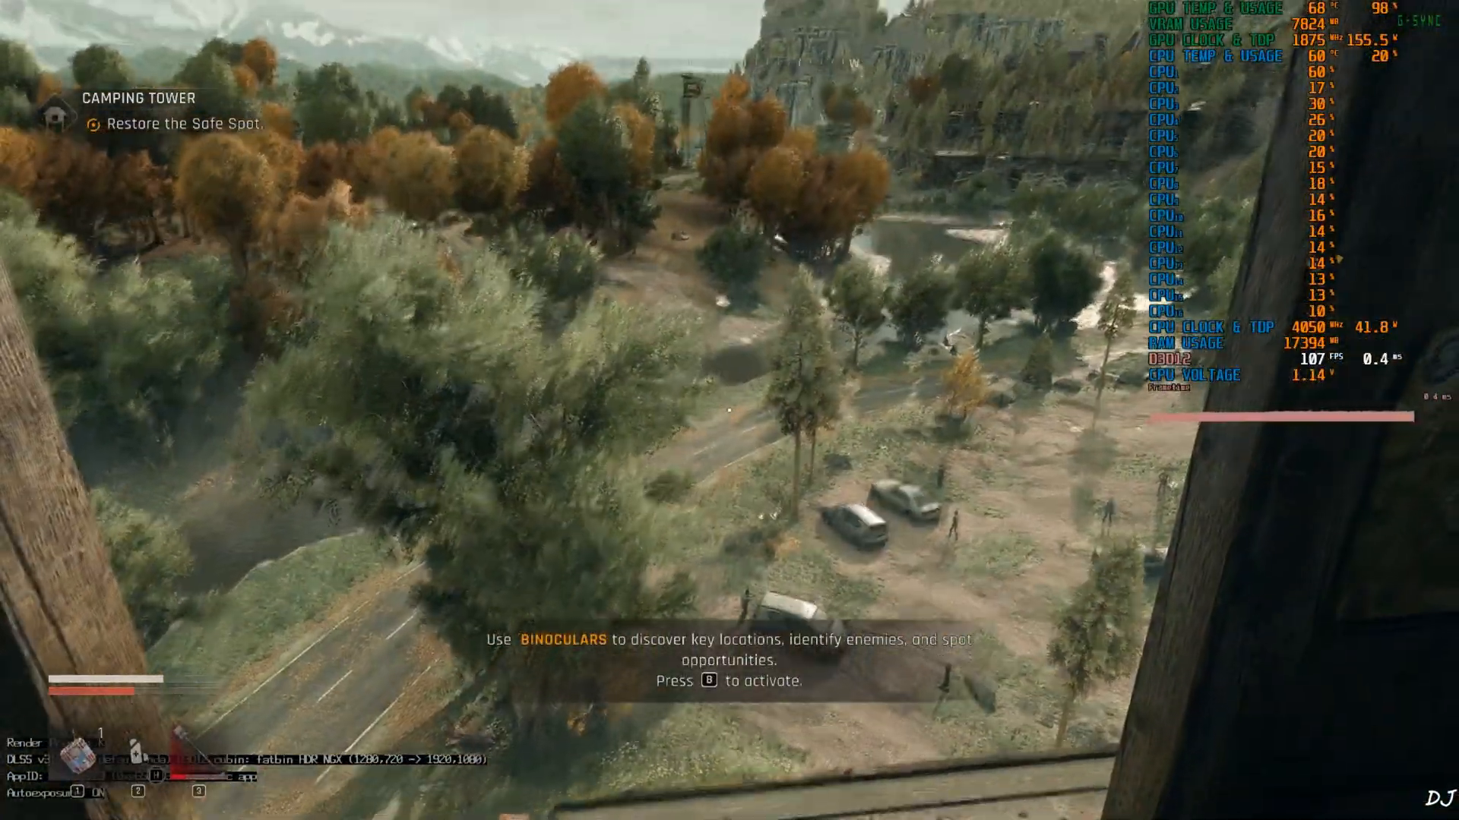
Press B during the Camping Tower climb toward the Safe Spot.
key(b)
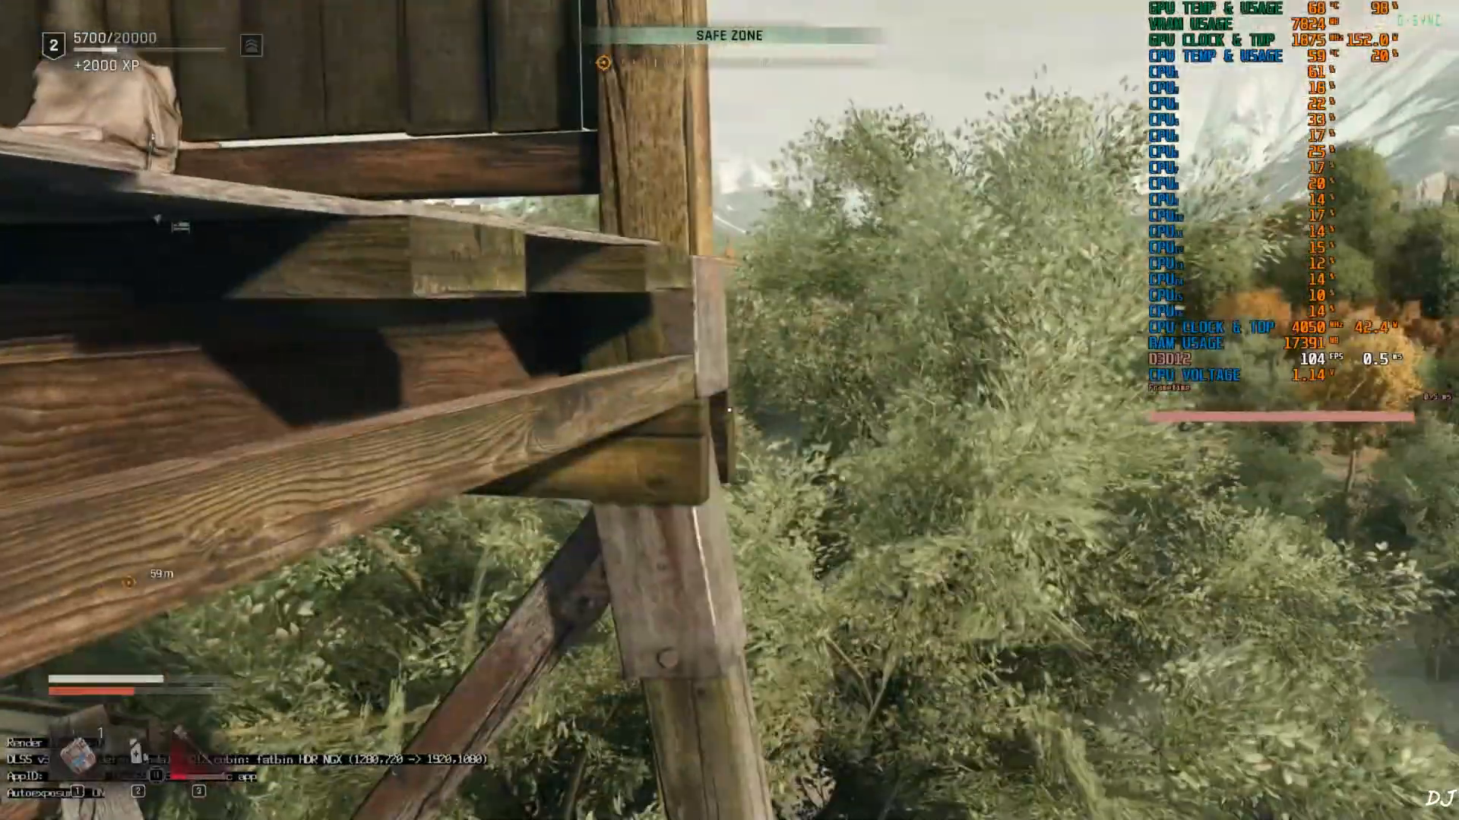
mouse_move(729, 410)
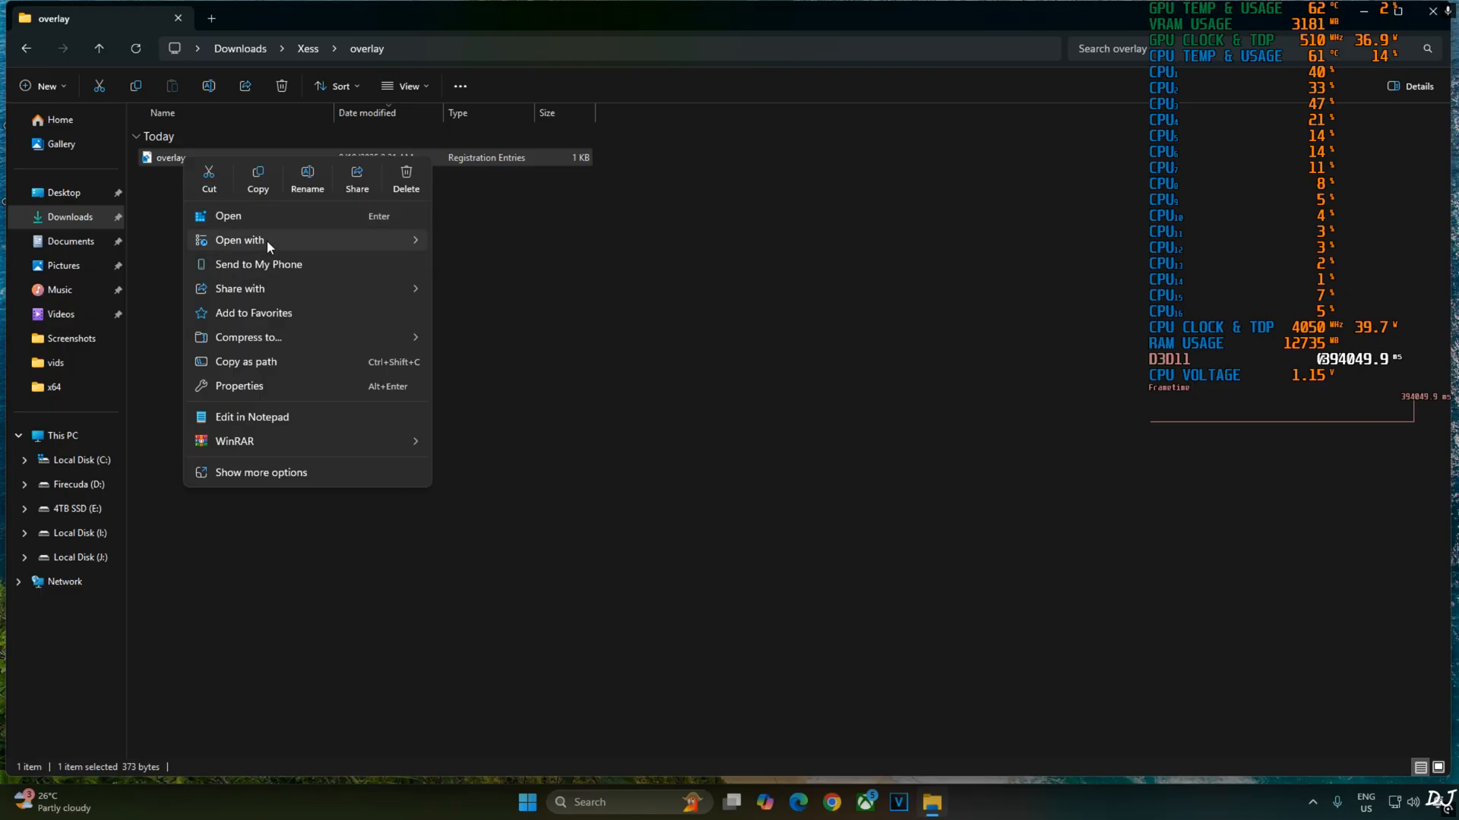
Edit ShowDlssIndicator in overlay.reg to dword:00000000 in Notepad.
click(228, 216)
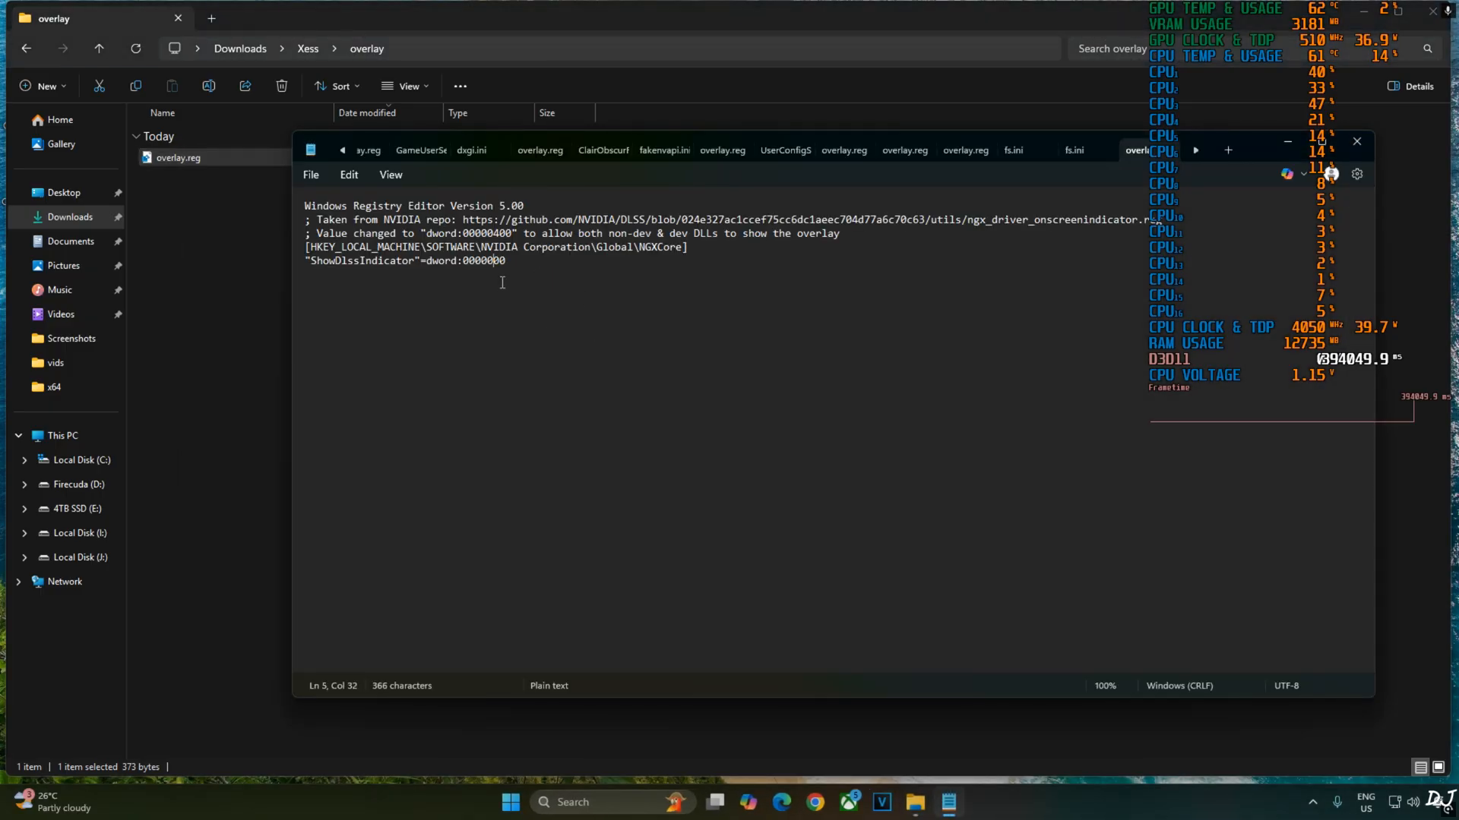
text(0)
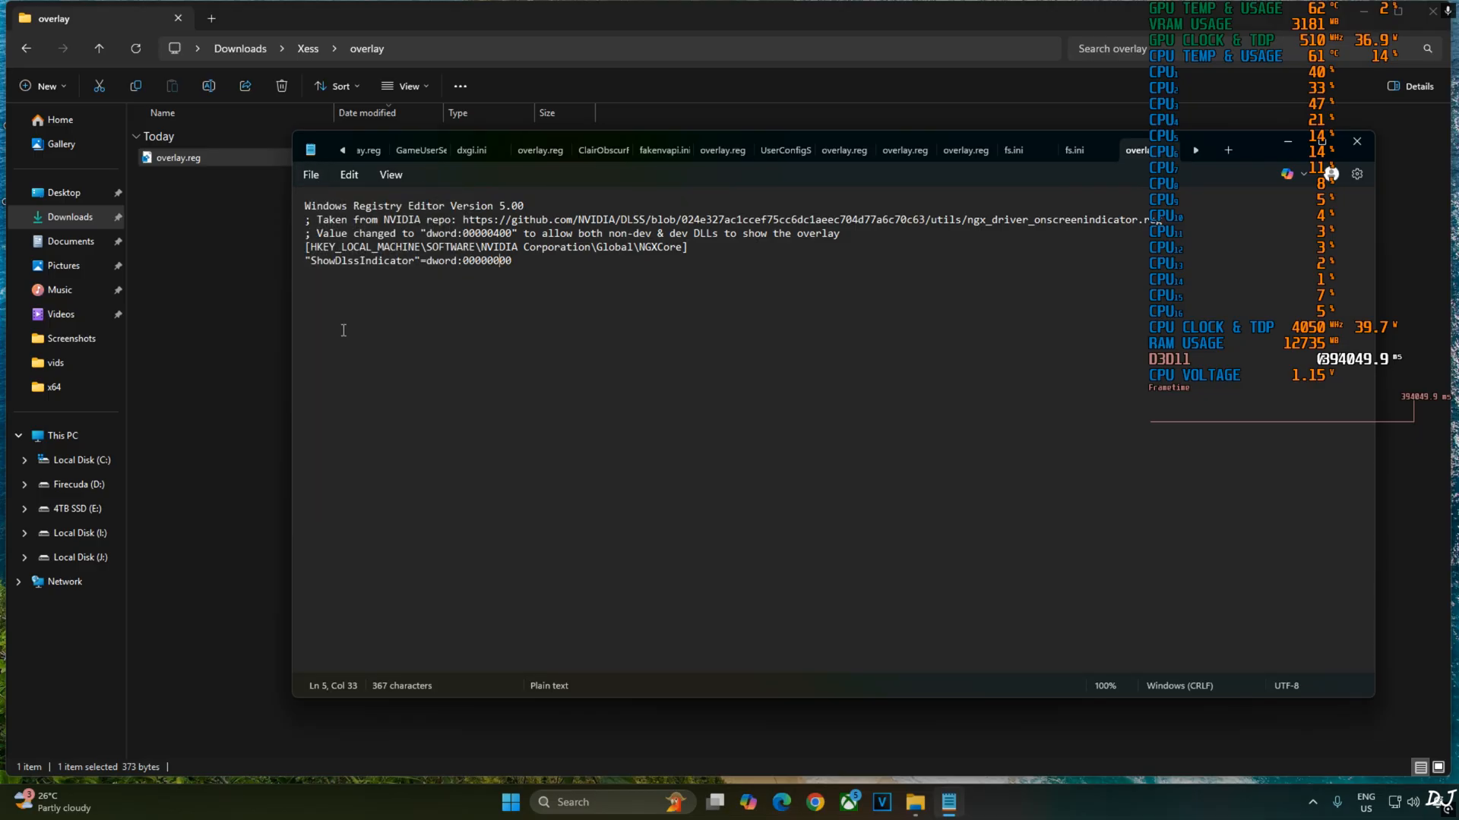
right_click(177, 158)
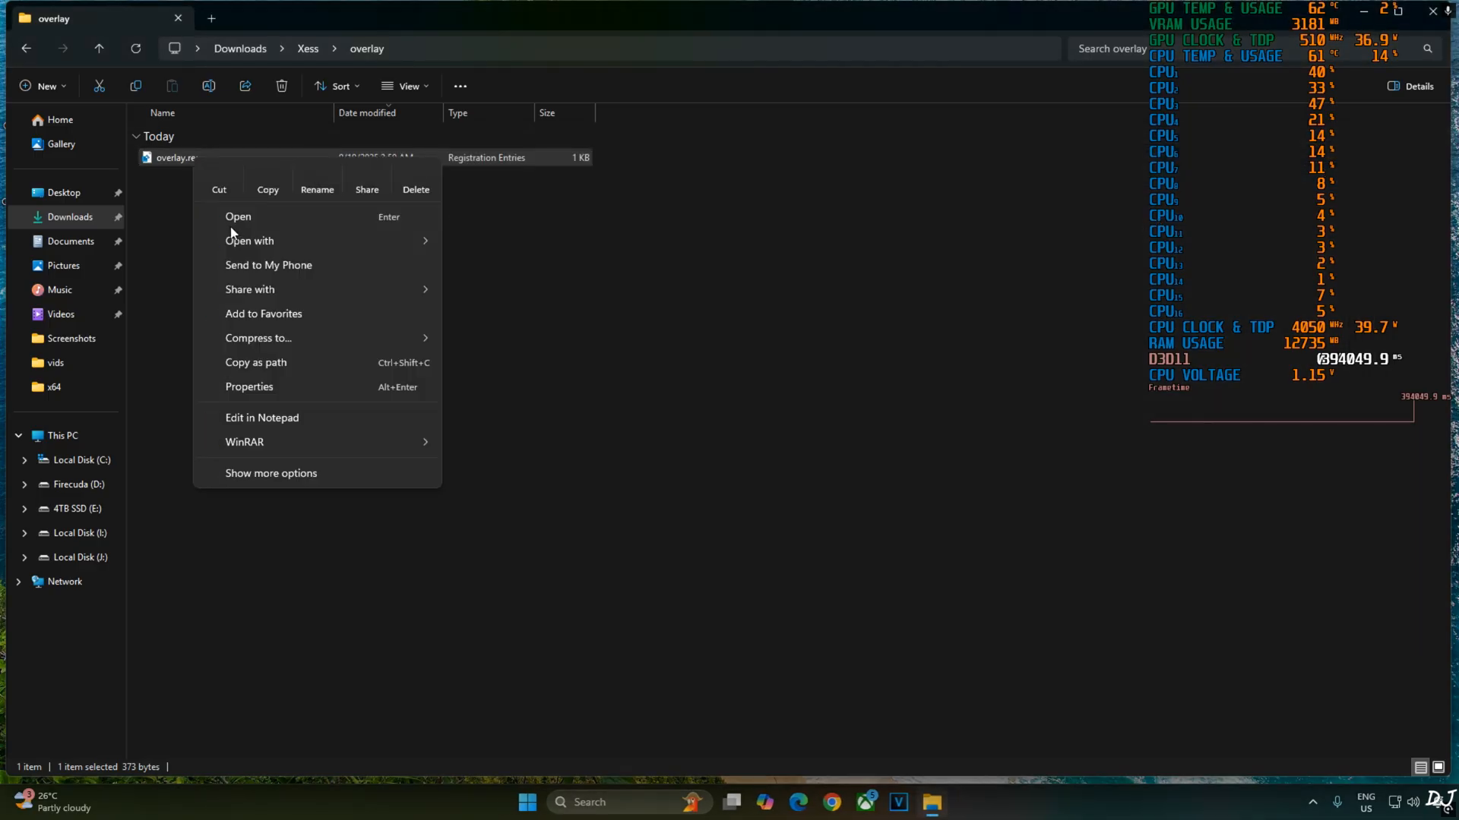
Merge overlay.reg into the registry and dismiss the Registry Editor success message.
click(238, 216)
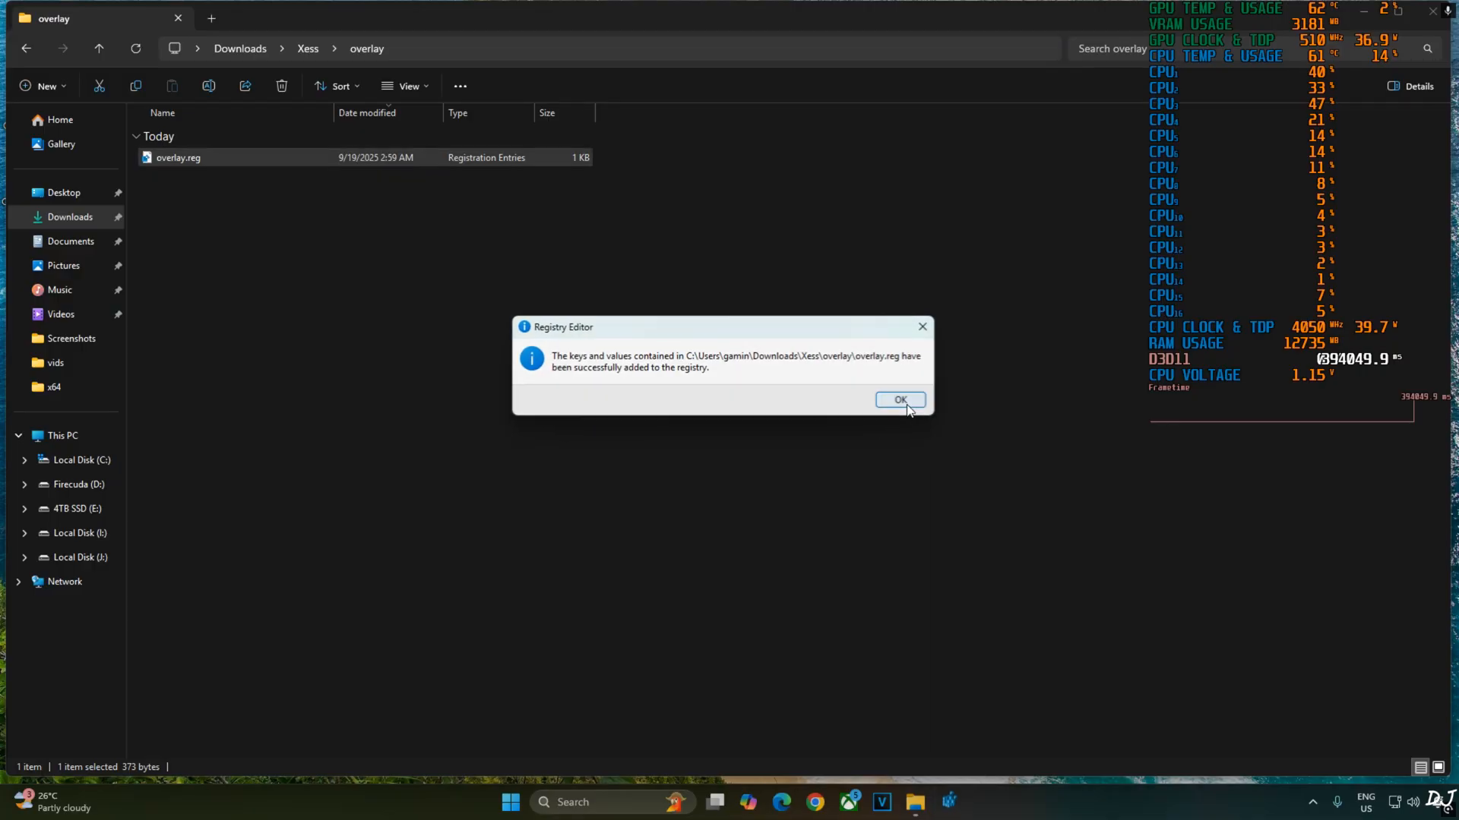
click(896, 399)
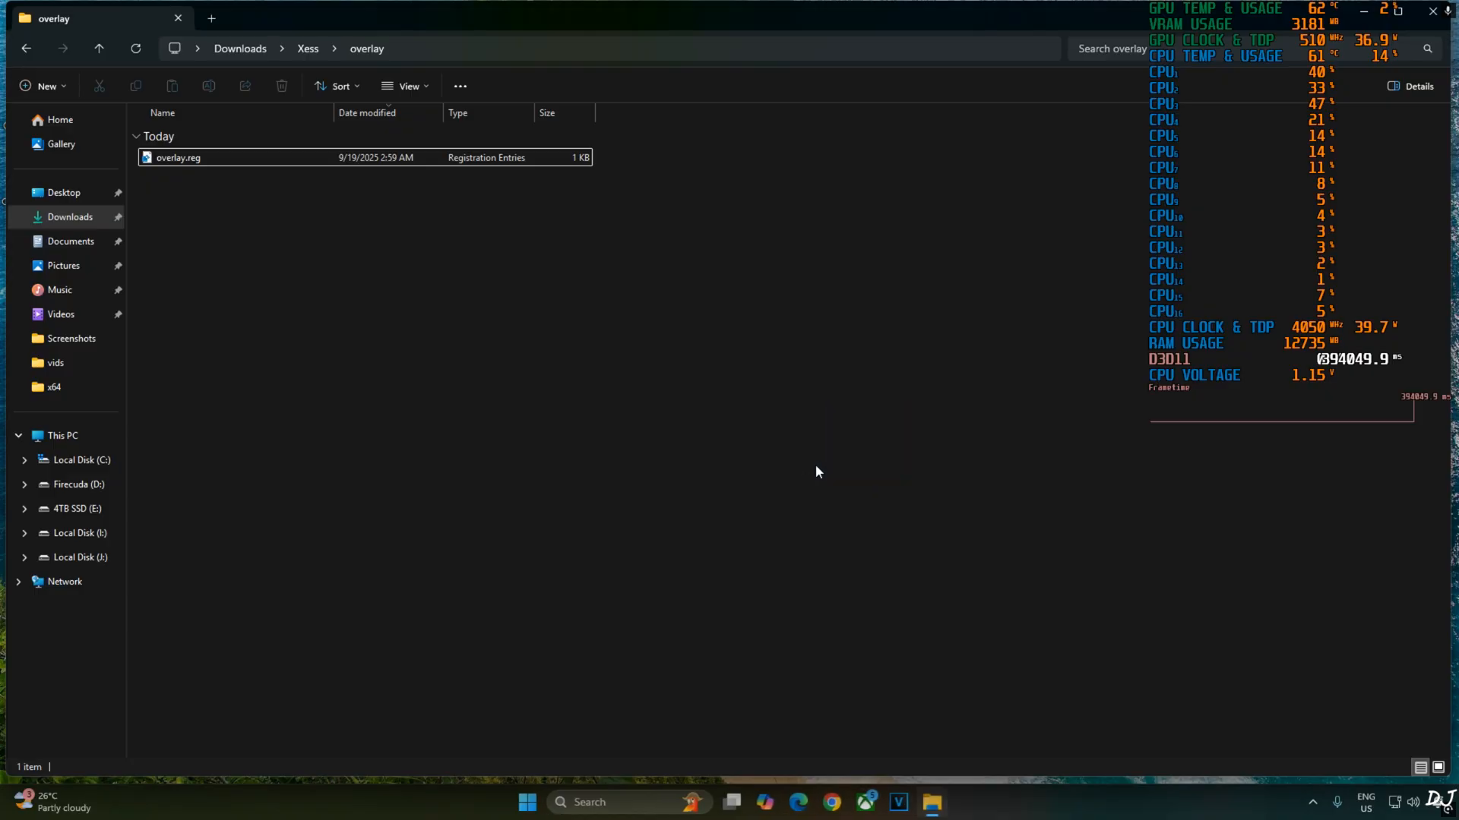